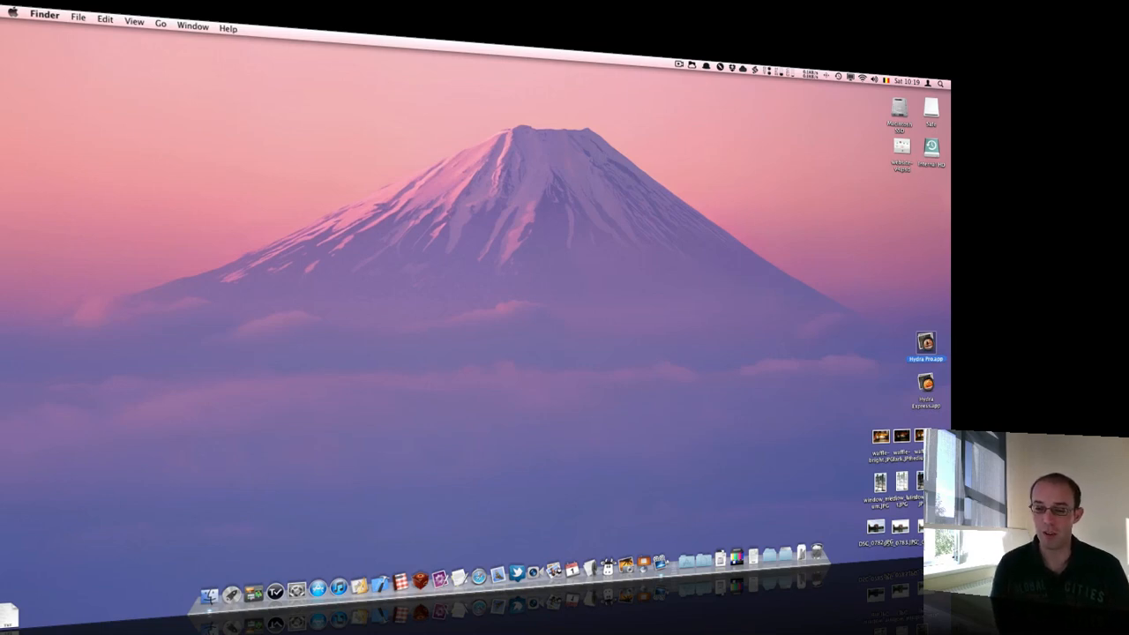
Launch Hydra Pro from its desktop icon.
double_click(926, 342)
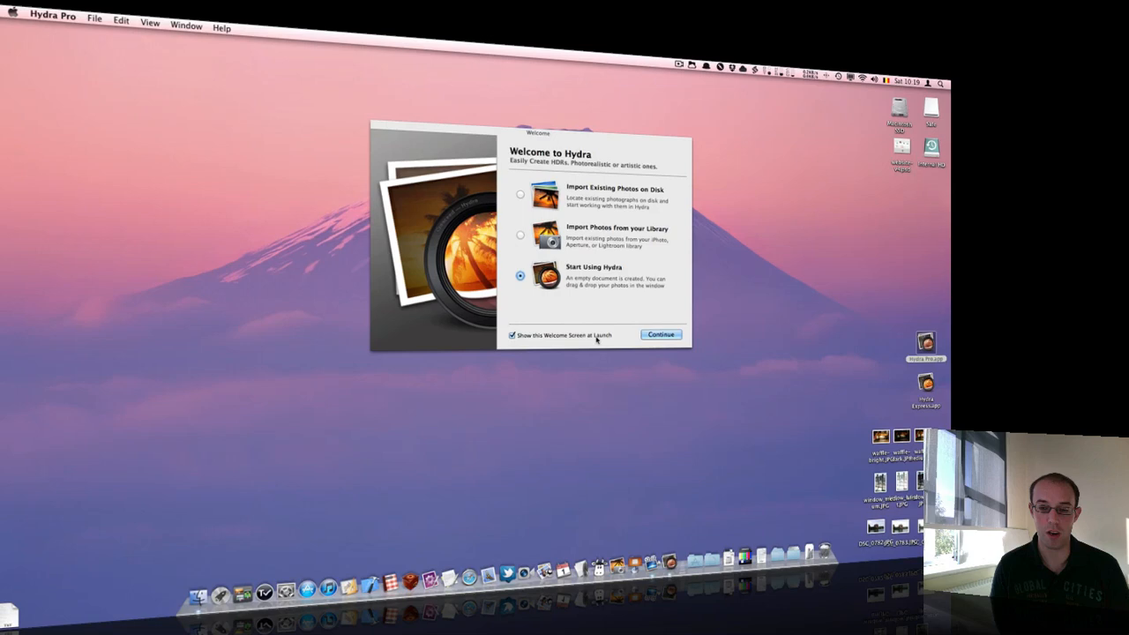
Choose Start Using Hydra to begin an empty document for the window photos.
left_click(660, 334)
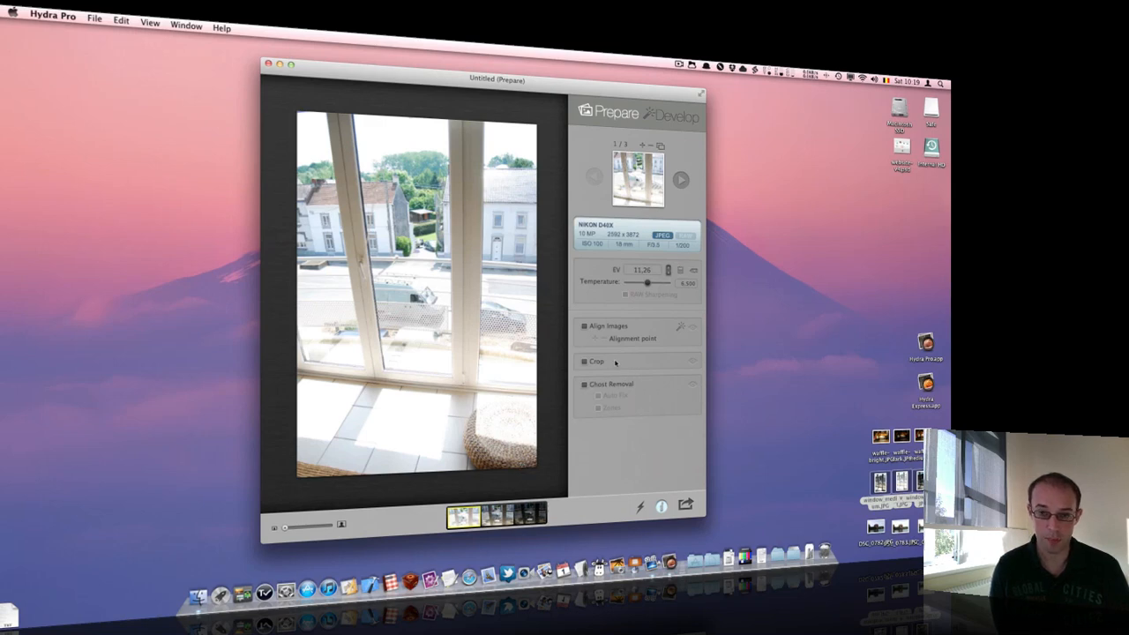
mouse_move(598, 170)
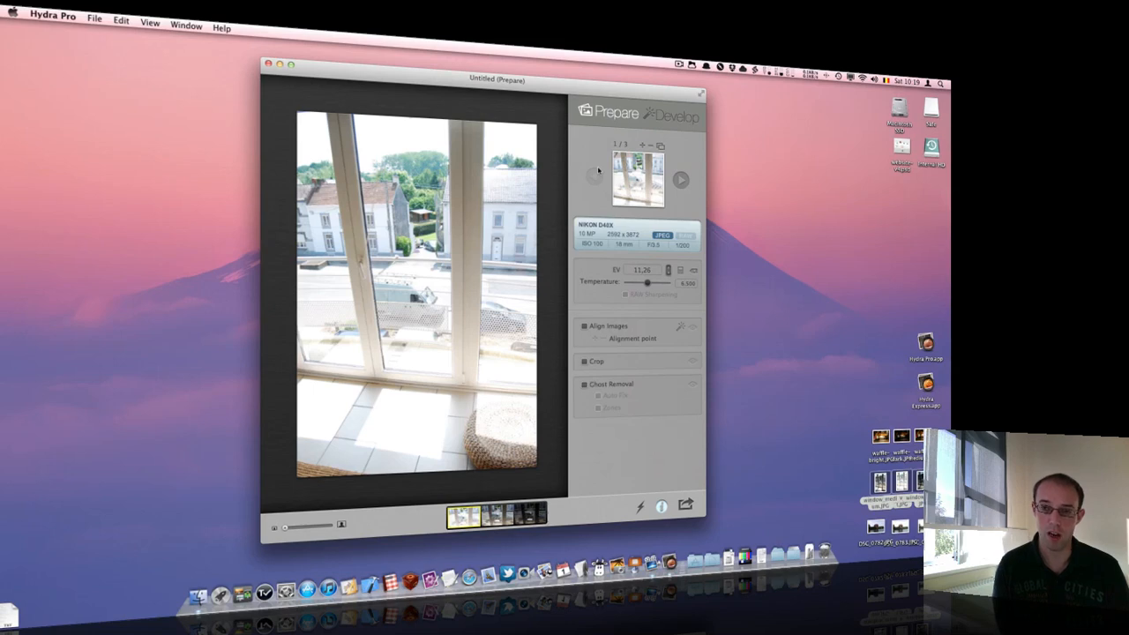
mouse_move(598, 175)
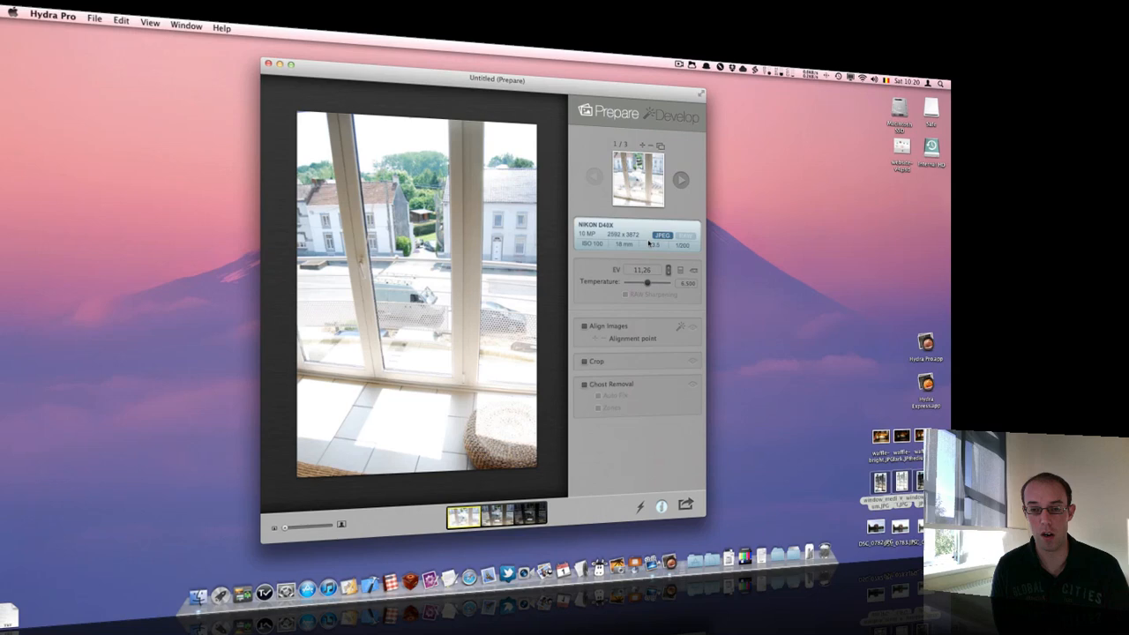
mouse_move(577, 232)
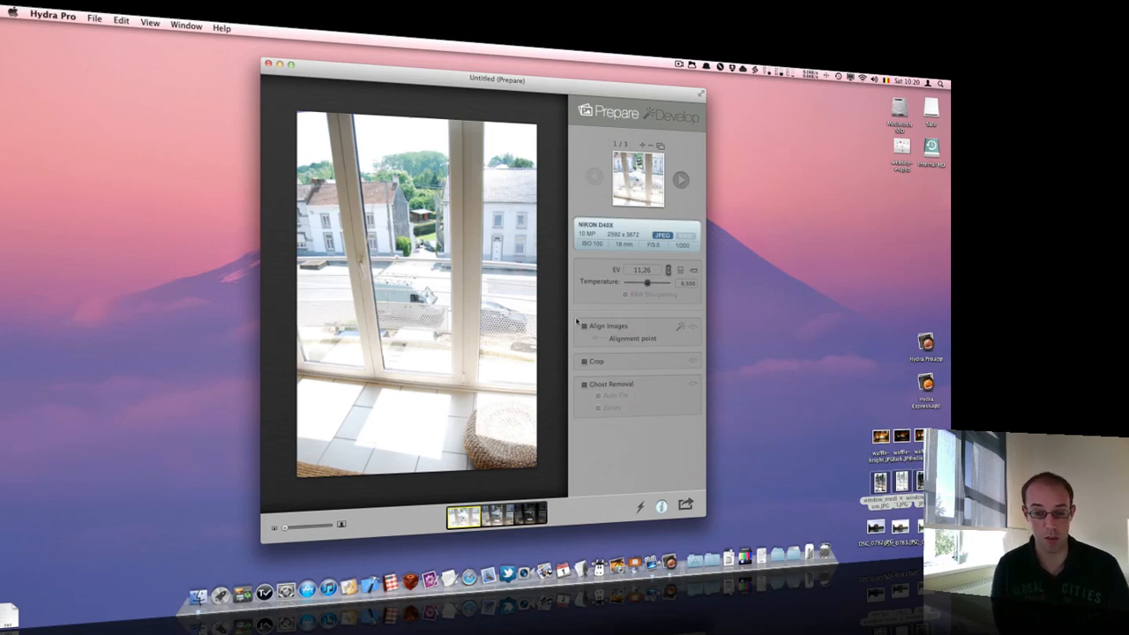
mouse_move(599, 368)
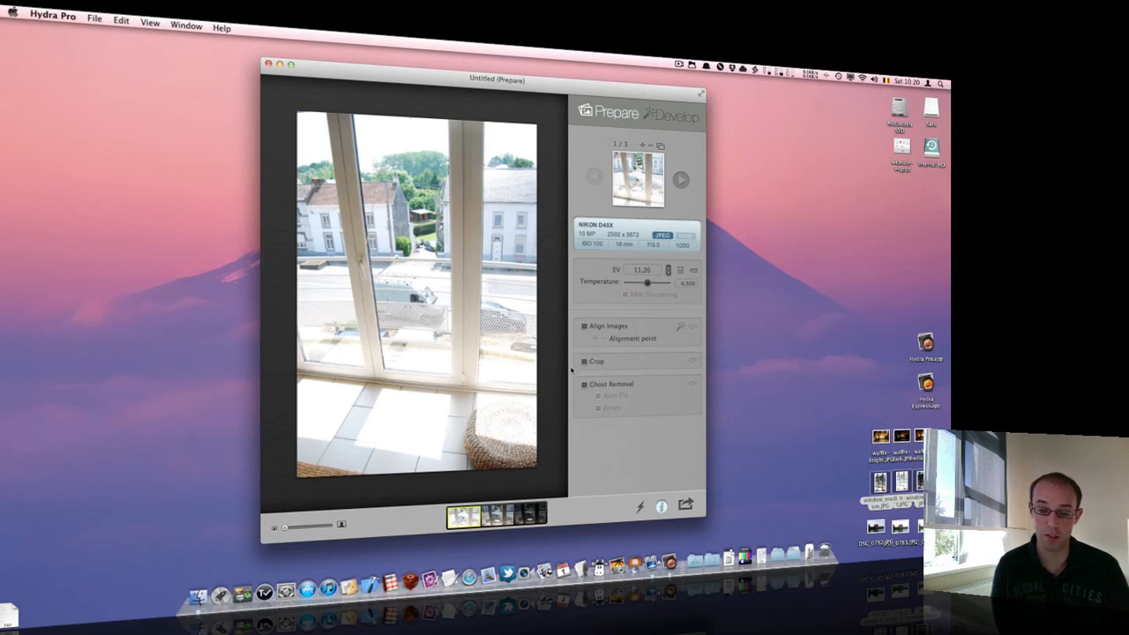
mouse_move(604, 379)
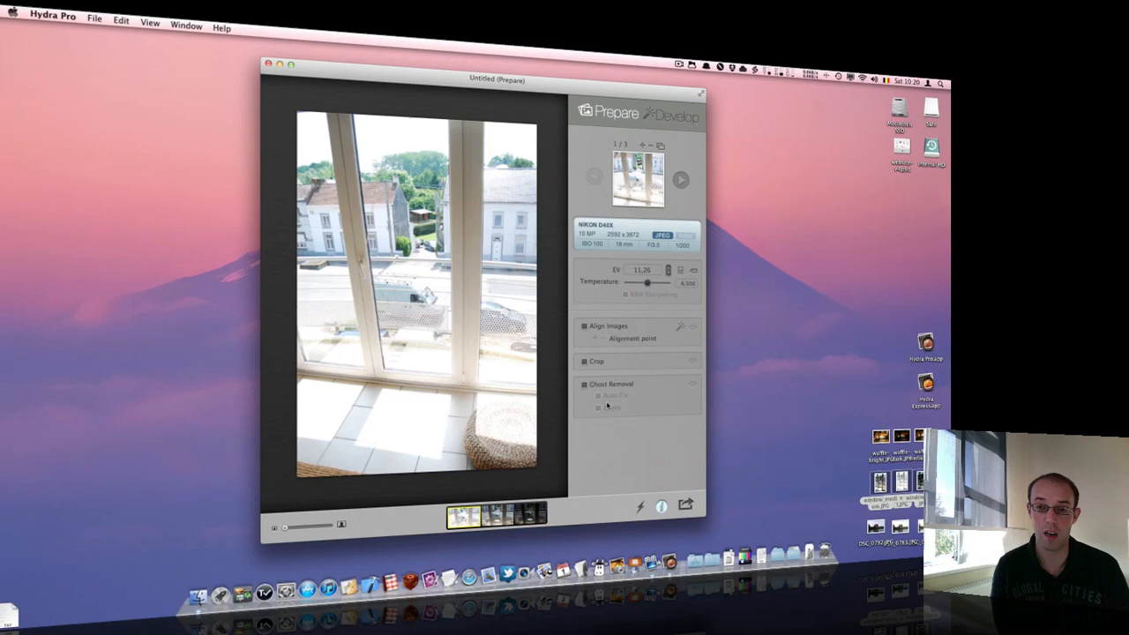
mouse_move(646, 335)
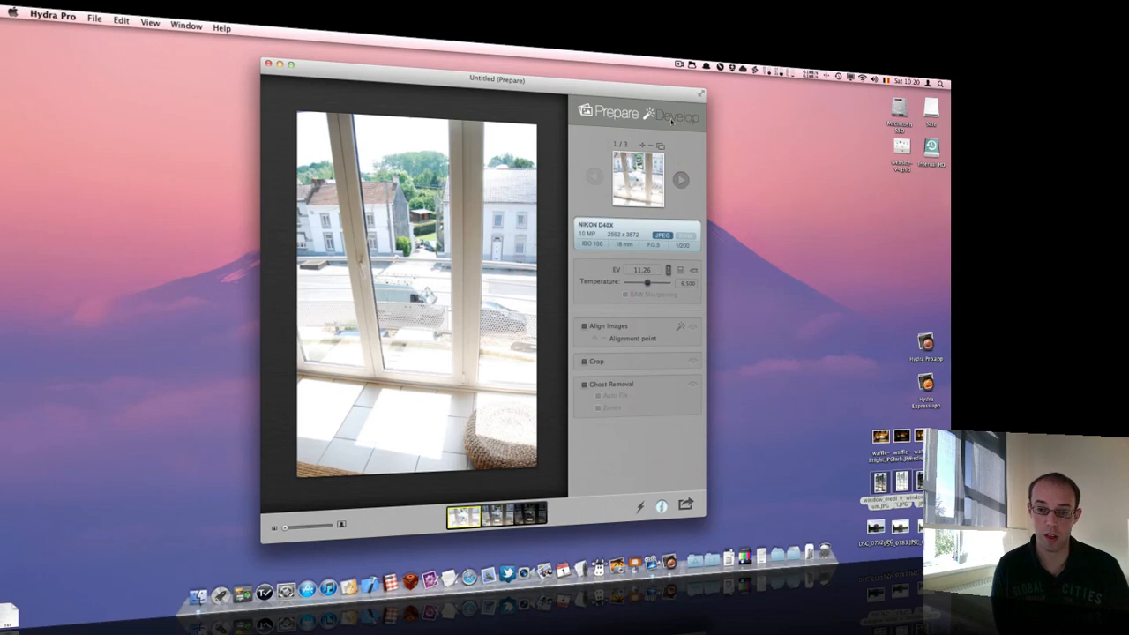
Develop the window HDR with the Arabesque silhouette preset and show its Adjust controls.
left_click(676, 116)
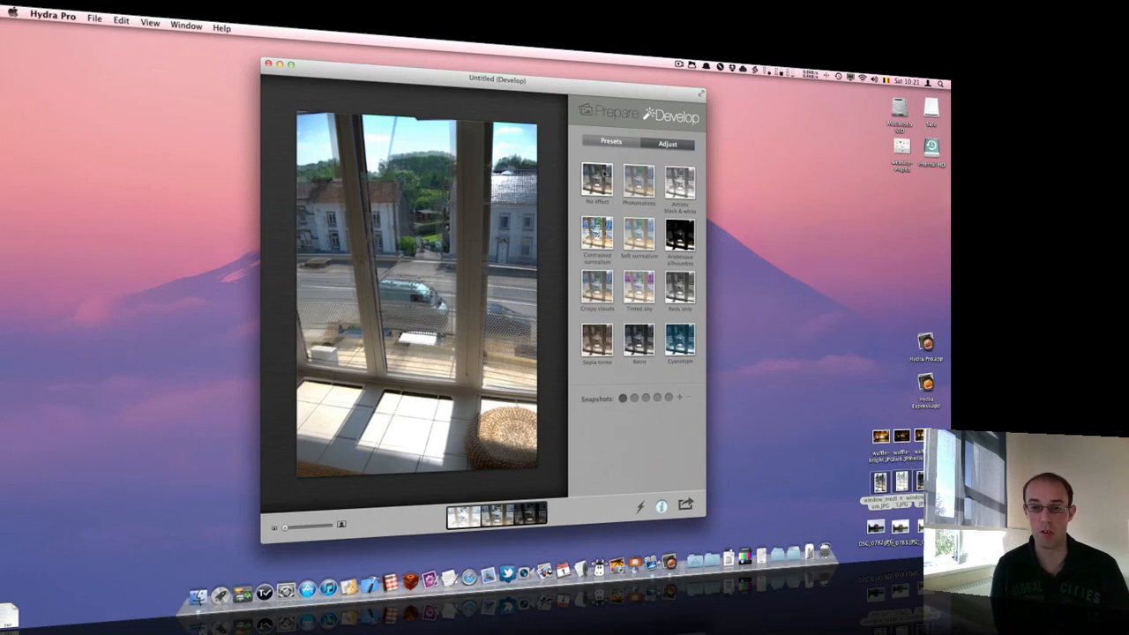
left_click(678, 234)
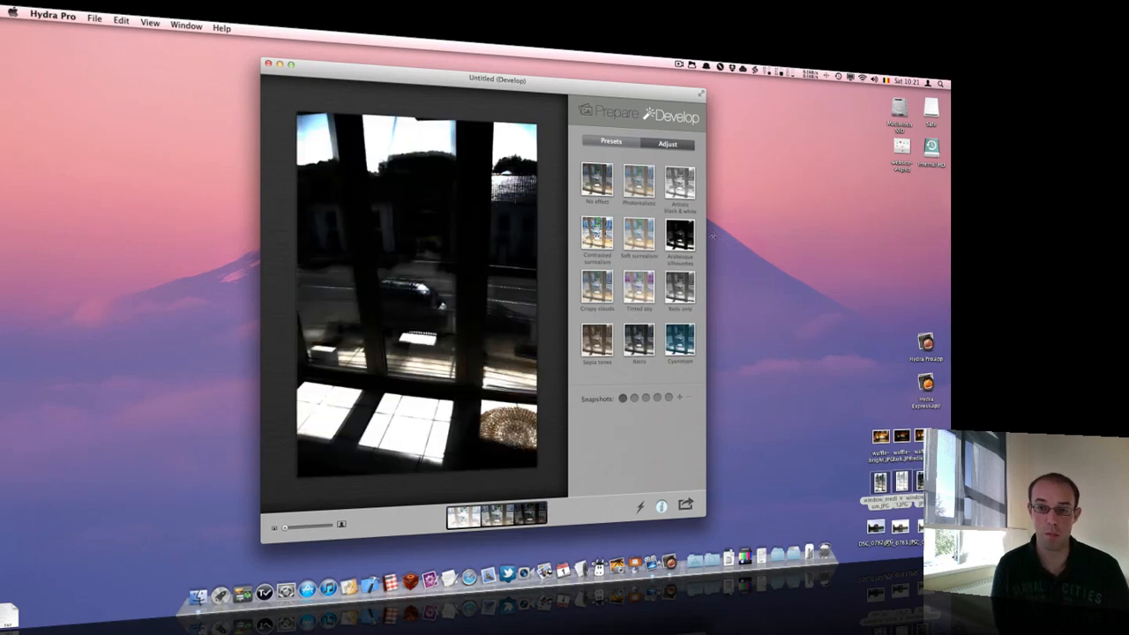
left_click(666, 142)
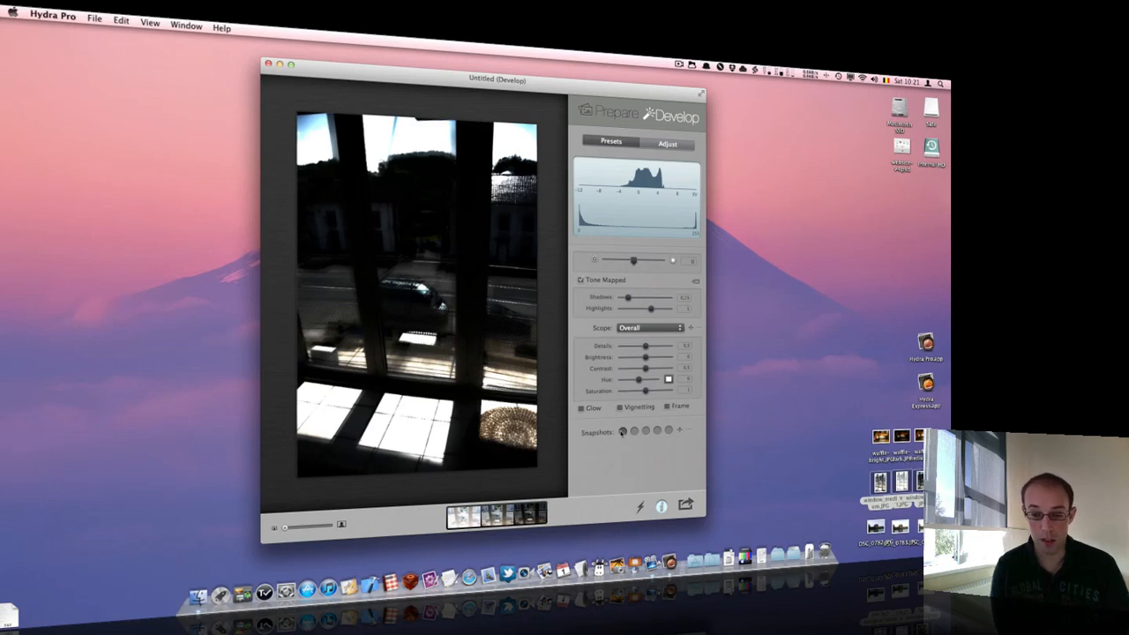
mouse_move(563, 311)
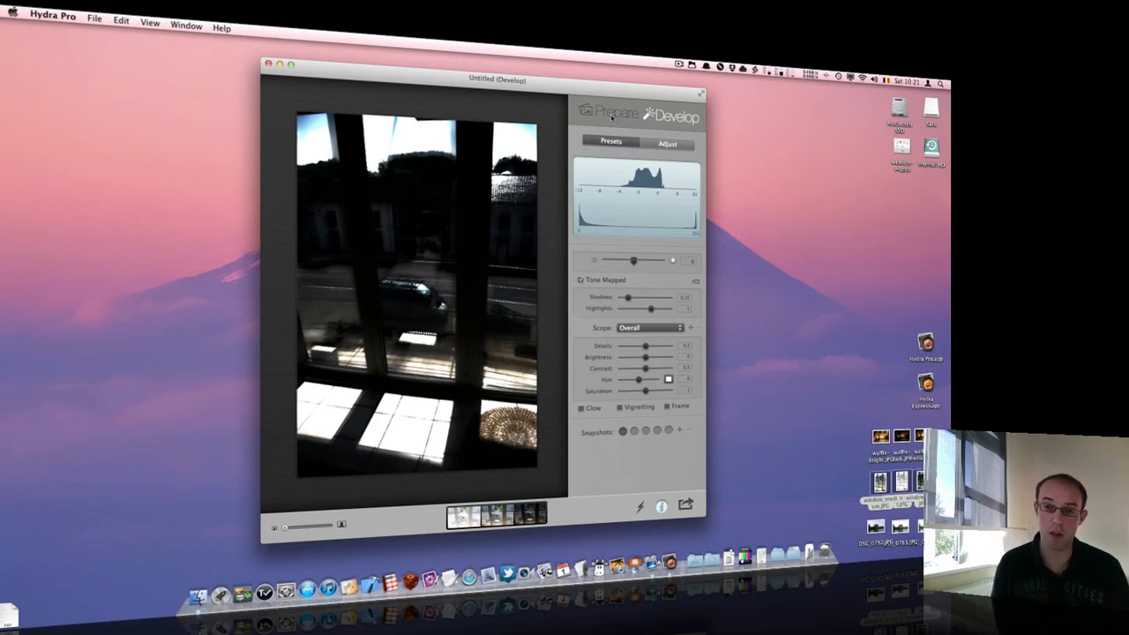
Switch back to the Prepare stage showing the first bright window exposure.
left_click(611, 113)
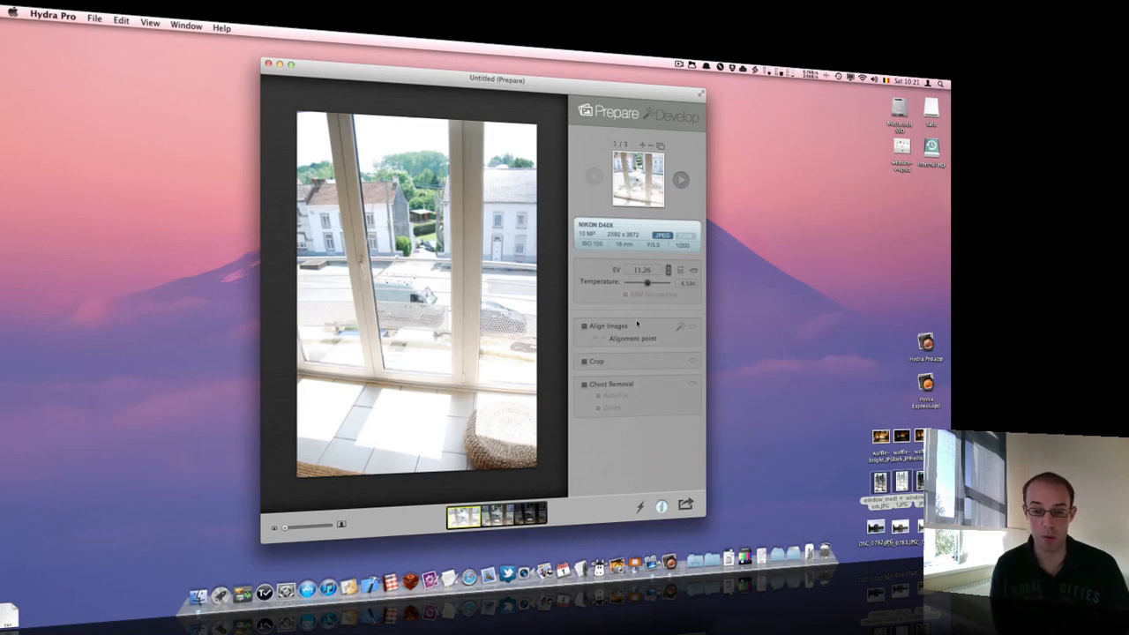
mouse_move(681, 326)
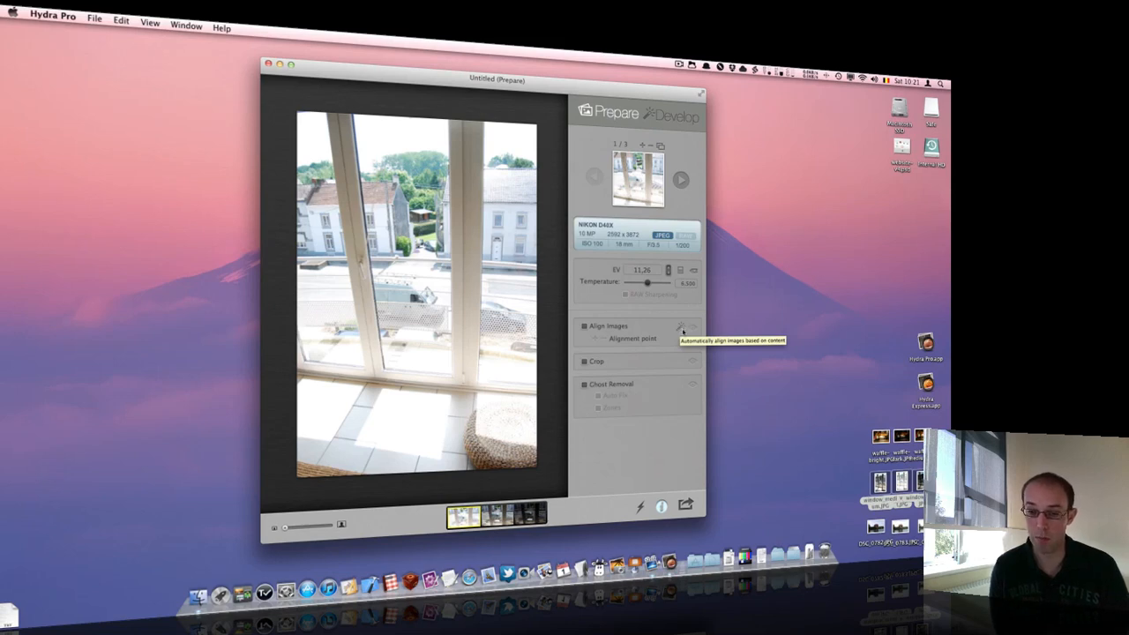
mouse_move(553, 362)
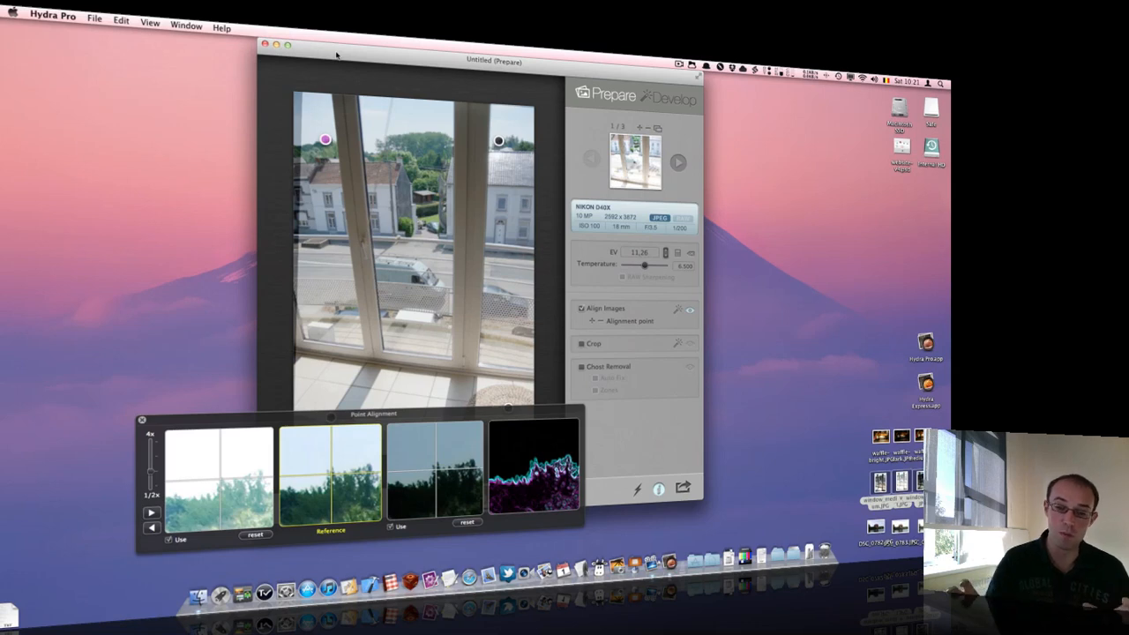
mouse_move(289, 115)
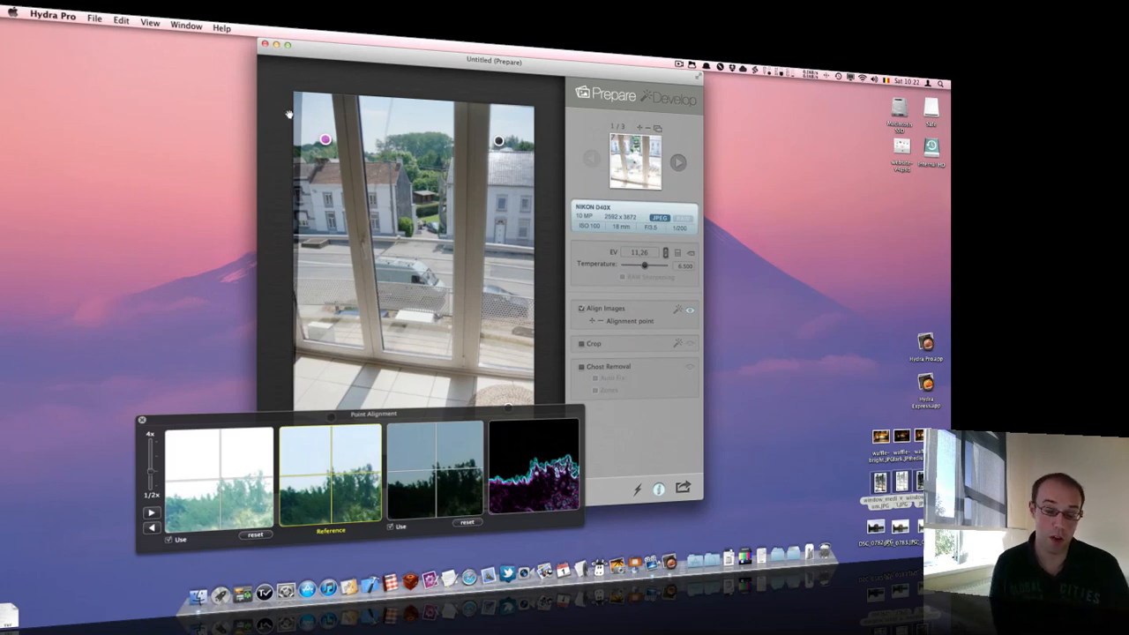
mouse_move(303, 416)
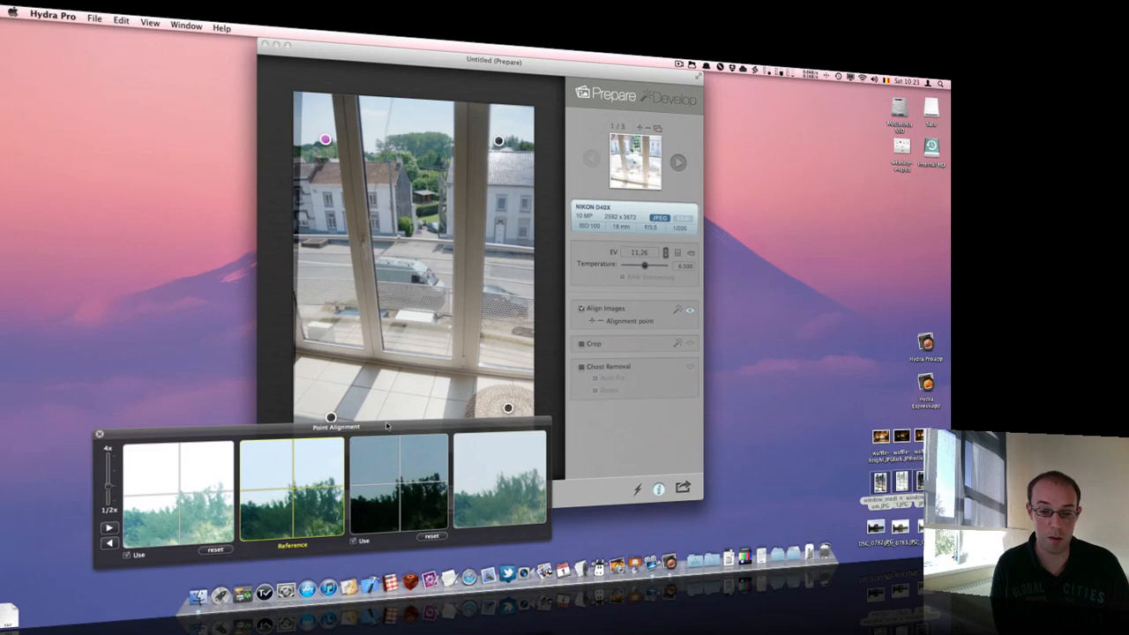
mouse_move(696, 325)
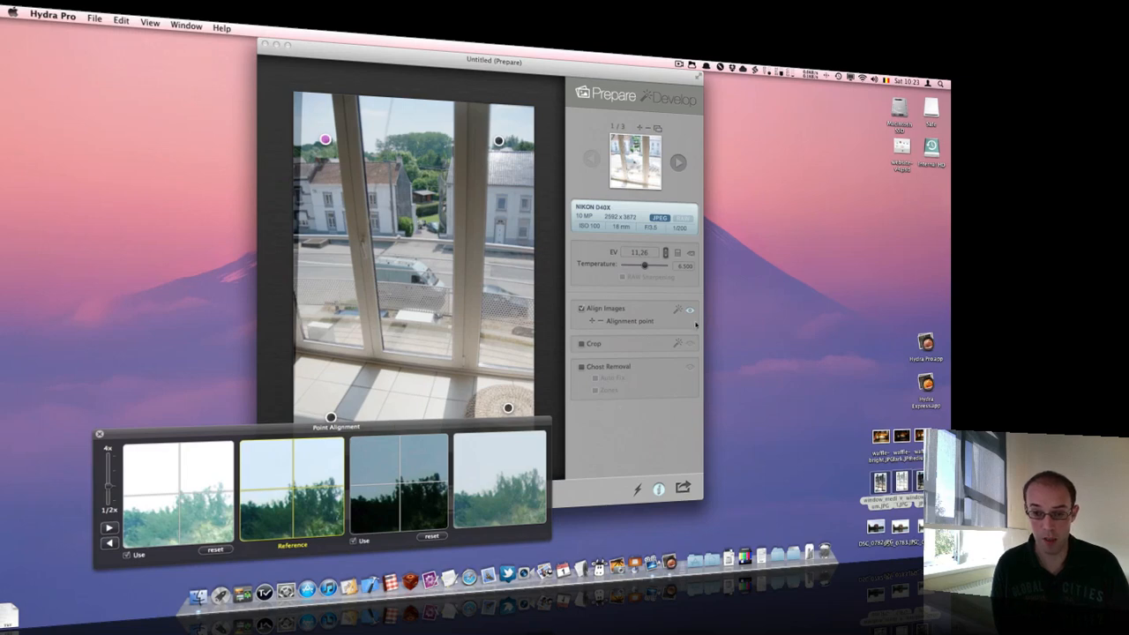
mouse_move(616, 426)
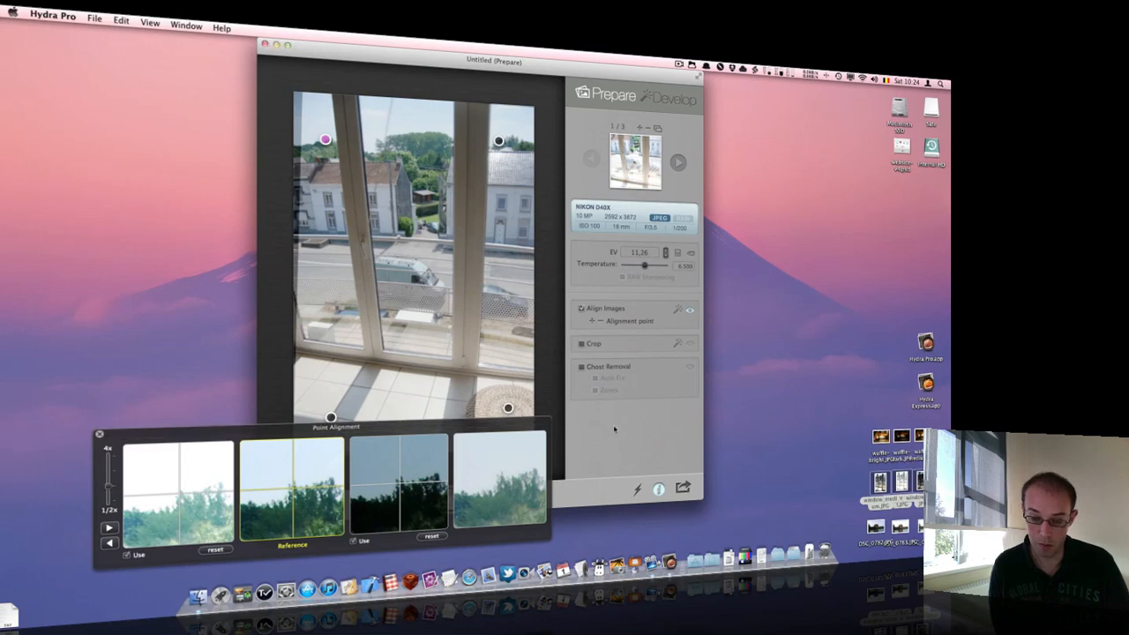
mouse_move(494, 337)
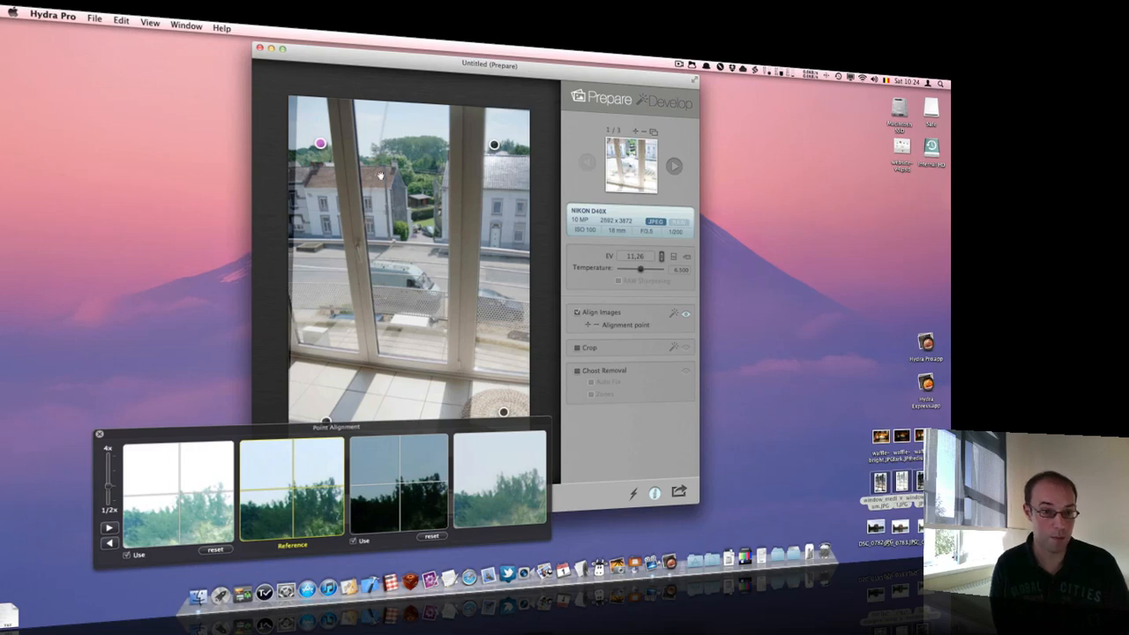
Create a new document and drag the three waffle JPGs into it.
left_click(260, 49)
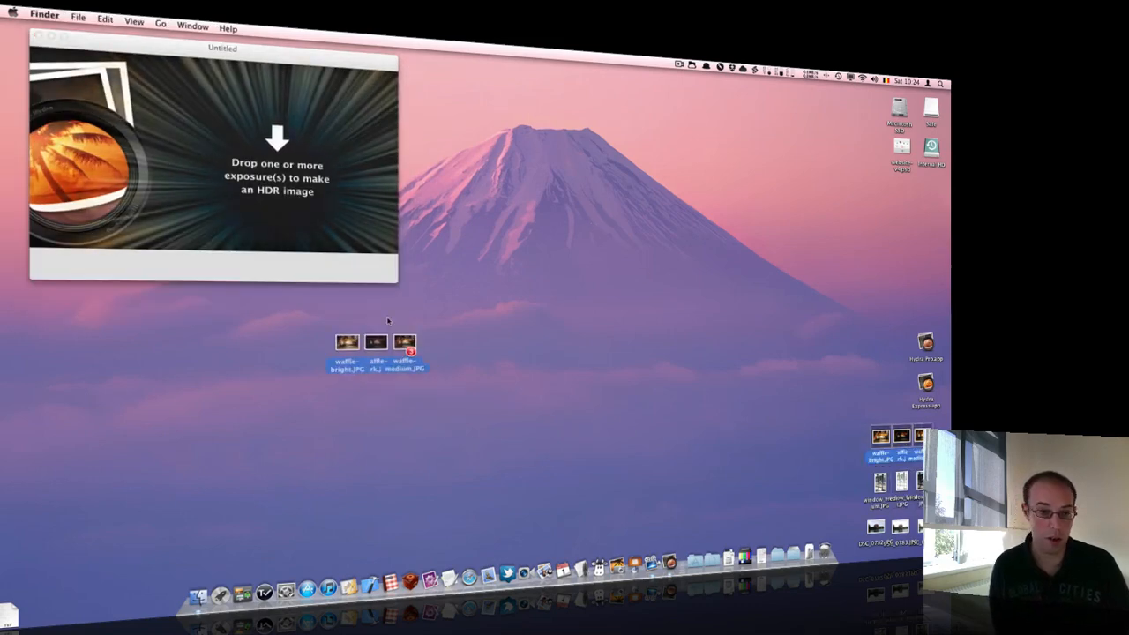
left_click_drag(375, 343, 211, 177)
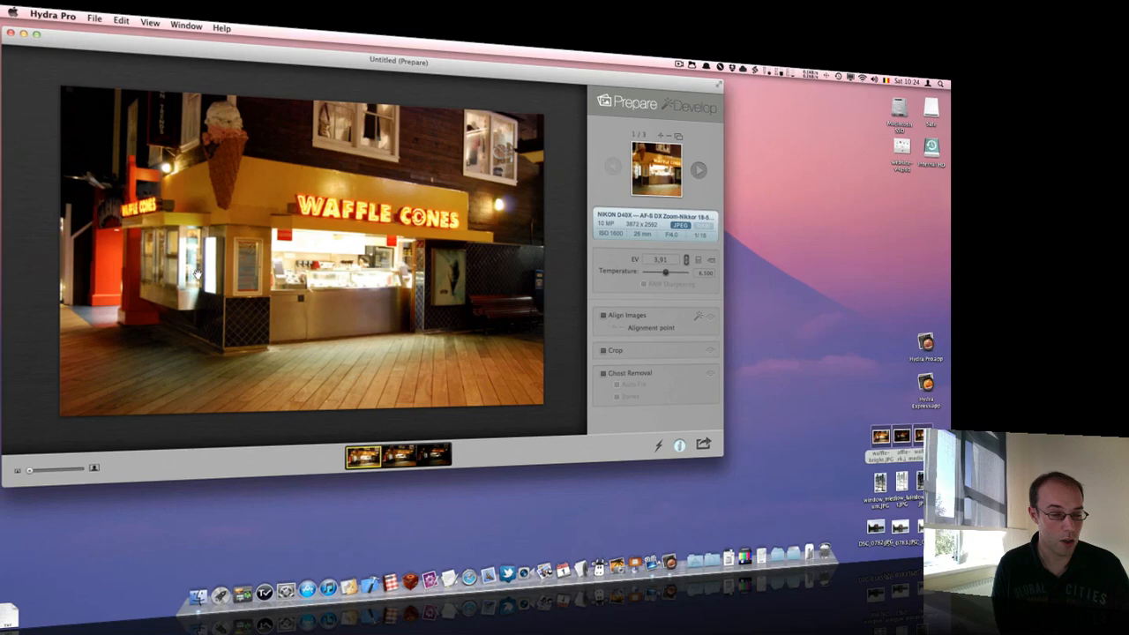
mouse_move(327, 299)
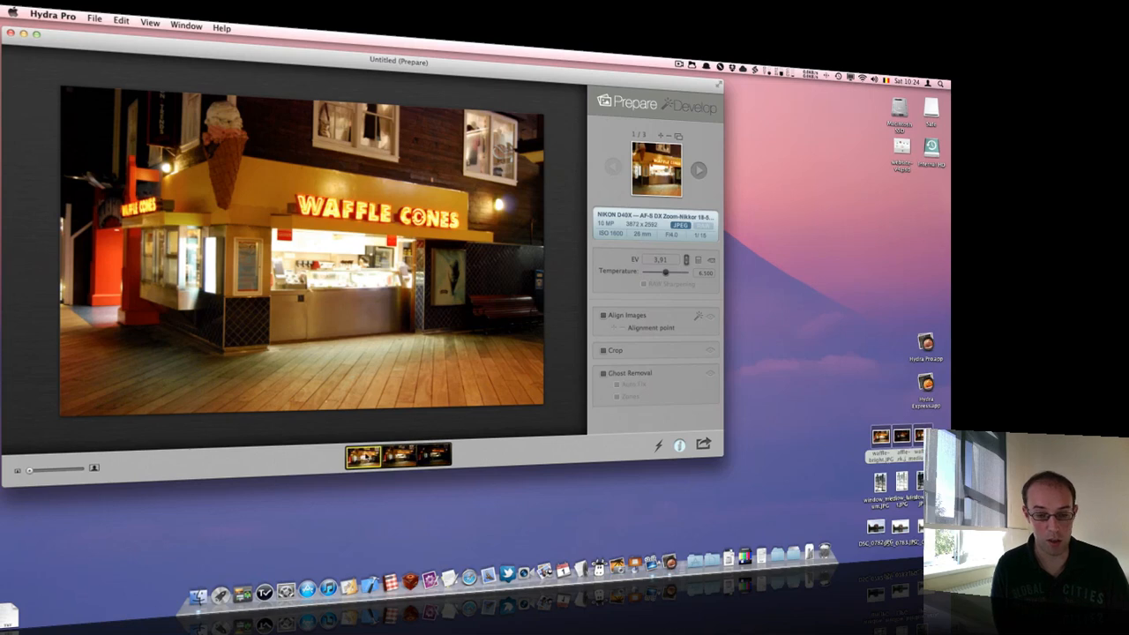
left_click(432, 454)
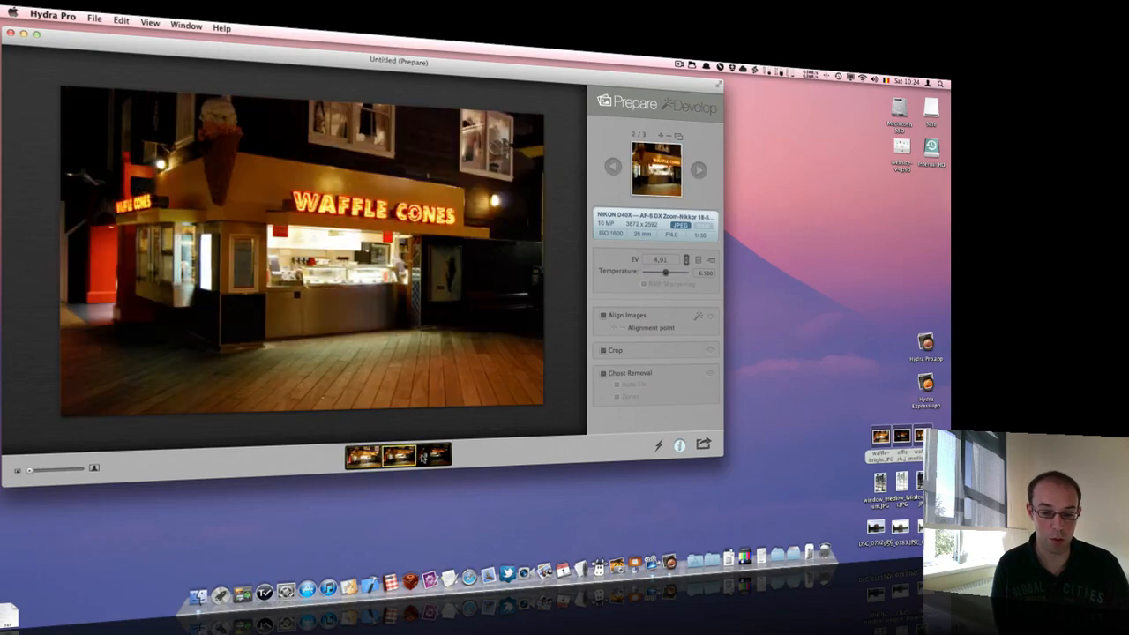
left_click(362, 454)
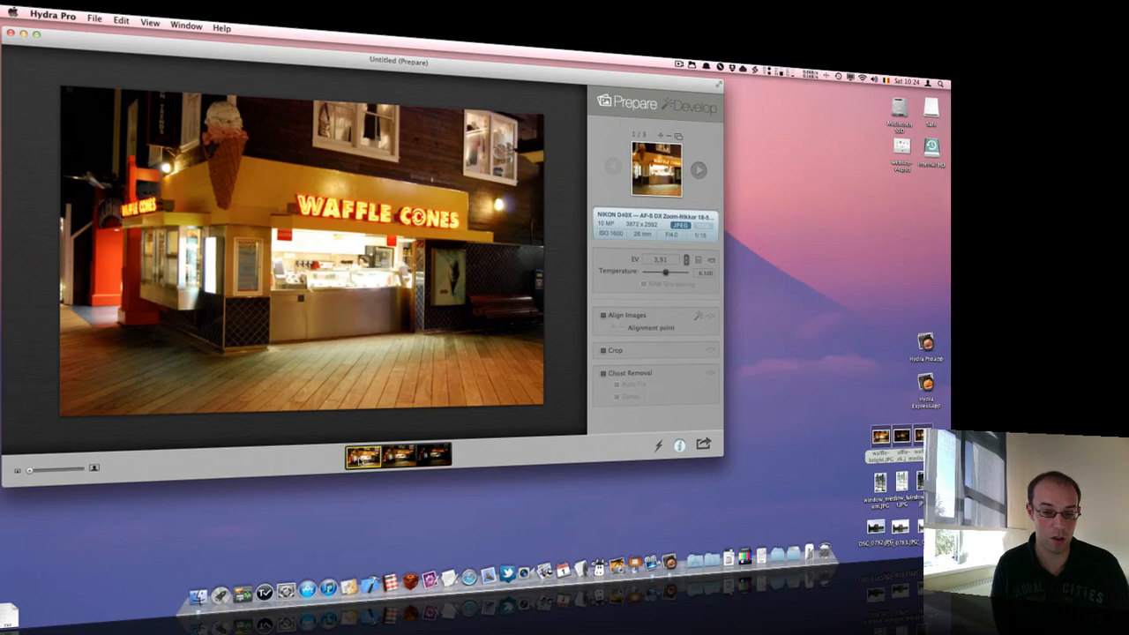
left_click(399, 455)
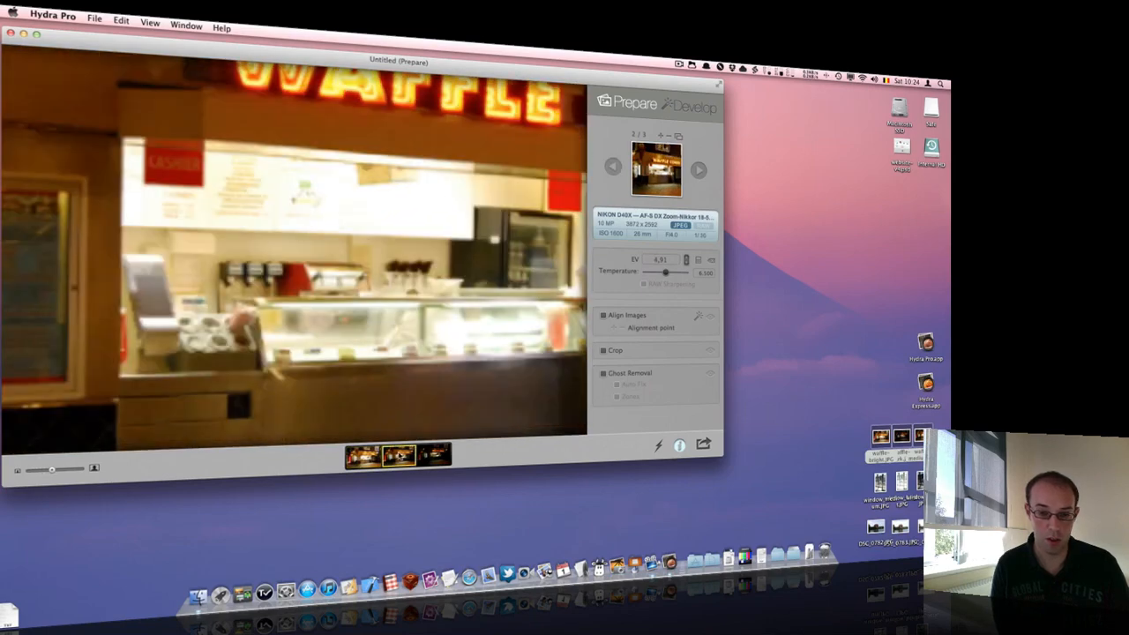
left_click(612, 166)
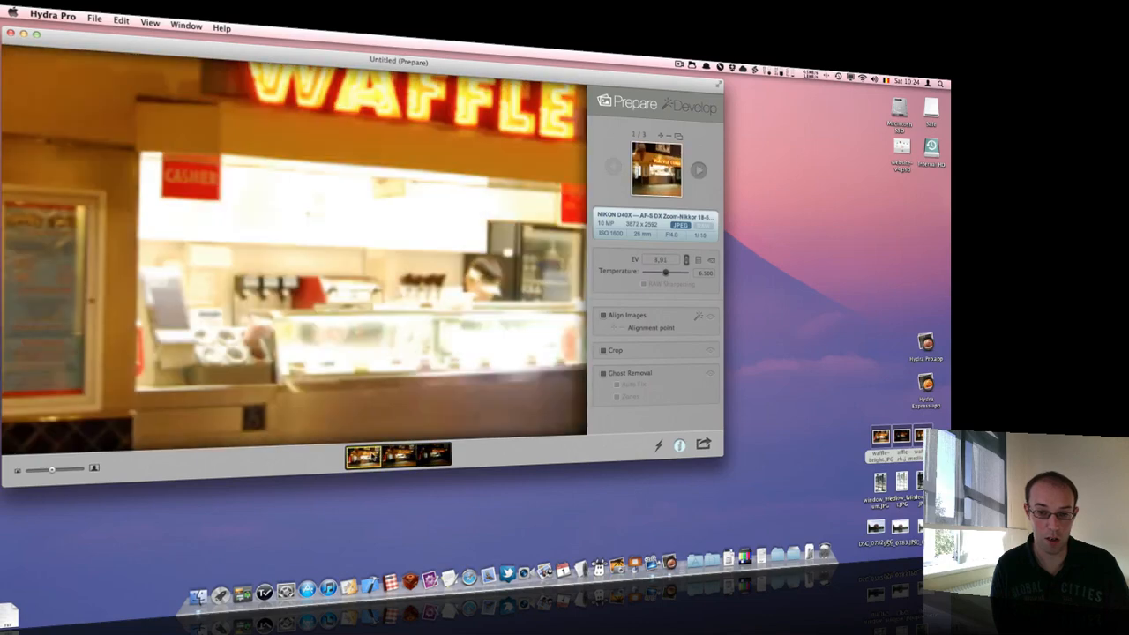
left_click(432, 454)
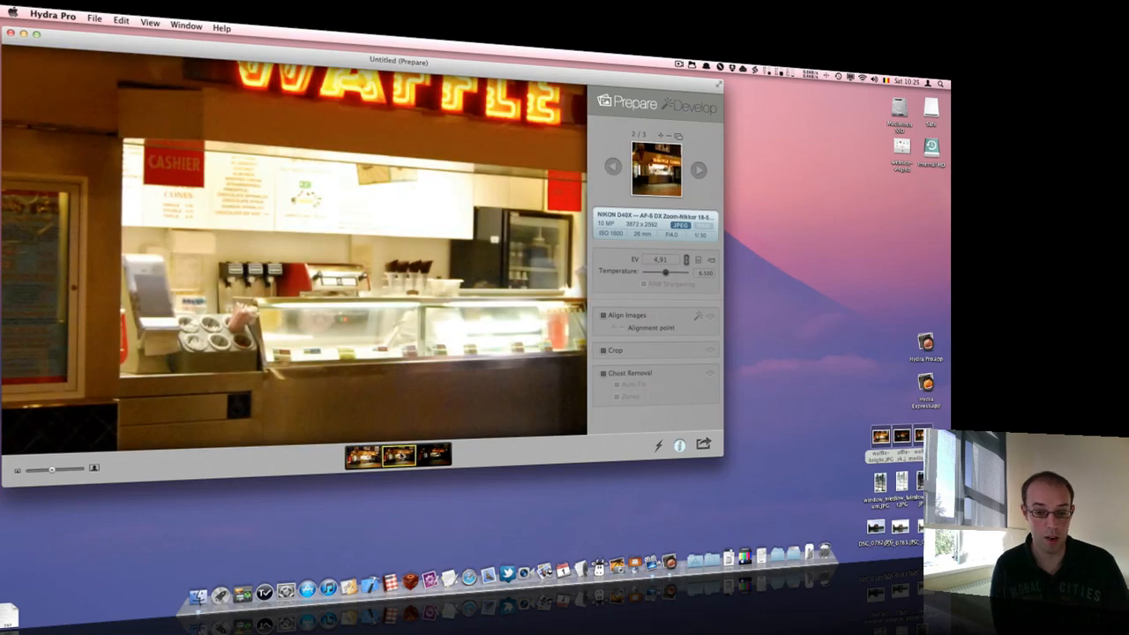
left_click(612, 168)
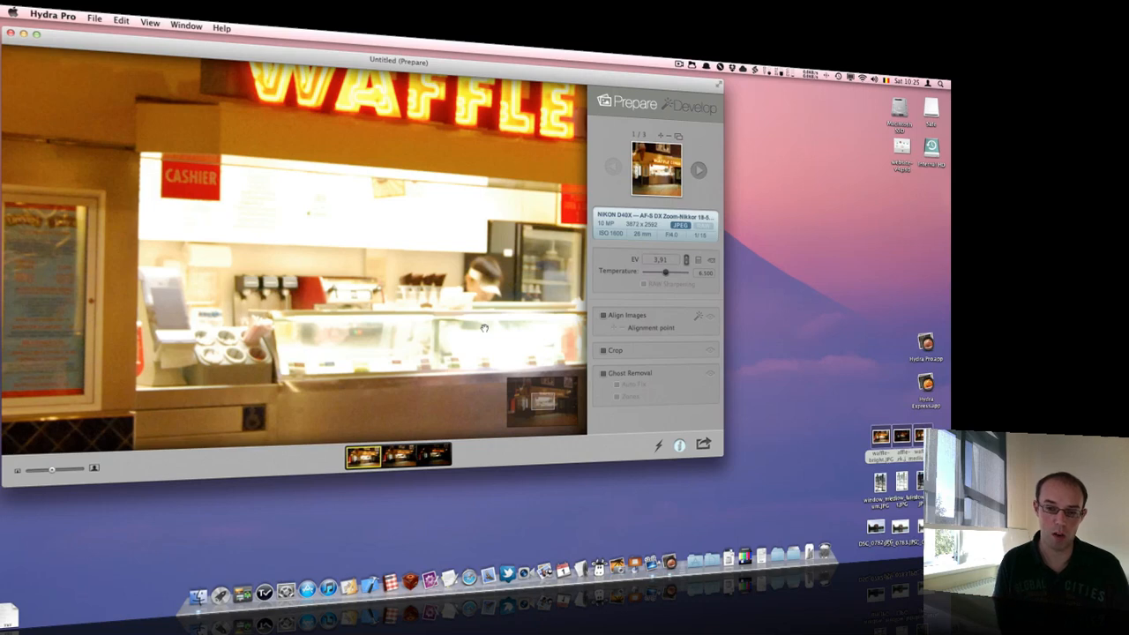
mouse_move(490, 273)
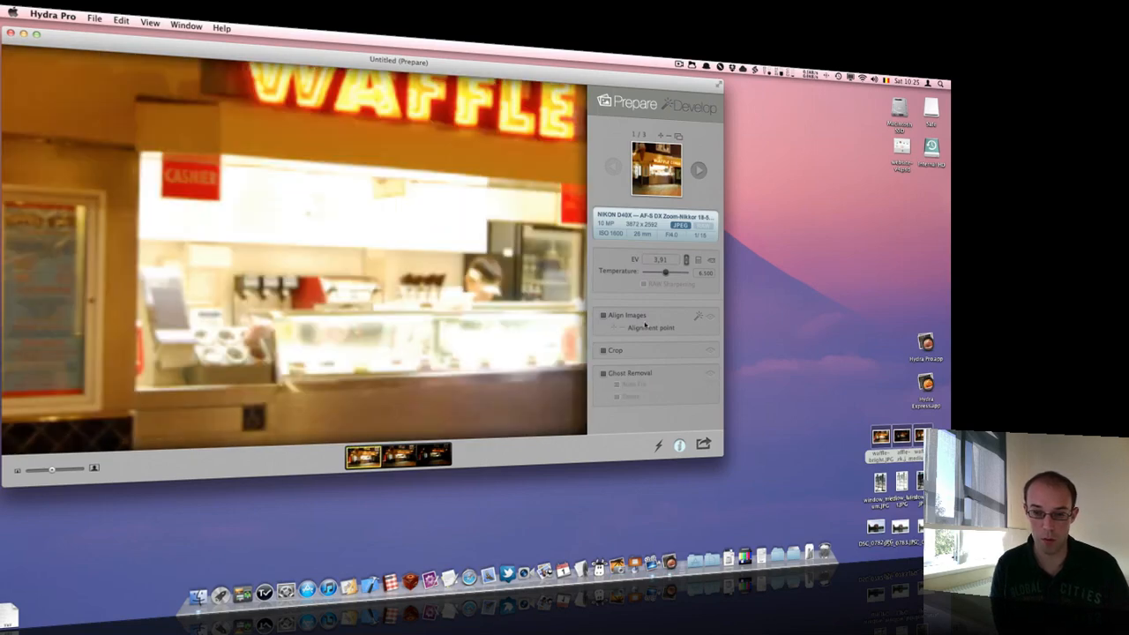
Check Align Images for the waffle-stand exposures, bringing up point alignment.
left_click(700, 316)
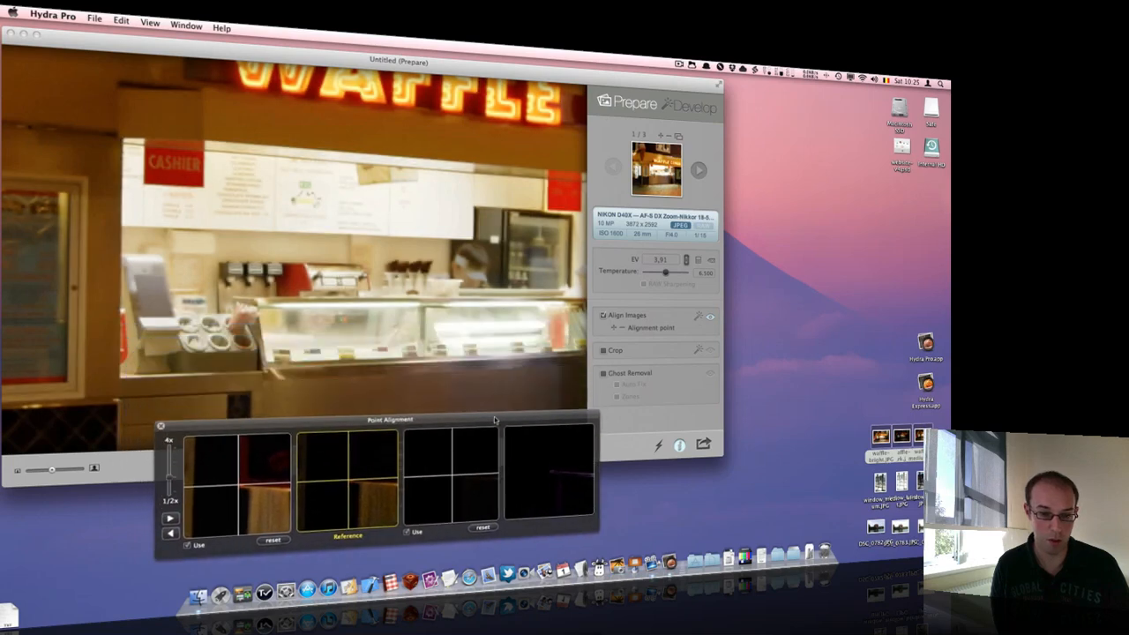
mouse_move(675, 390)
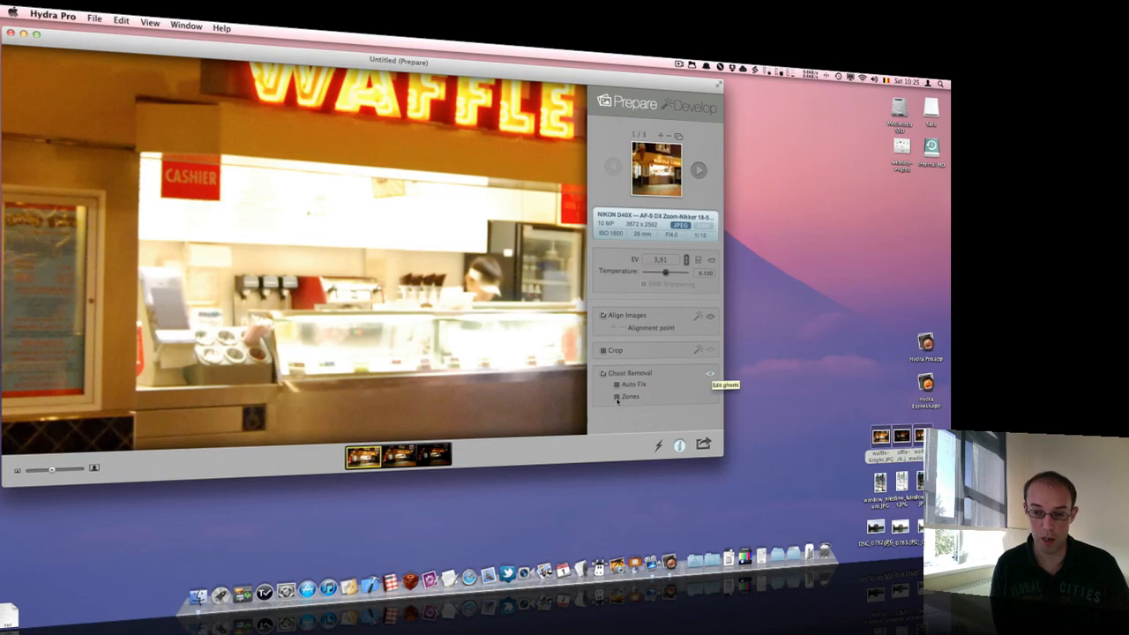
Check Zones under Ghost Removal to reveal Softness and per-exposure checkboxes.
left_click(606, 396)
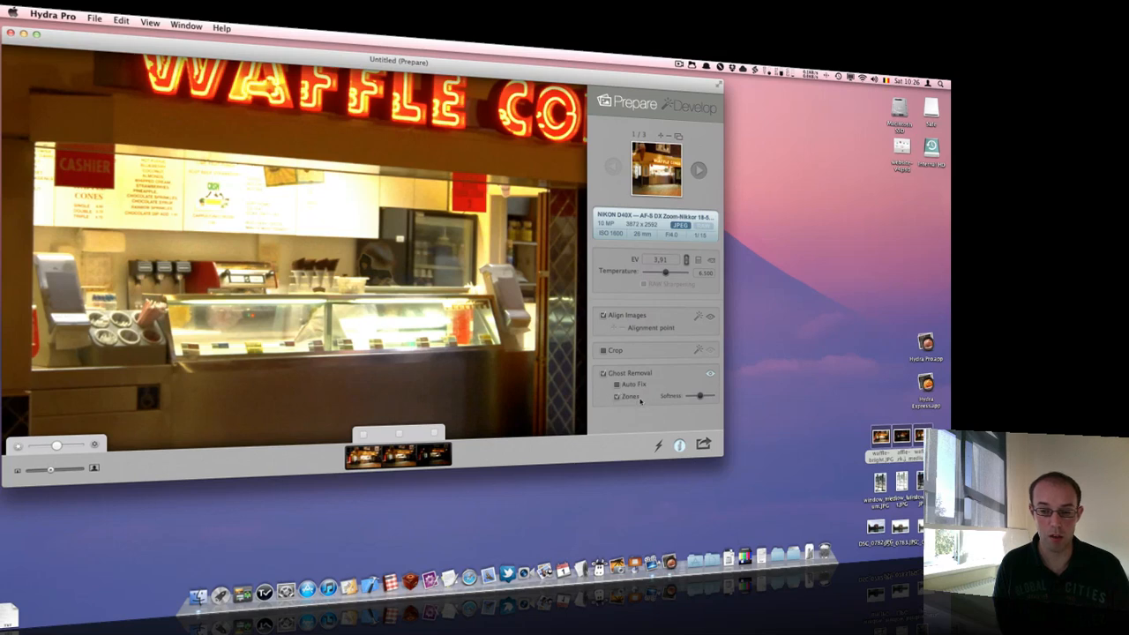
mouse_move(629, 396)
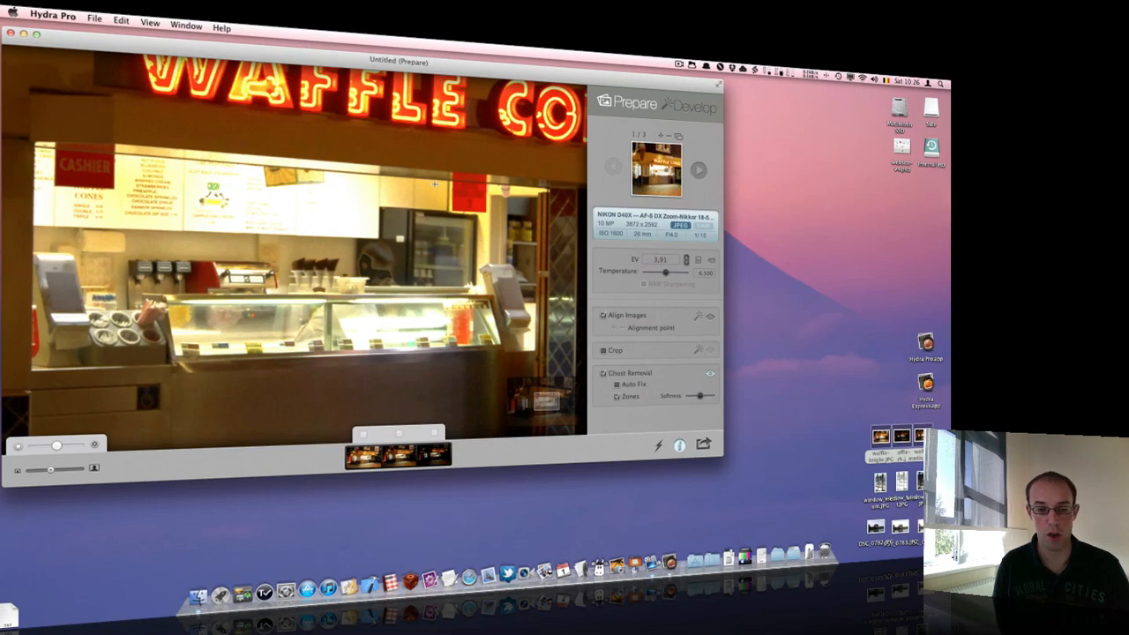
mouse_move(411, 224)
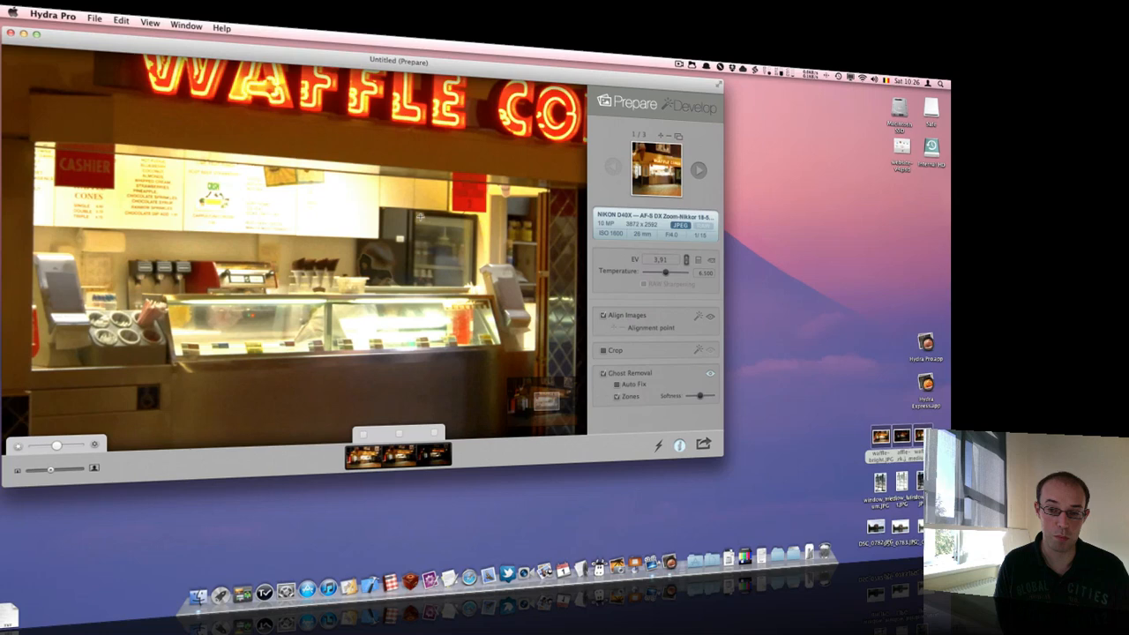
mouse_move(414, 216)
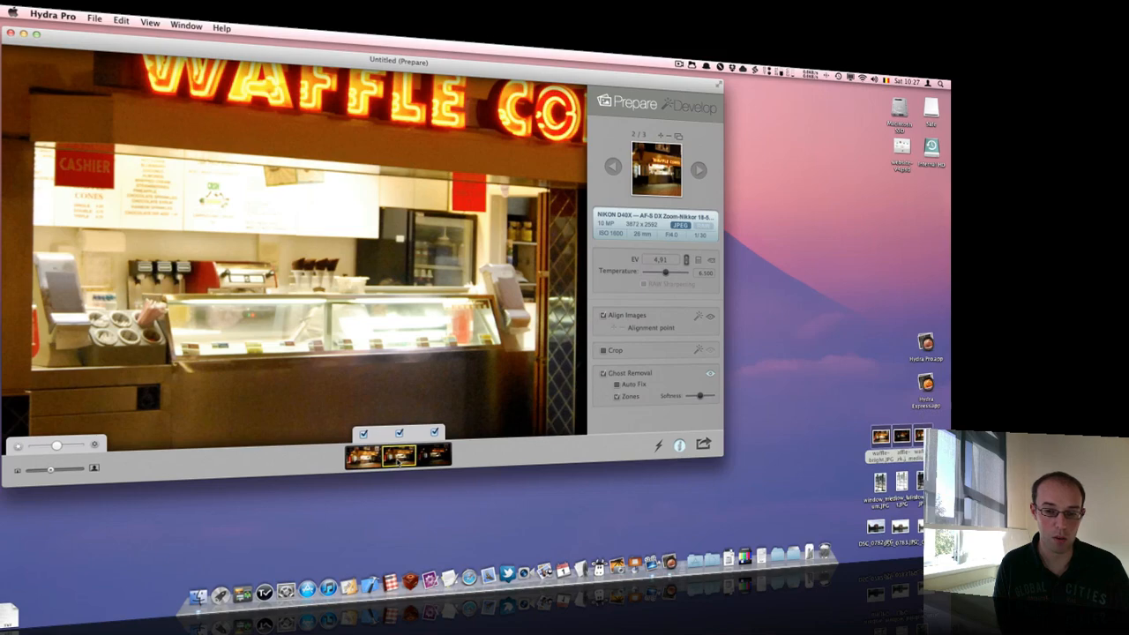
Exclude the first exposure from the counter ghost zone, then develop the merged image.
left_click(432, 454)
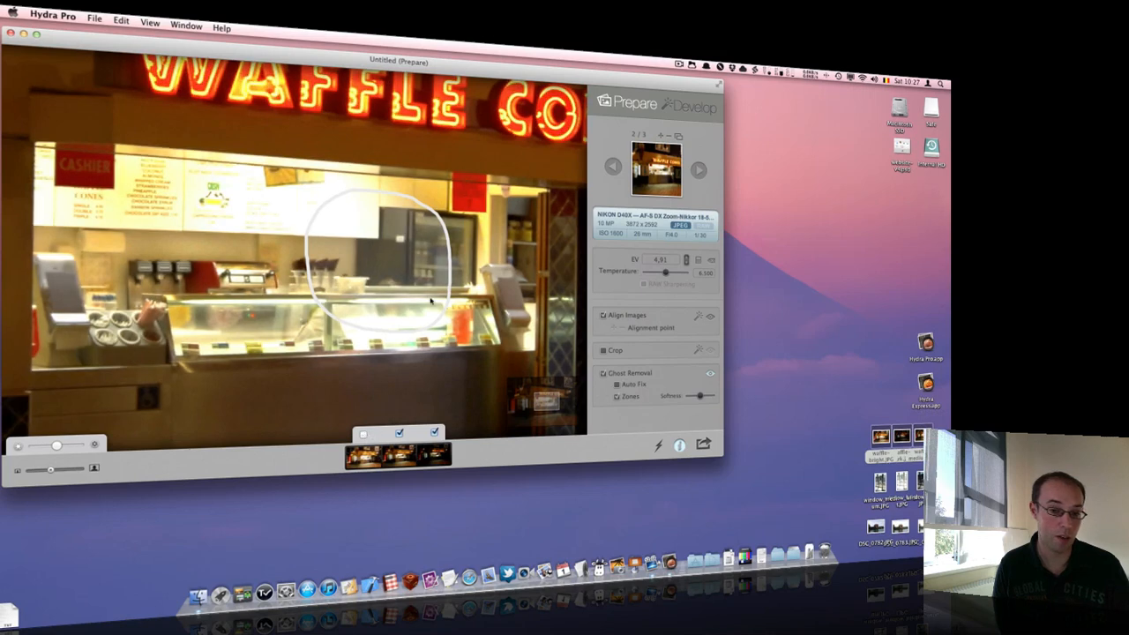
mouse_move(465, 407)
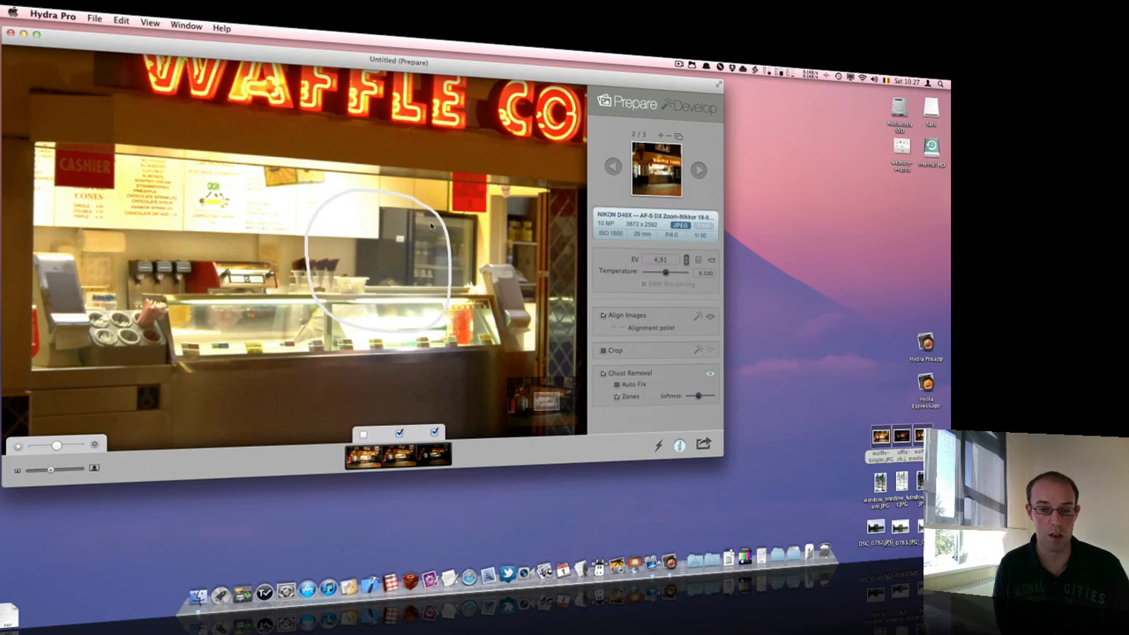
mouse_move(480, 174)
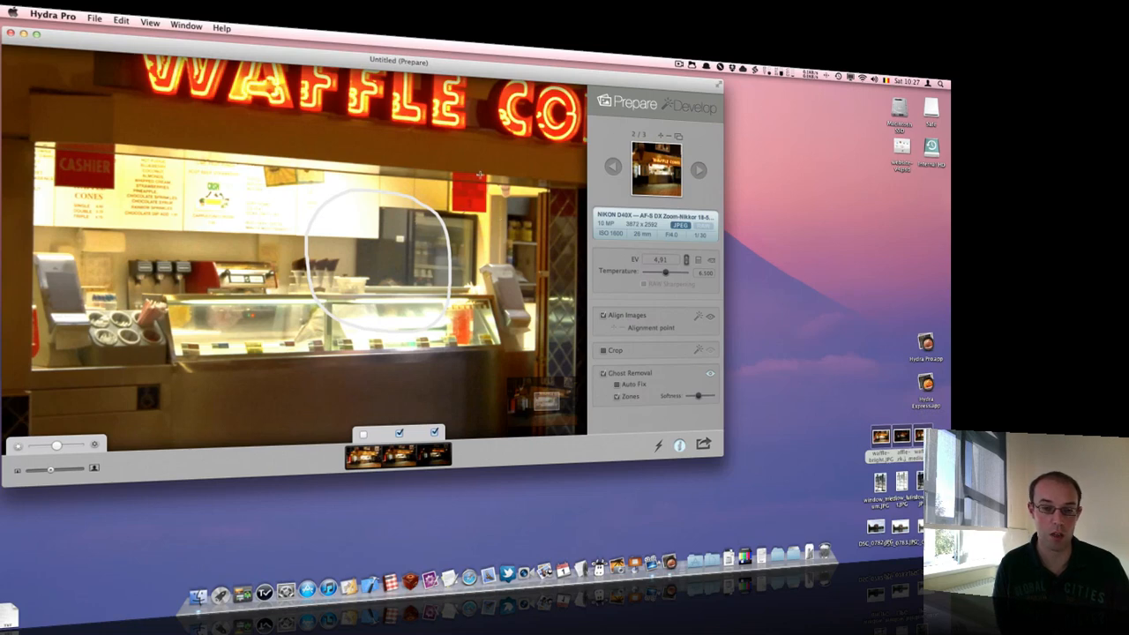
mouse_move(409, 265)
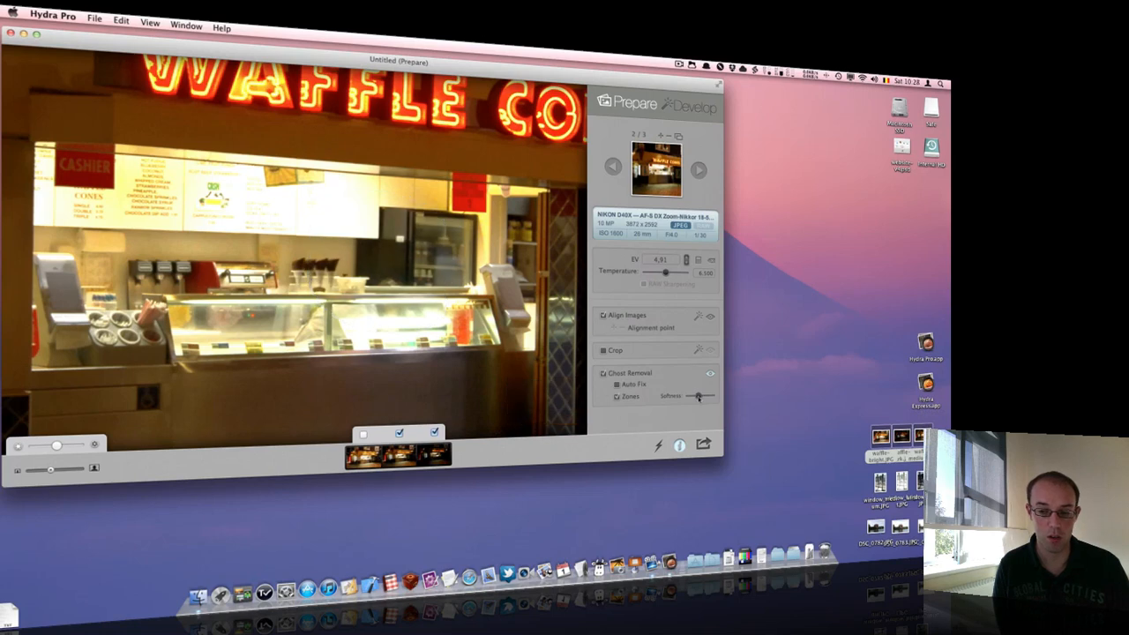
mouse_move(697, 396)
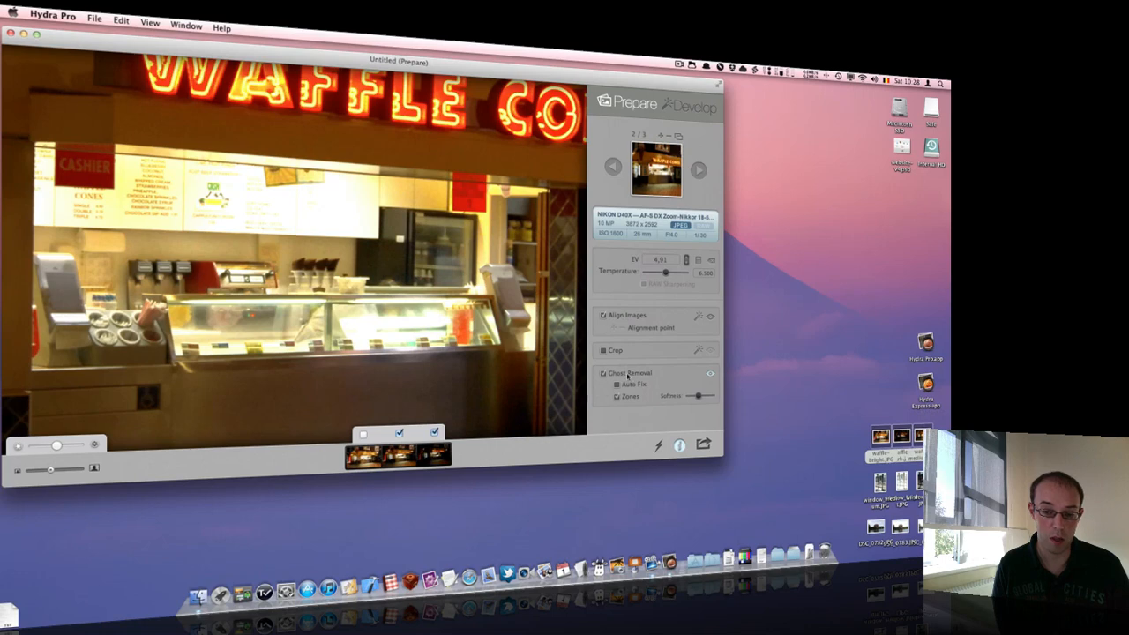
mouse_move(618, 396)
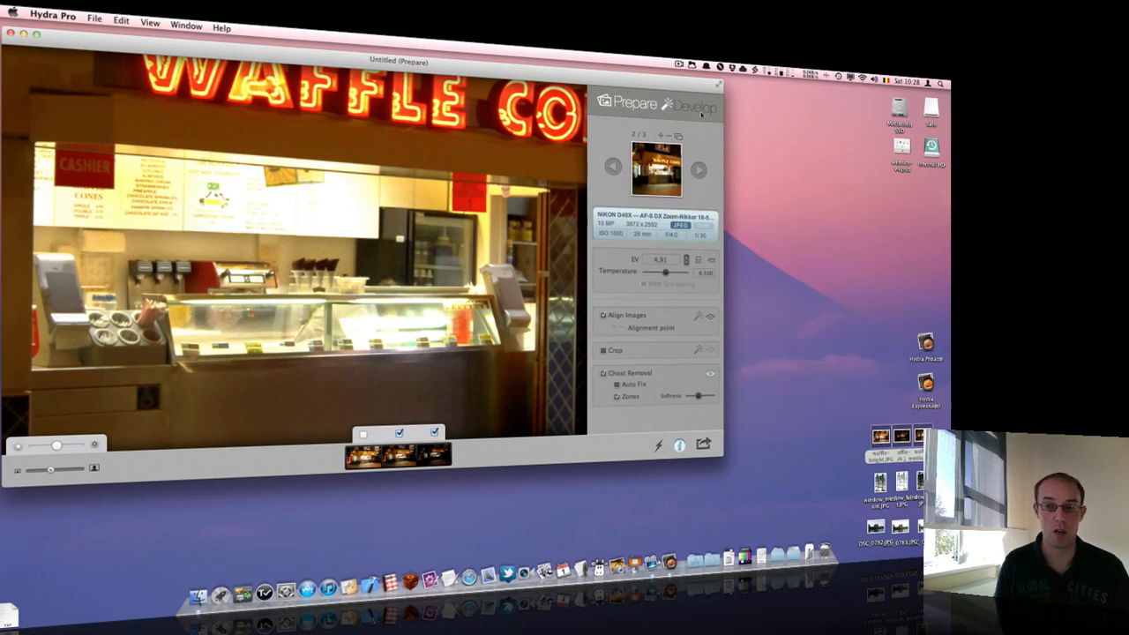
left_click(696, 106)
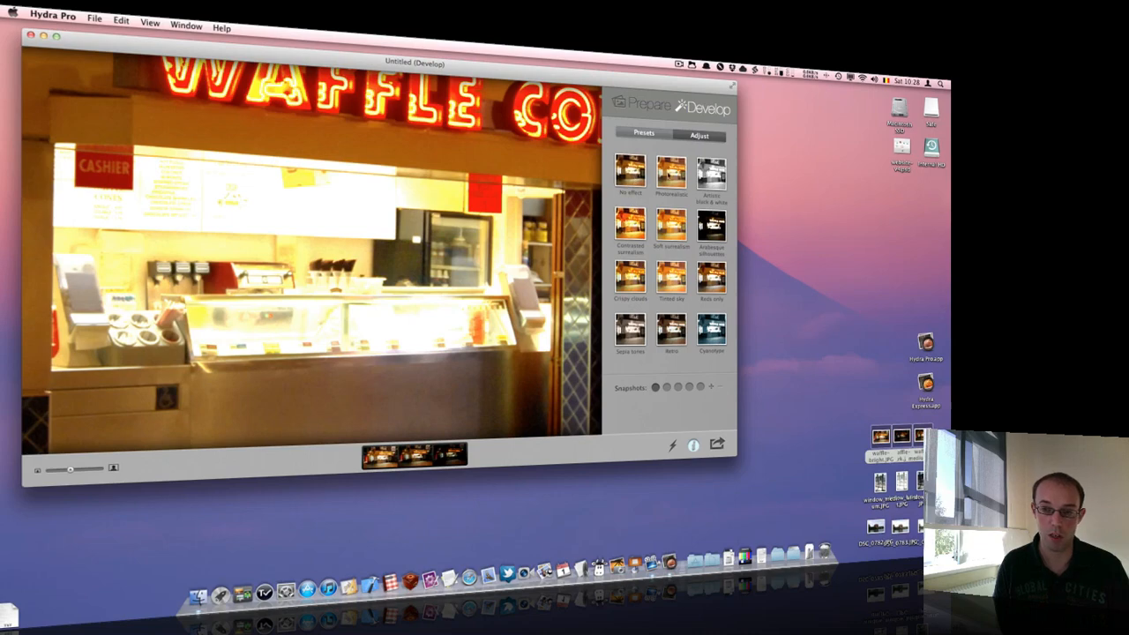
Apply the Sepia tones preset and show its detailed tone adjustments.
left_click(711, 172)
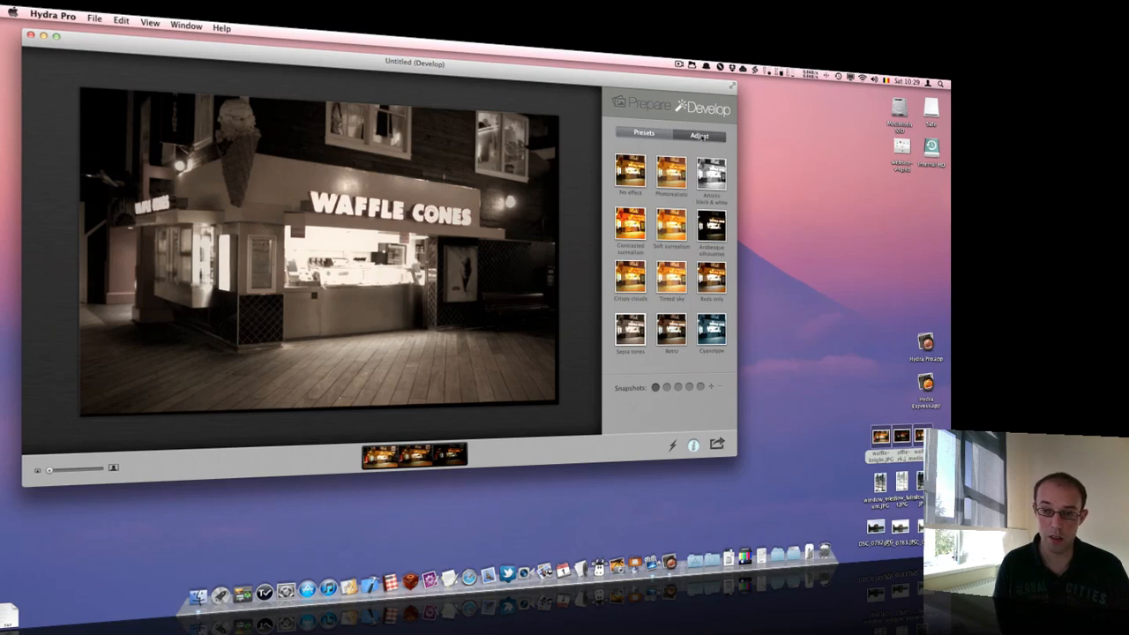
left_click(697, 135)
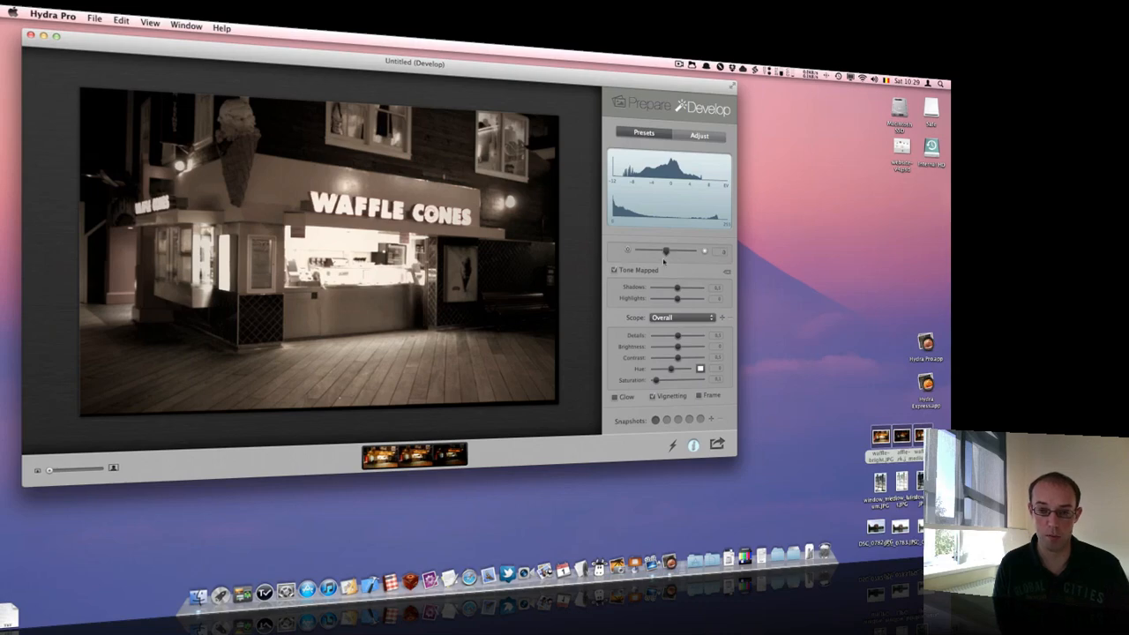
Drag the exposure slider brighter and darker, settling it at about 0.34.
left_click_drag(666, 251, 679, 250)
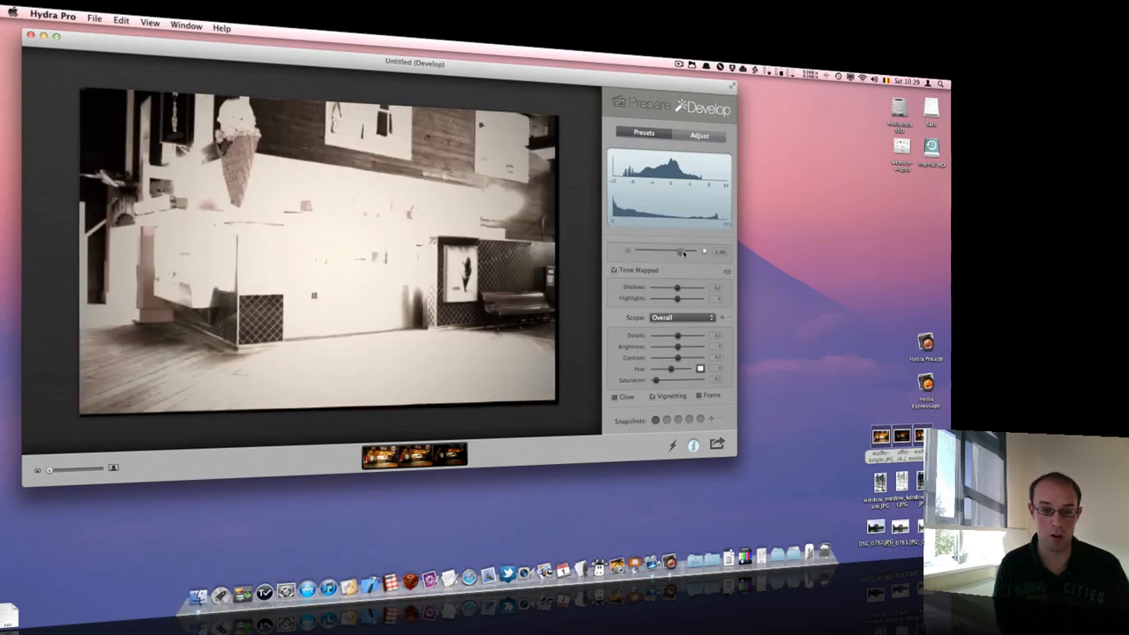
left_click_drag(680, 251, 657, 251)
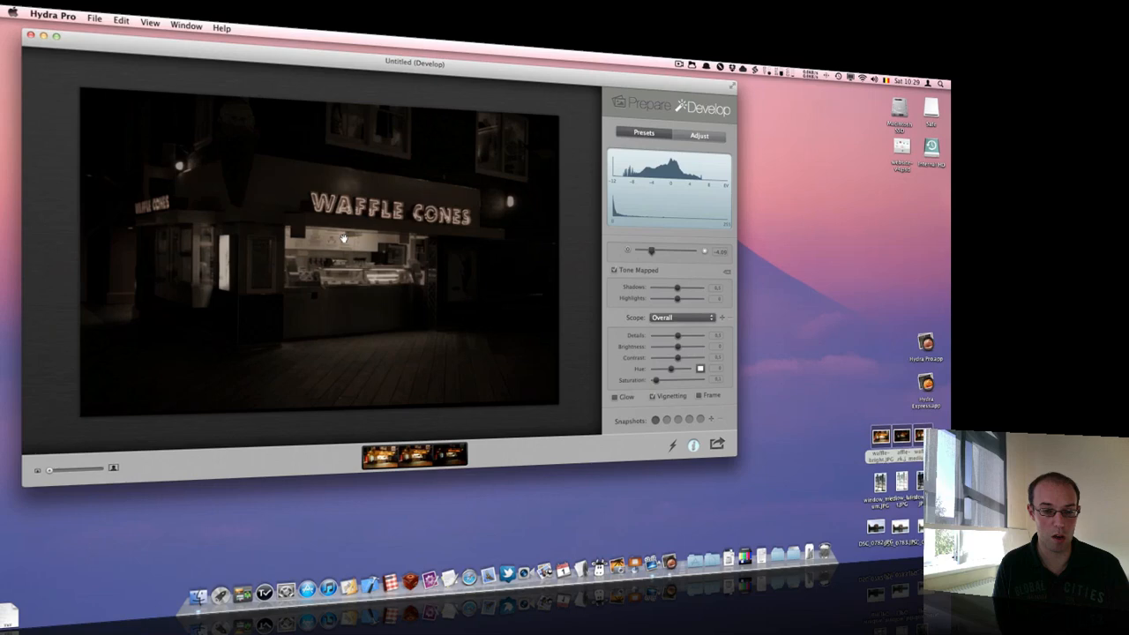
left_click_drag(650, 250, 663, 251)
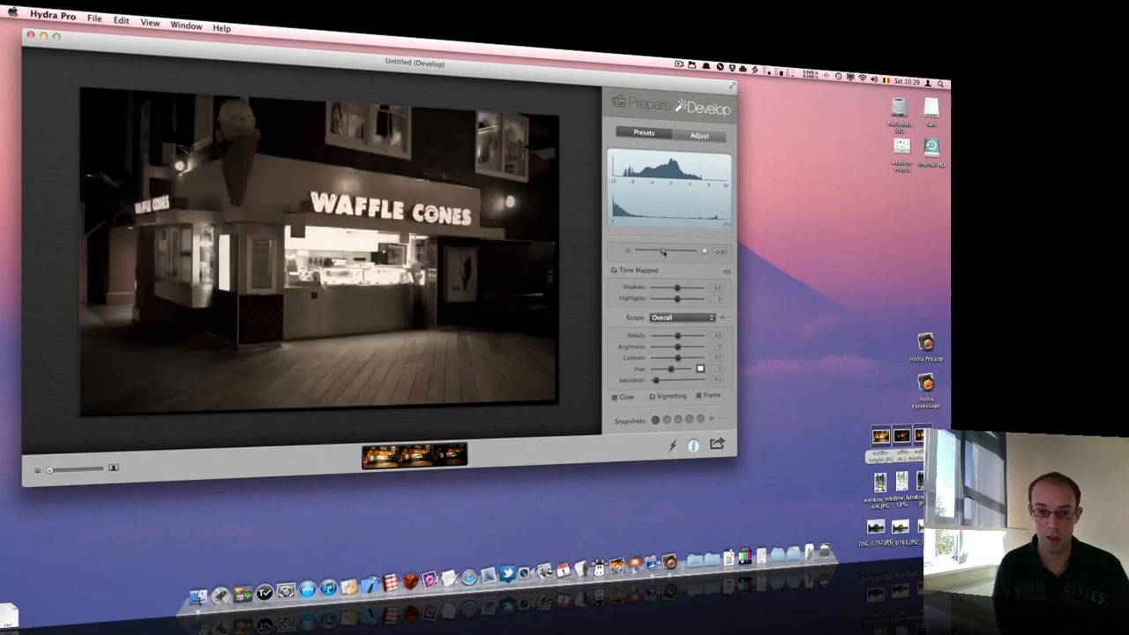
left_click_drag(663, 251, 669, 252)
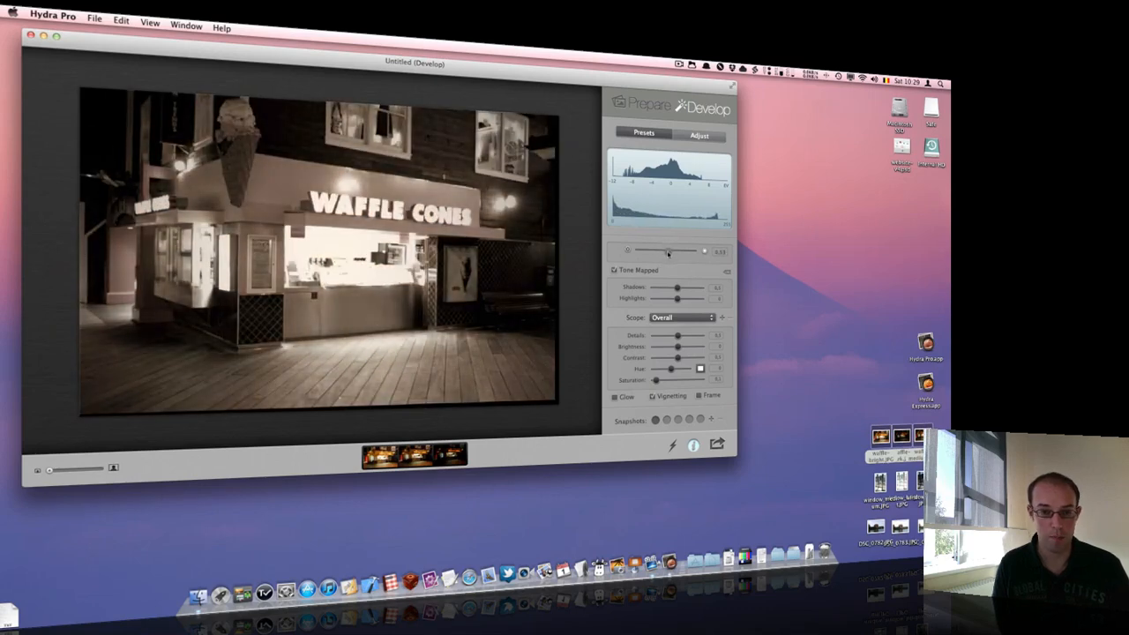
left_click_drag(684, 251, 666, 251)
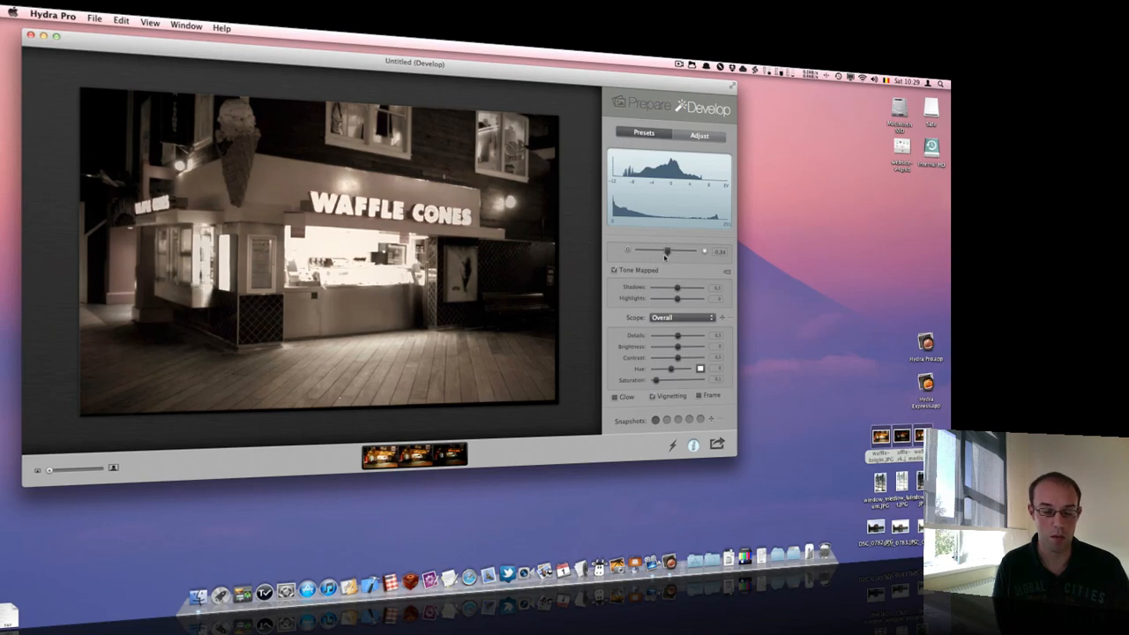
mouse_move(223, 167)
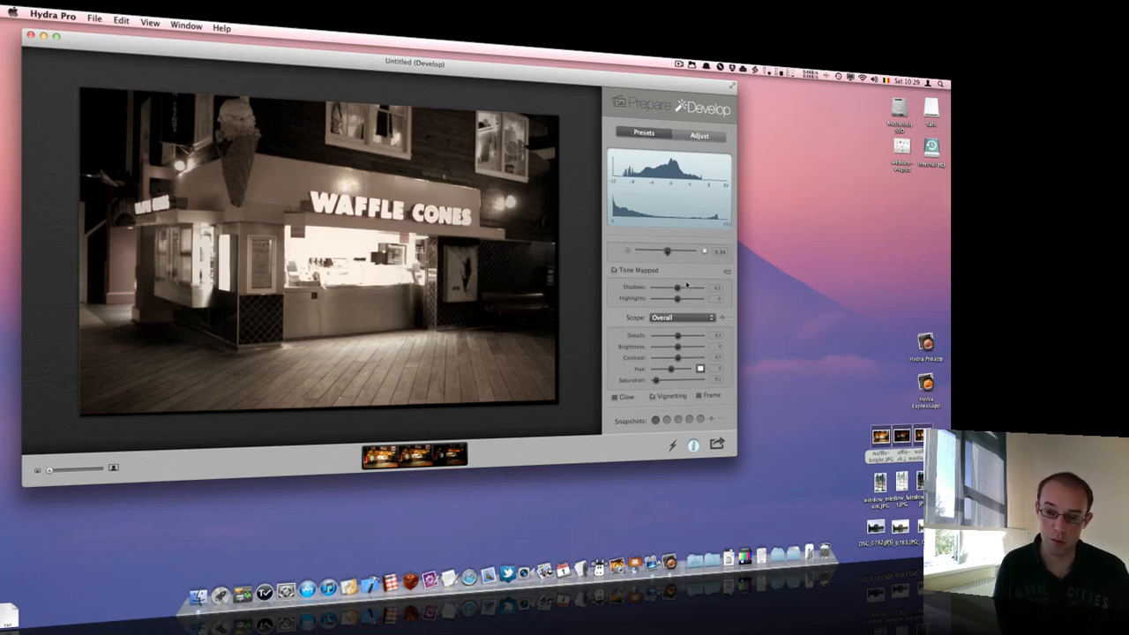
mouse_move(677, 287)
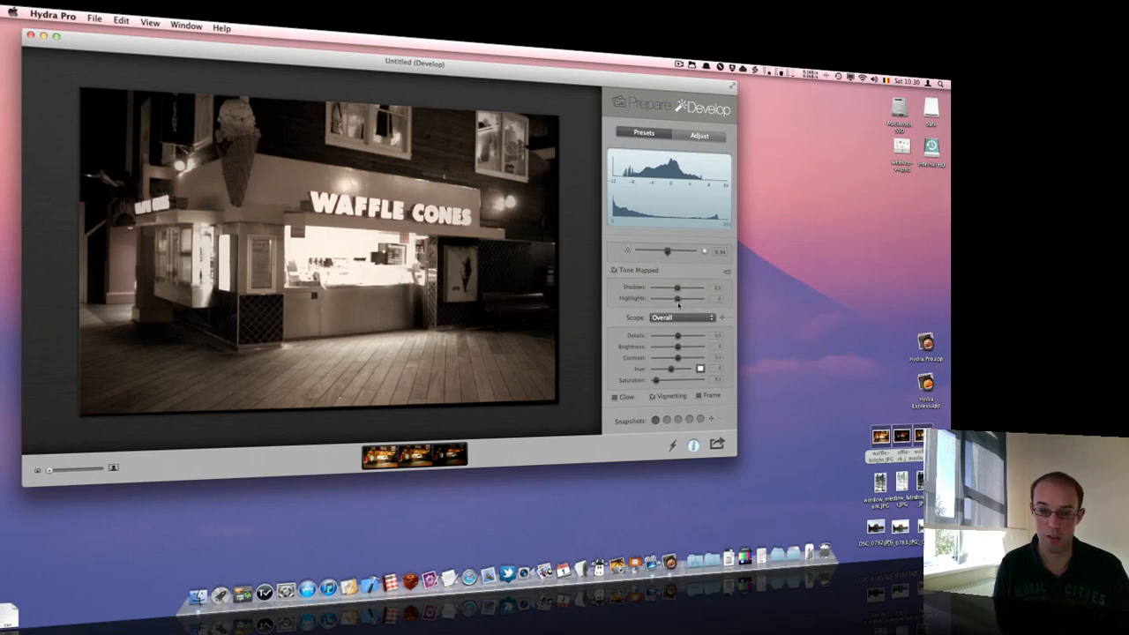
Lower the Tone Mapped Highlights slider in two passes, then lift Shadows slightly.
left_click_drag(697, 298, 670, 298)
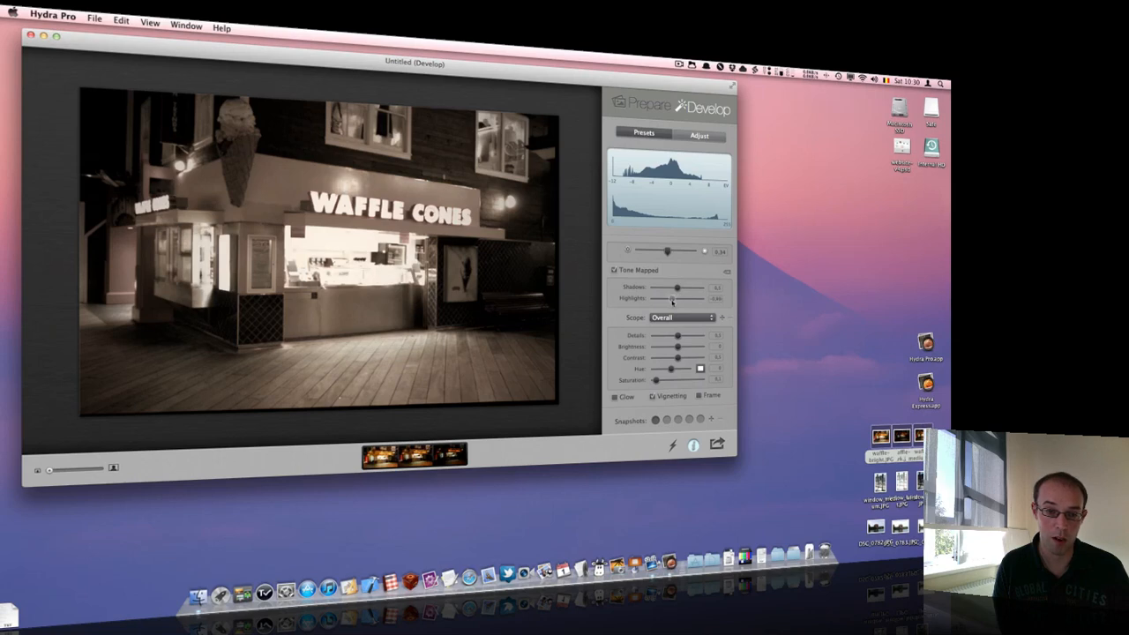
left_click_drag(671, 298, 657, 298)
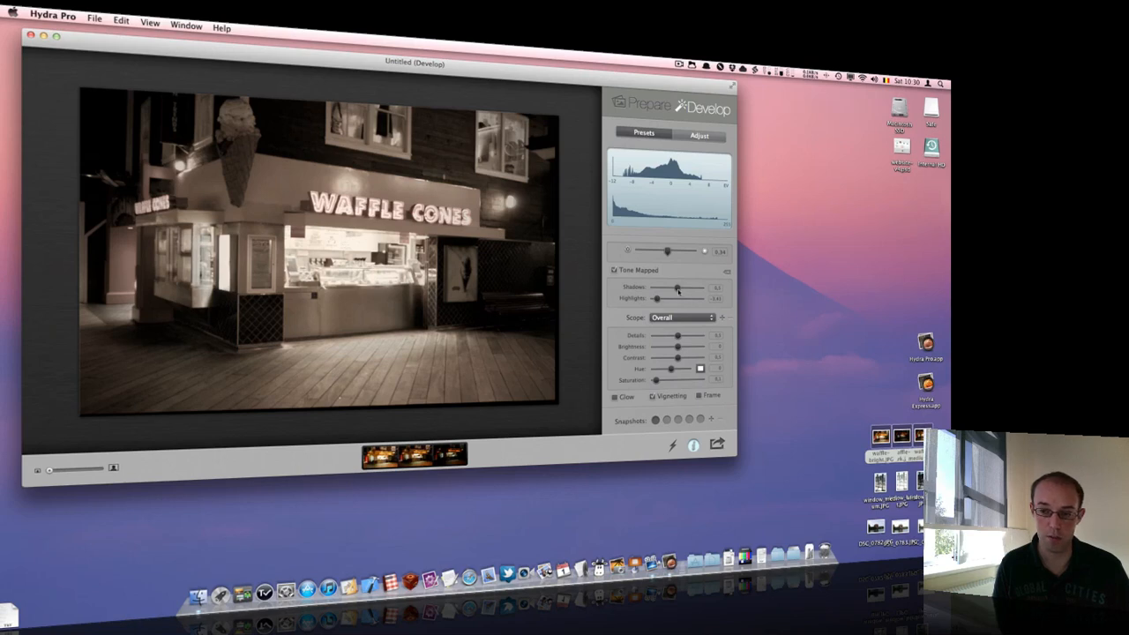
mouse_move(677, 289)
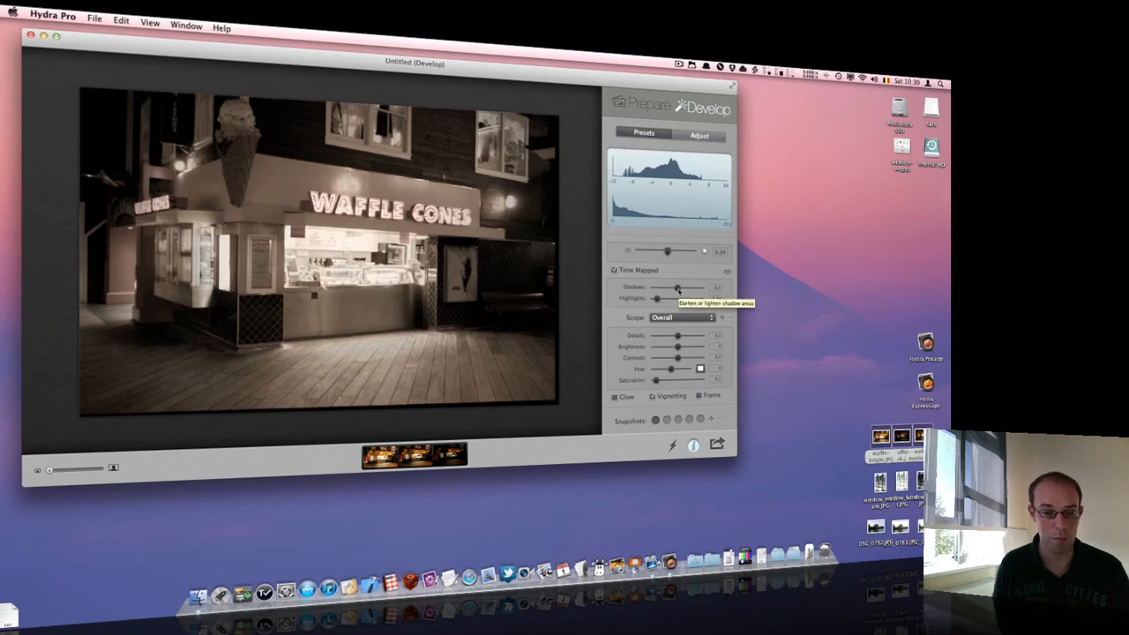
left_click_drag(677, 287, 686, 288)
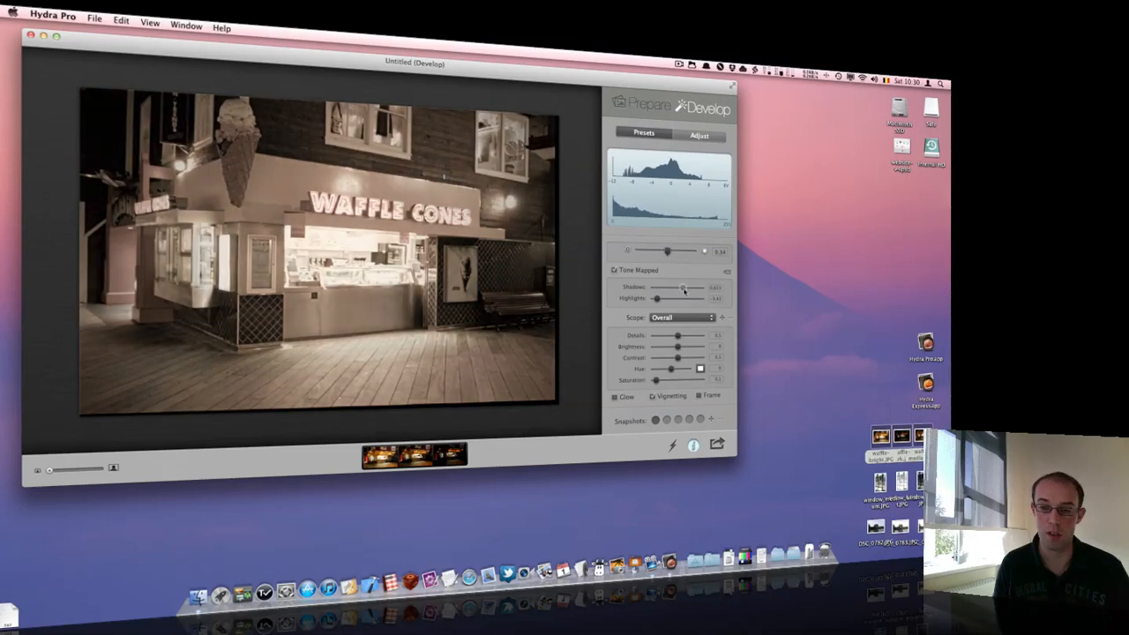
left_click_drag(683, 298, 675, 298)
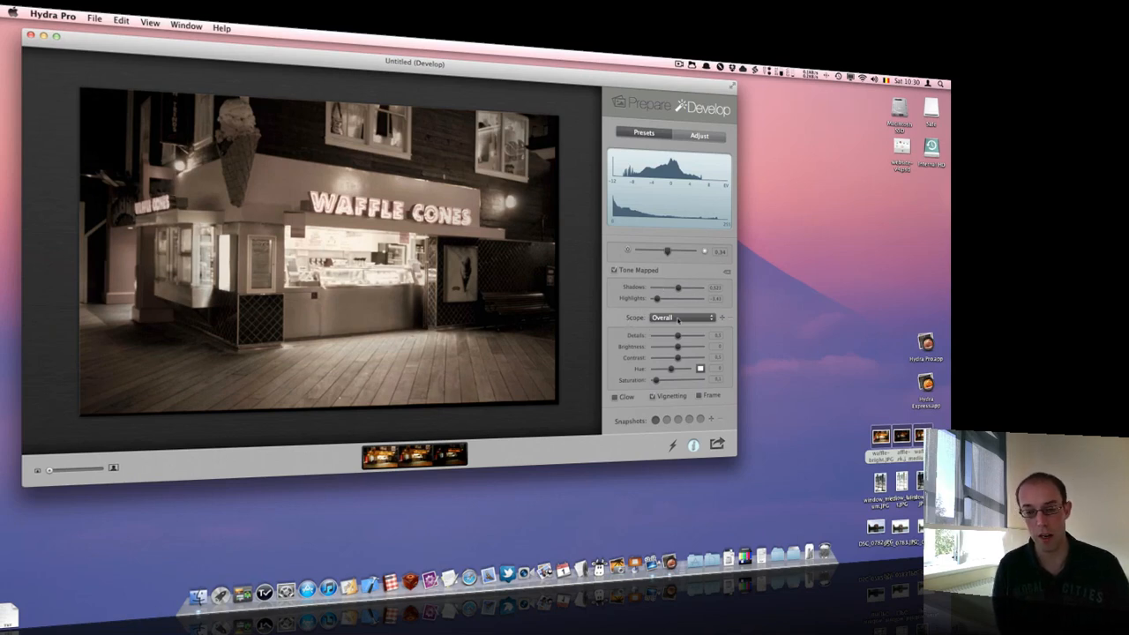
mouse_move(679, 318)
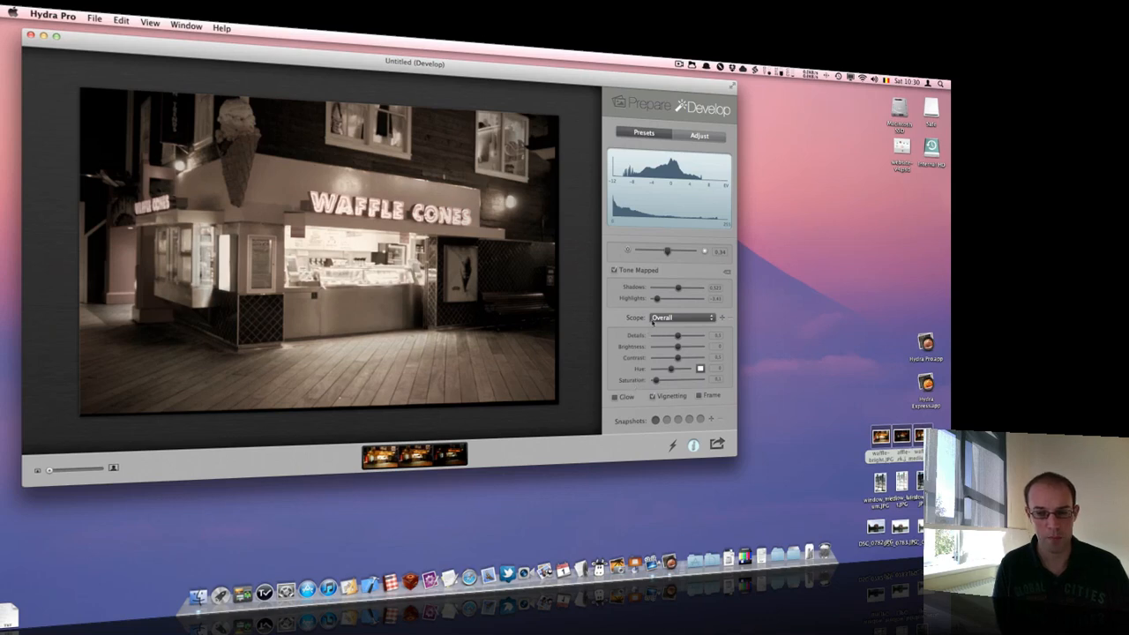
mouse_move(653, 322)
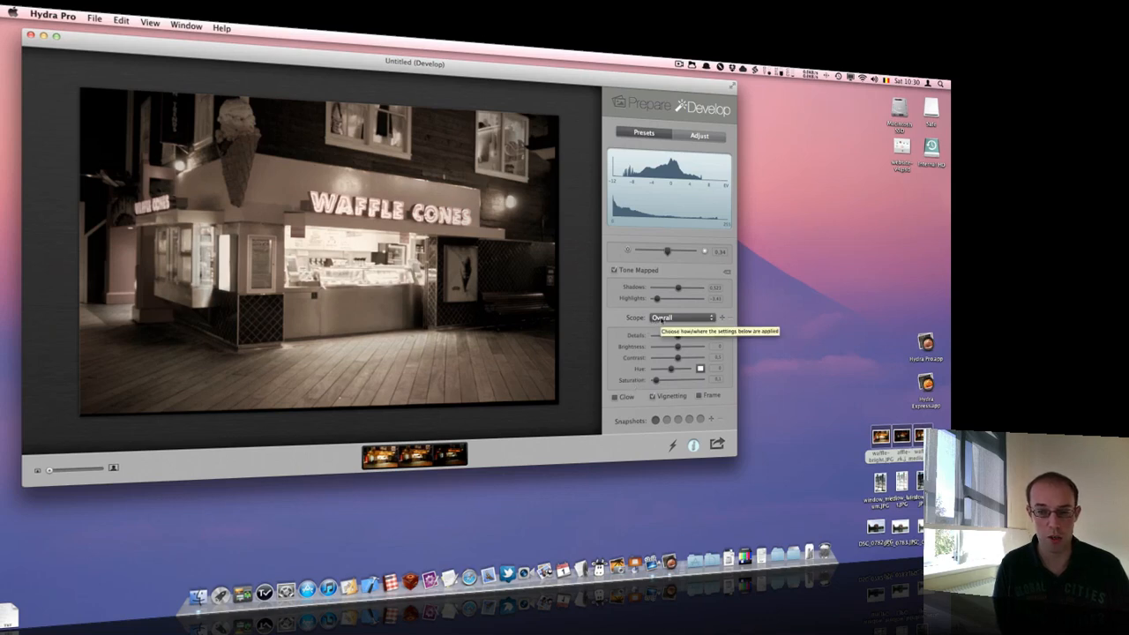
Limit the adjustment Scope to Dark Tones to darken the shadows.
left_click(681, 317)
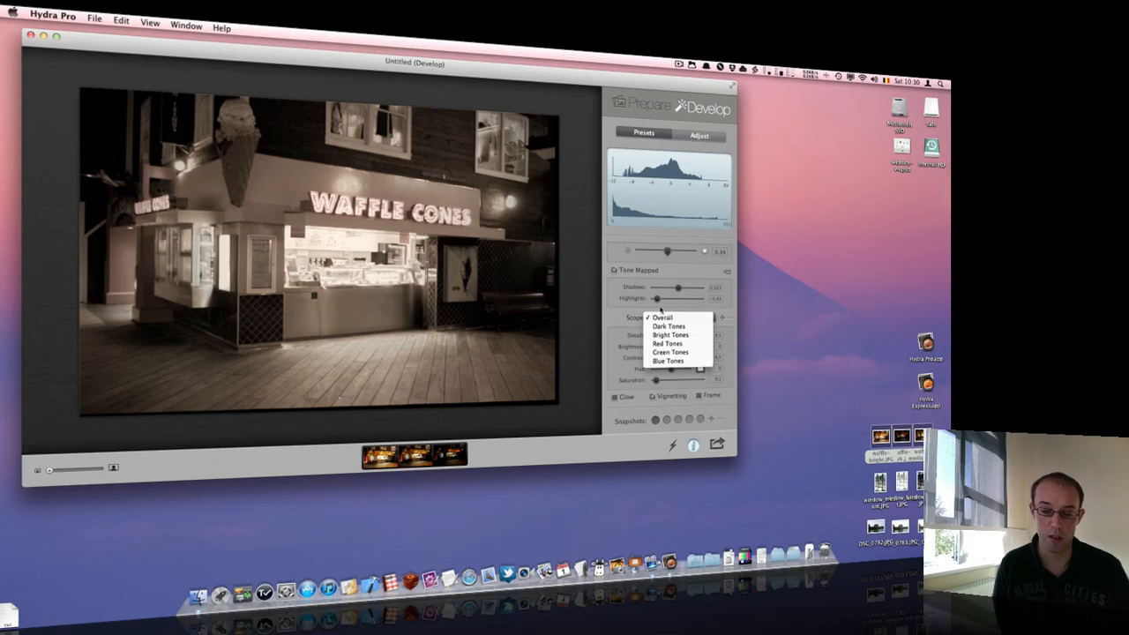
mouse_move(671, 327)
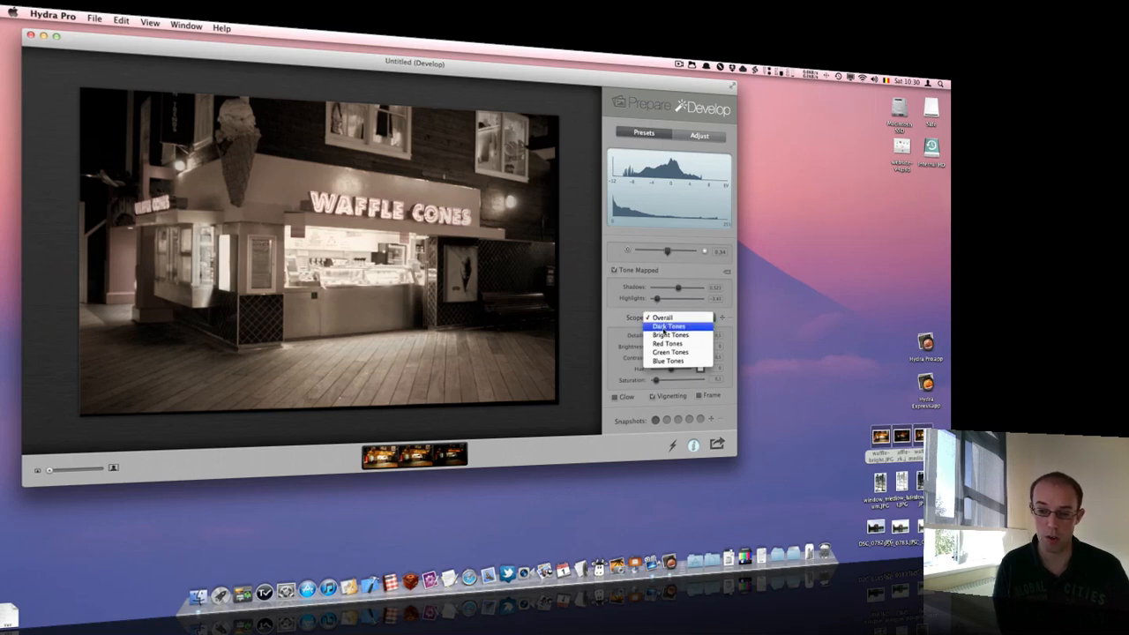
mouse_move(668, 360)
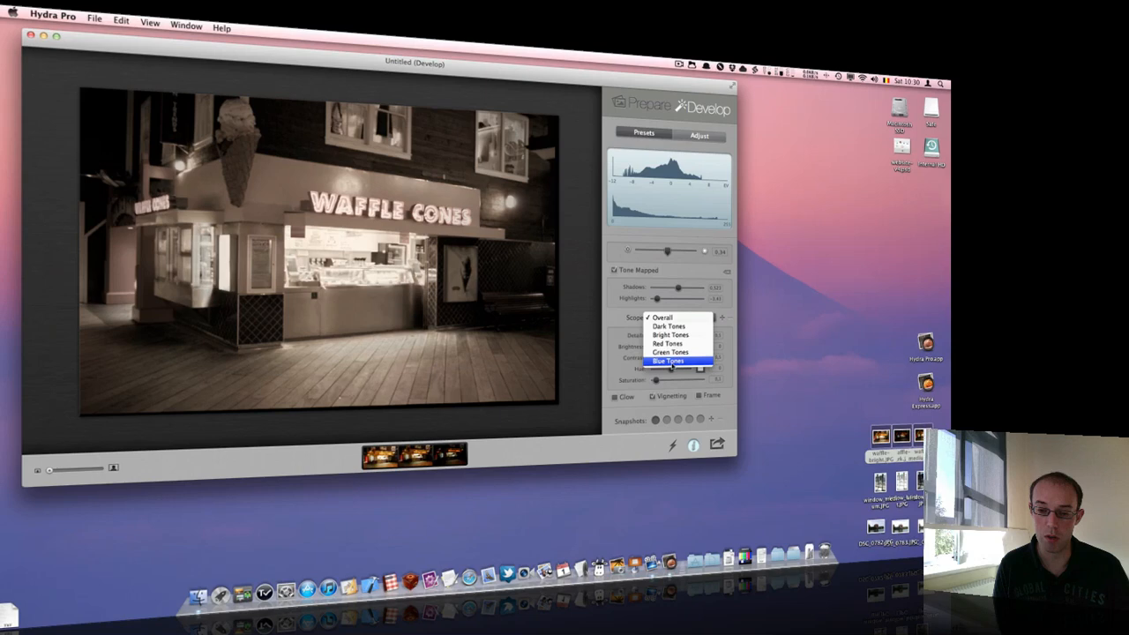
mouse_move(671, 327)
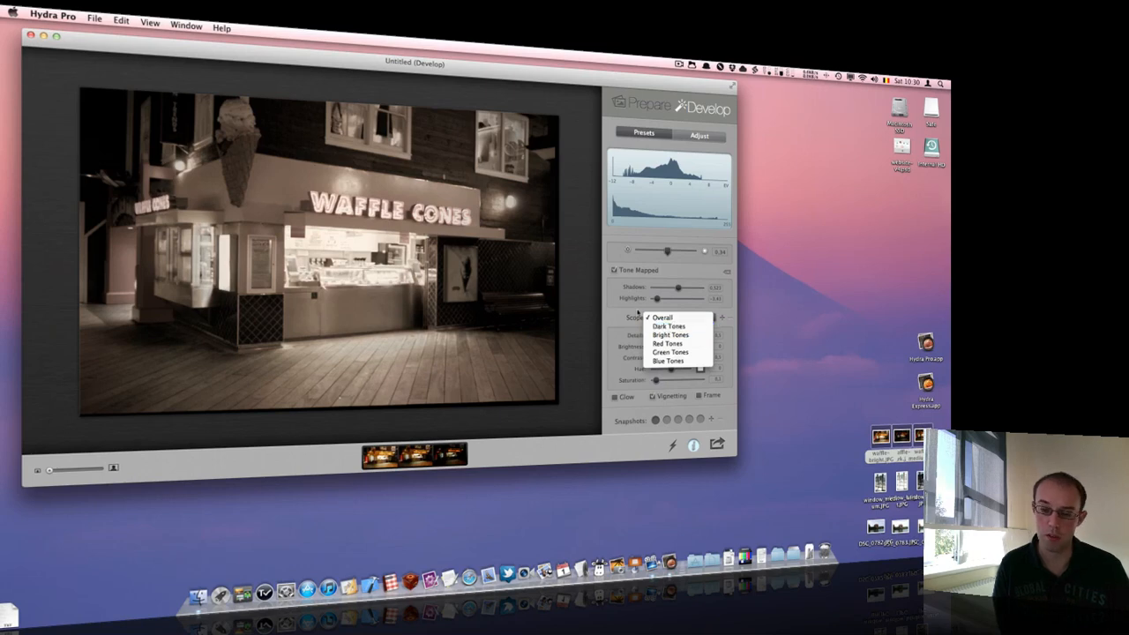
left_click(662, 317)
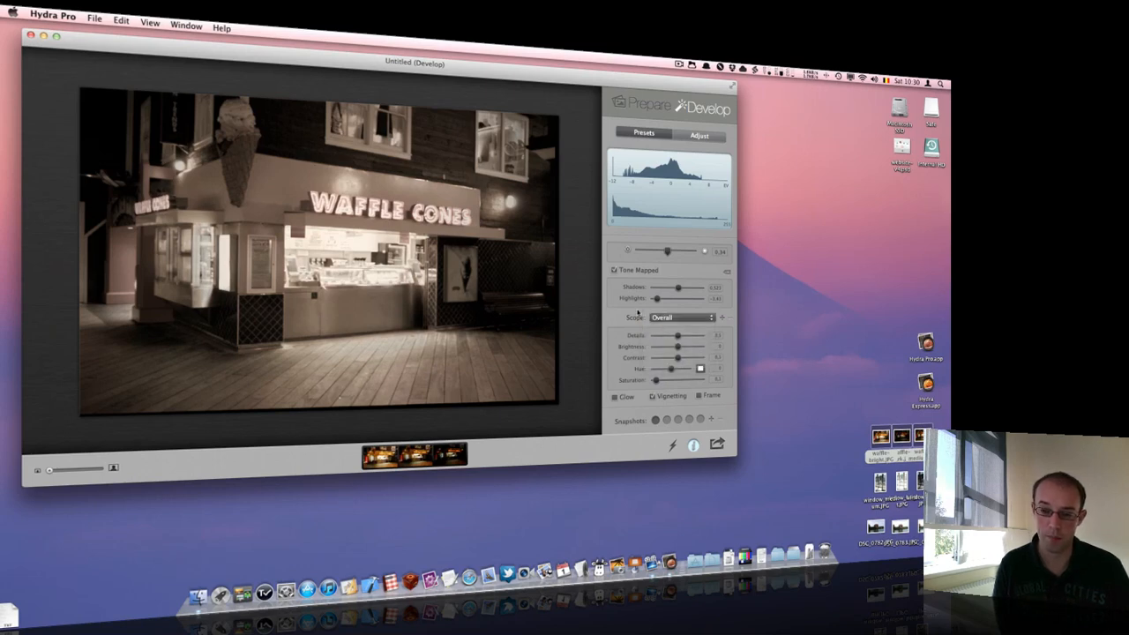
left_click(681, 317)
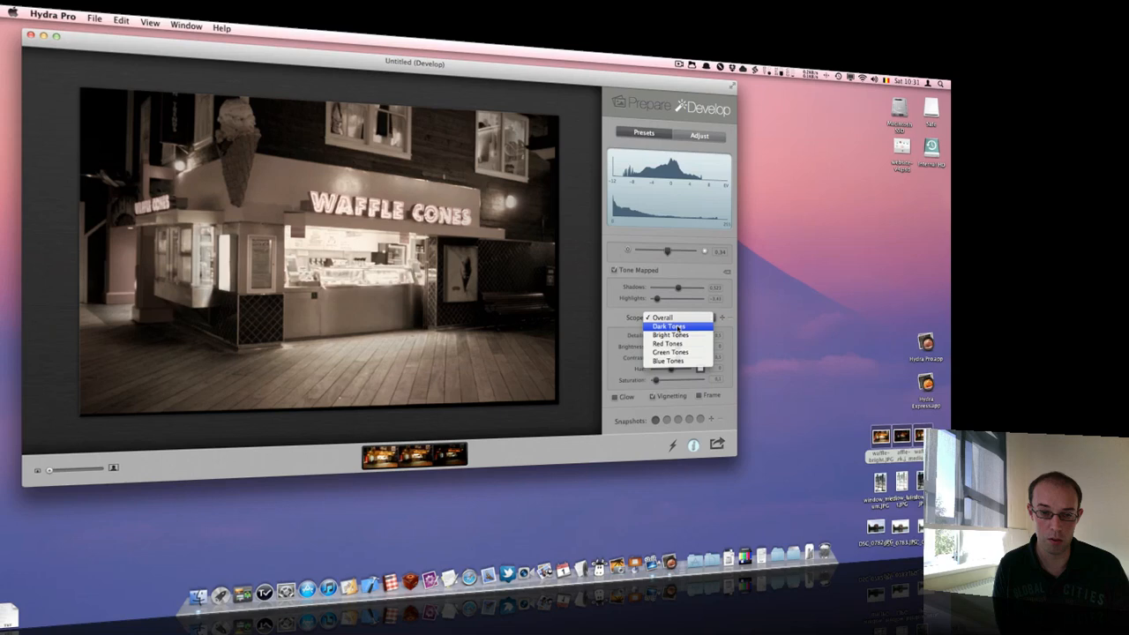
left_click(669, 326)
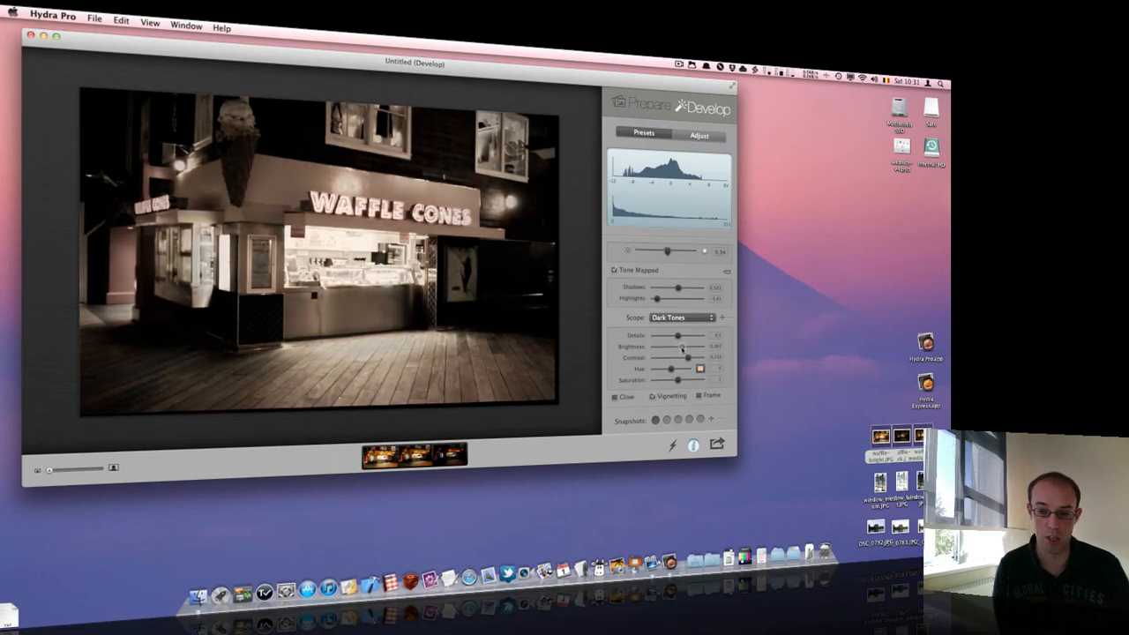
Switch the Scope to Bright Tones and fine-tune the Details slider.
left_click(679, 318)
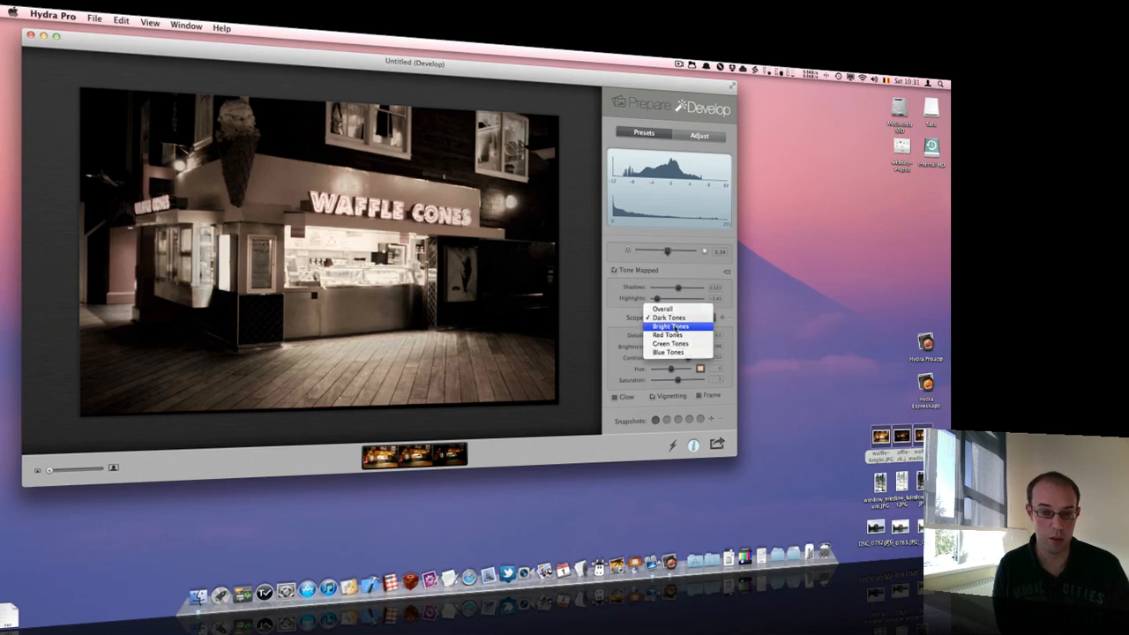
left_click(671, 326)
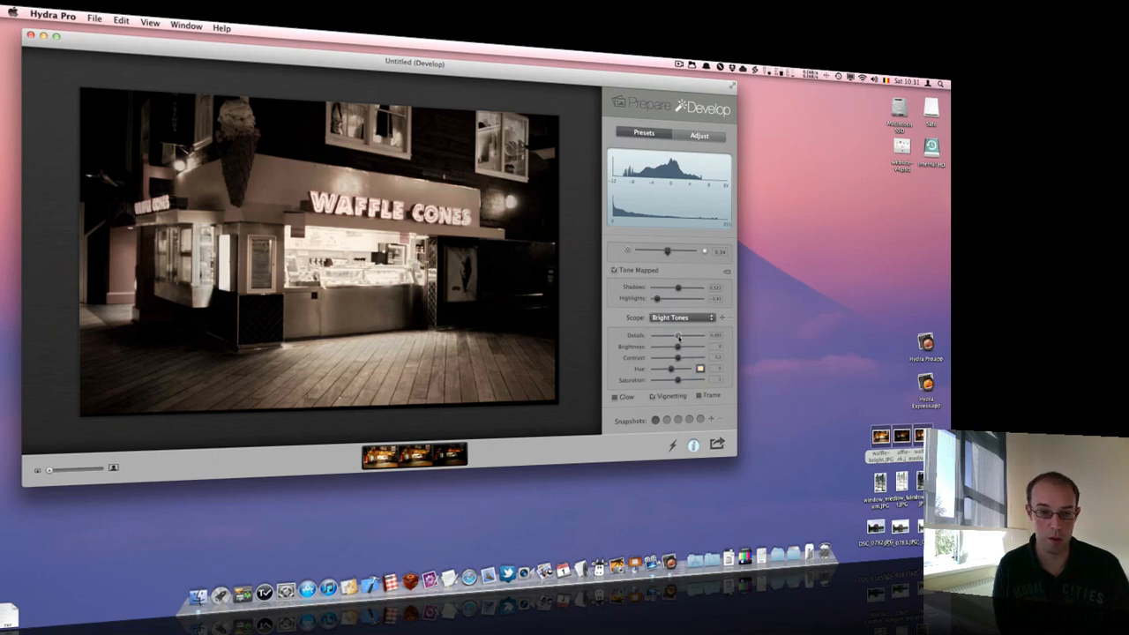
left_click_drag(679, 336, 675, 335)
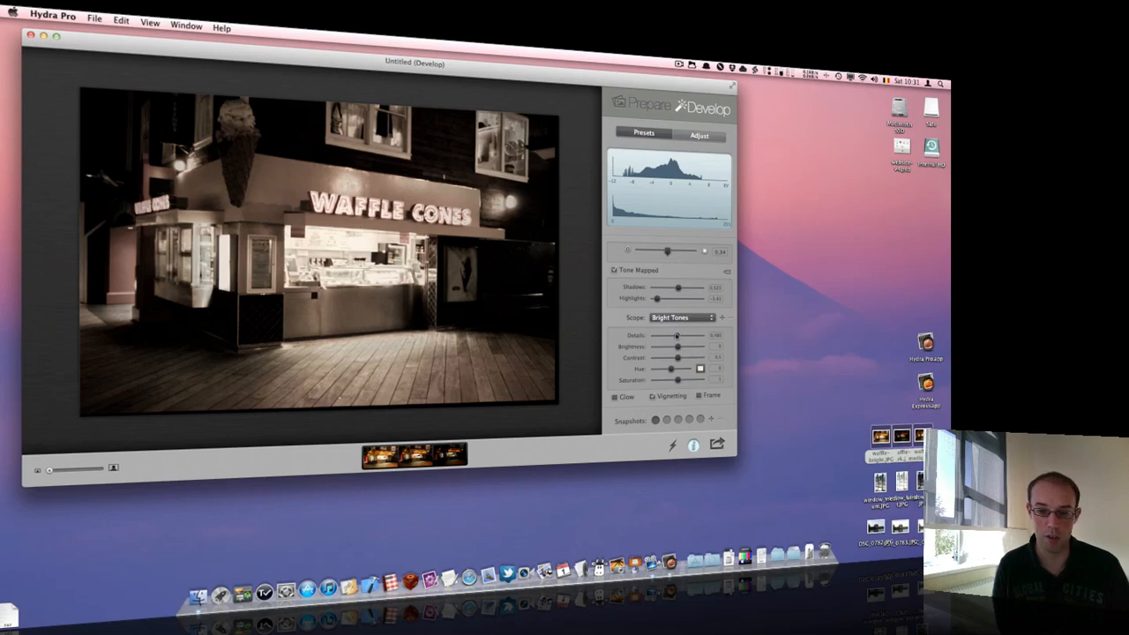
left_click_drag(676, 336, 688, 336)
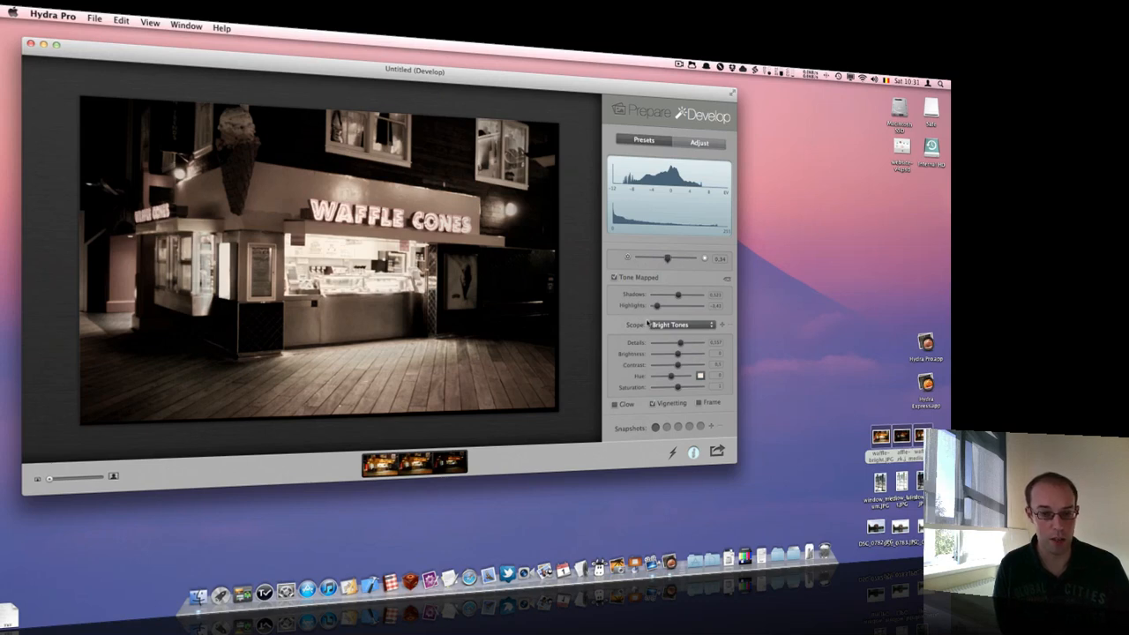
mouse_move(684, 324)
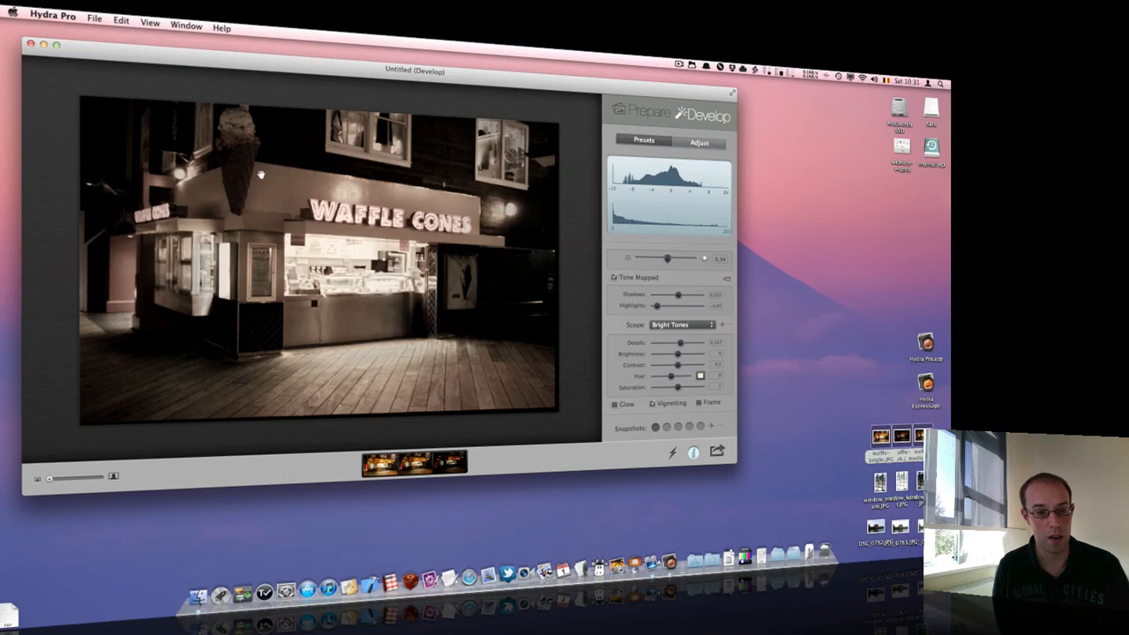
mouse_move(279, 267)
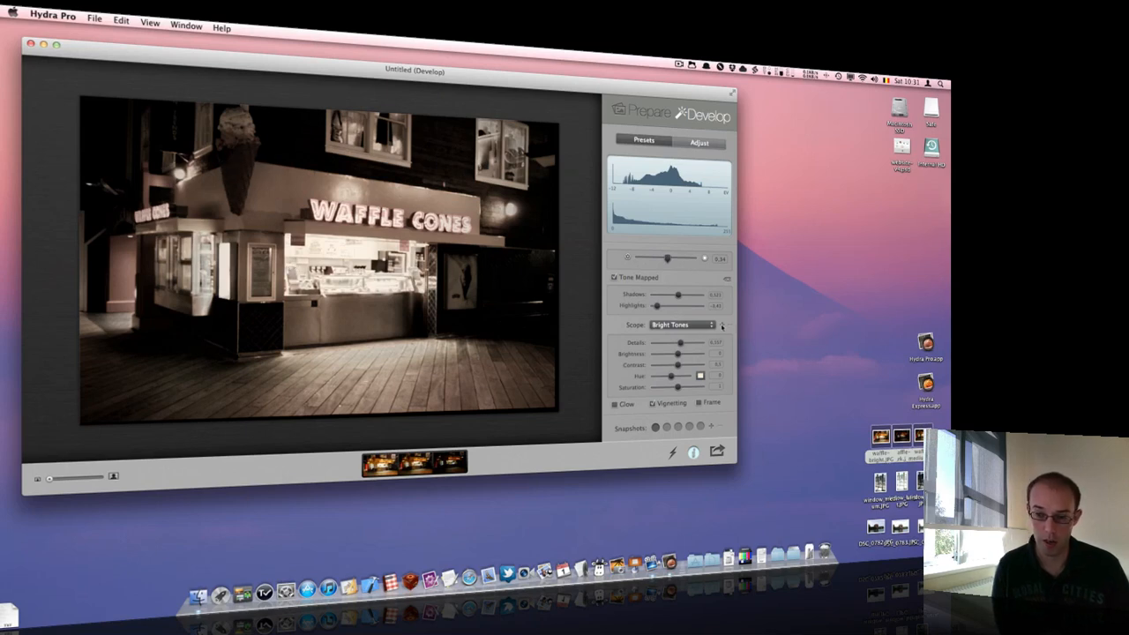
mouse_move(722, 325)
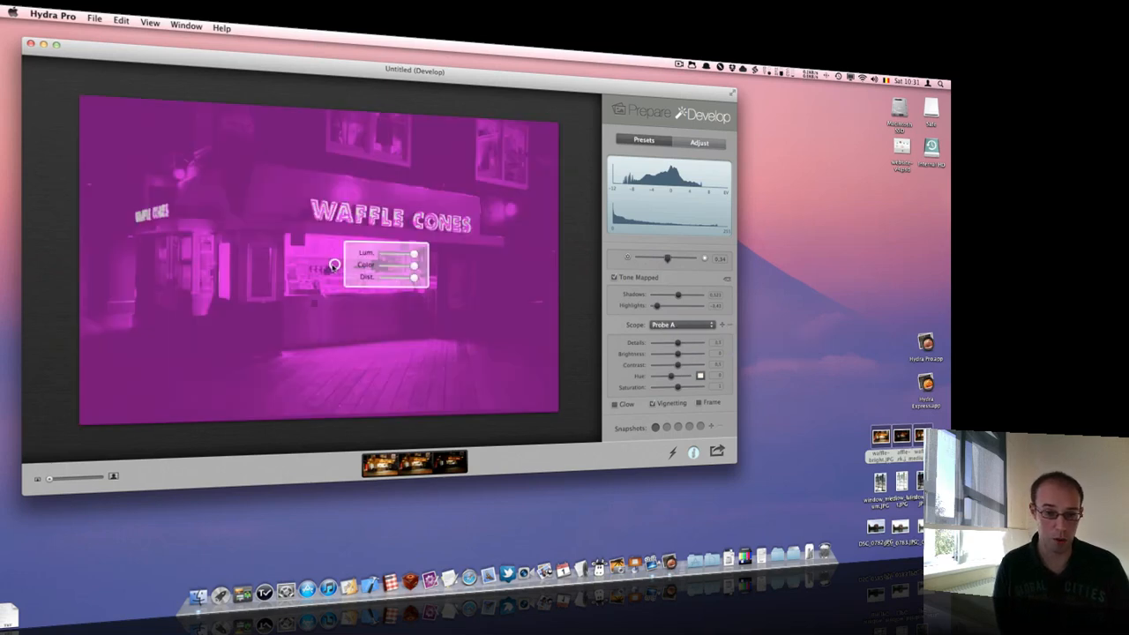
Place Probe A over the lit shop window and raise its Saturation.
left_click_drag(386, 265, 324, 198)
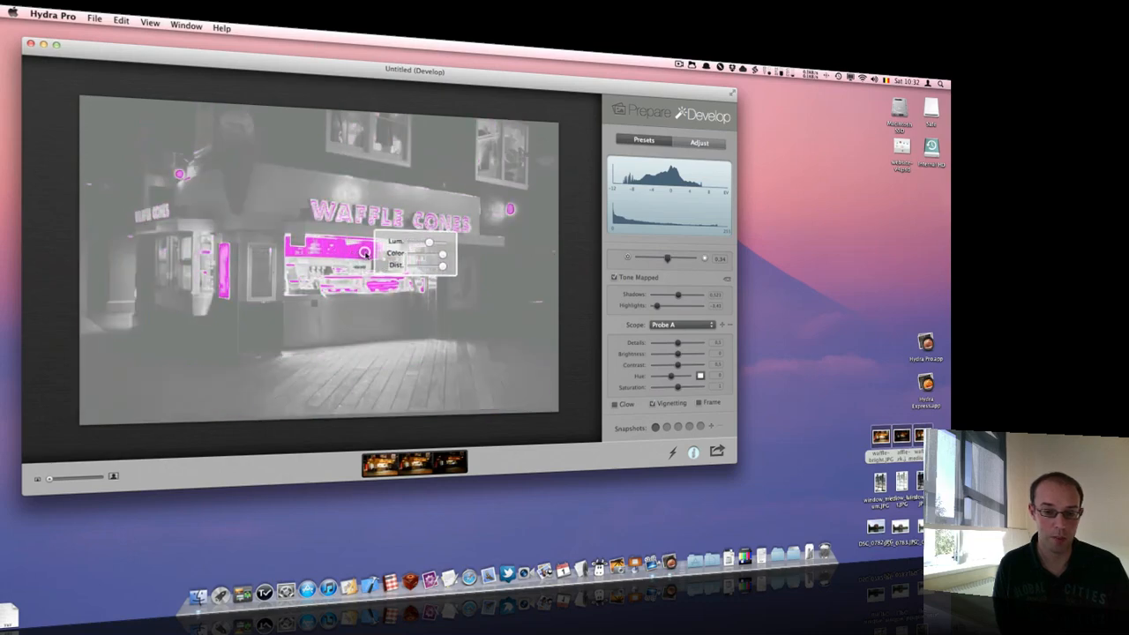
mouse_move(430, 242)
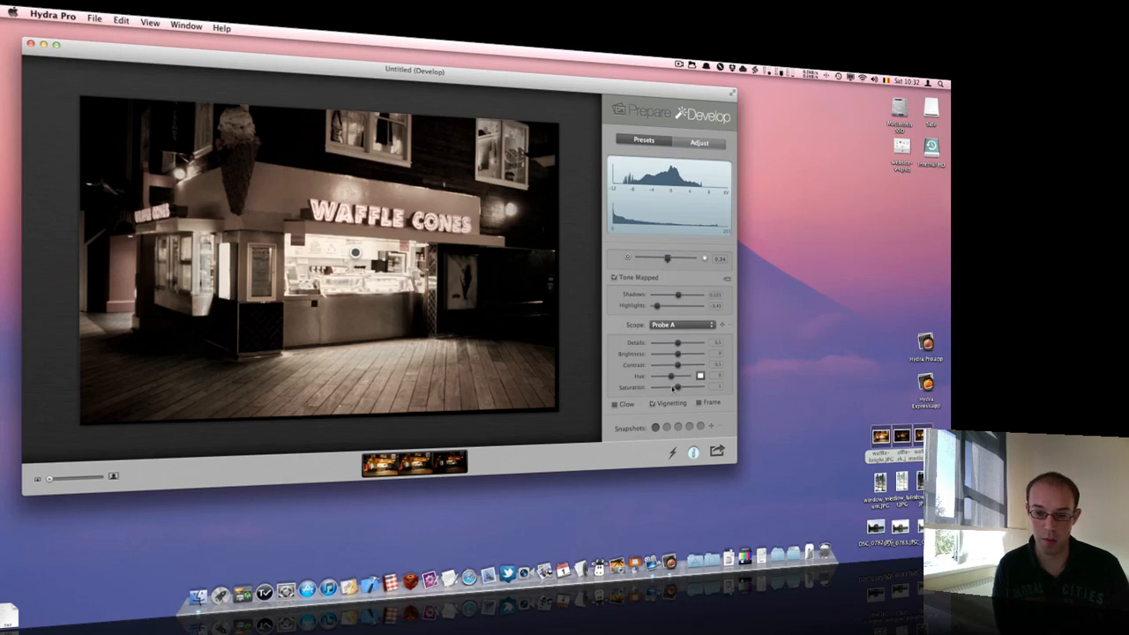
left_click_drag(700, 386, 678, 386)
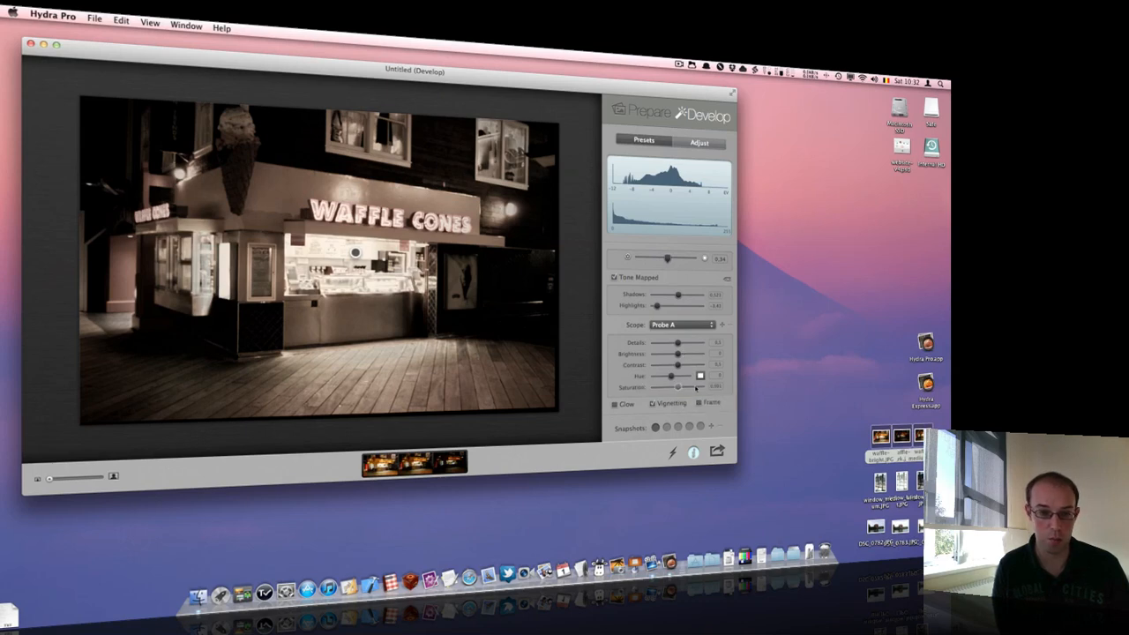
left_click_drag(684, 387, 681, 386)
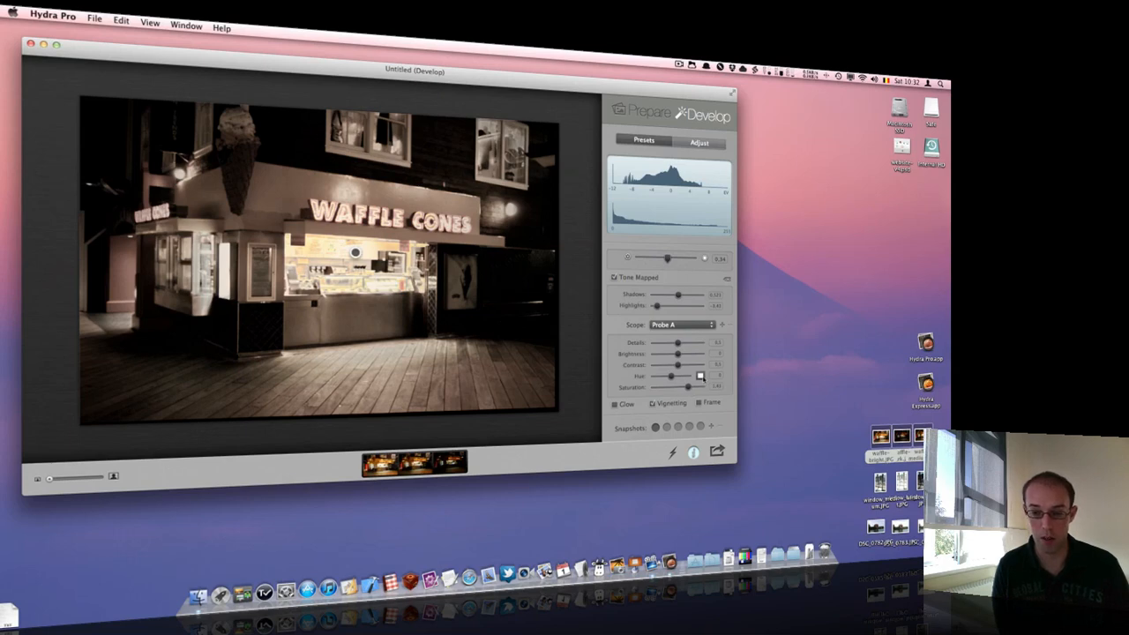
Tint the shop window probe warm peach using the Hue colour swatch.
left_click(700, 375)
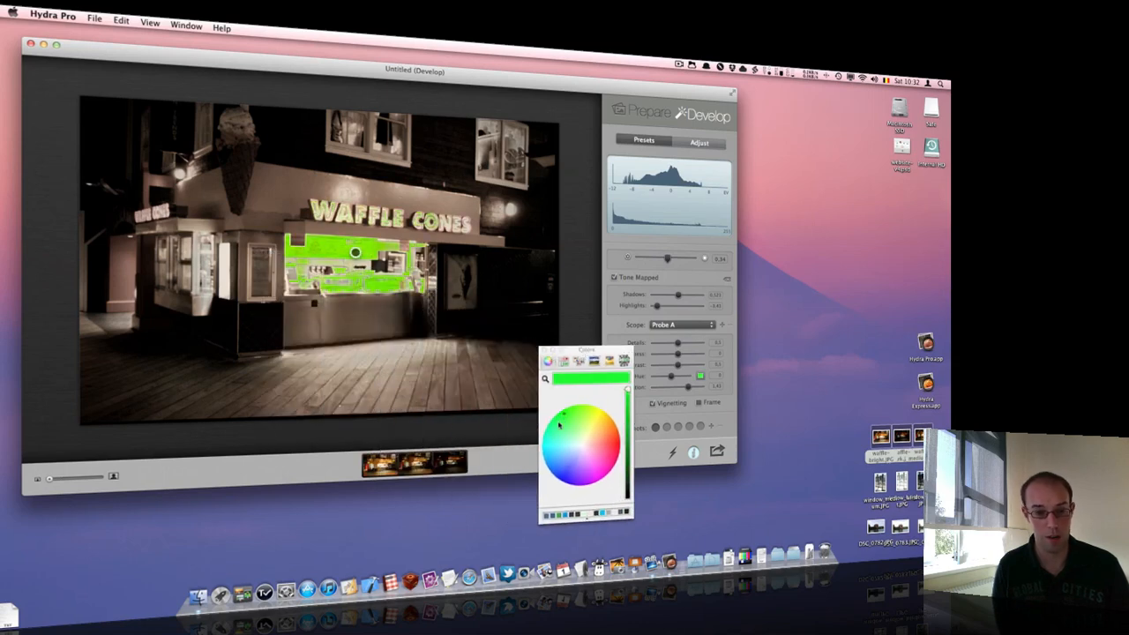
left_click(565, 432)
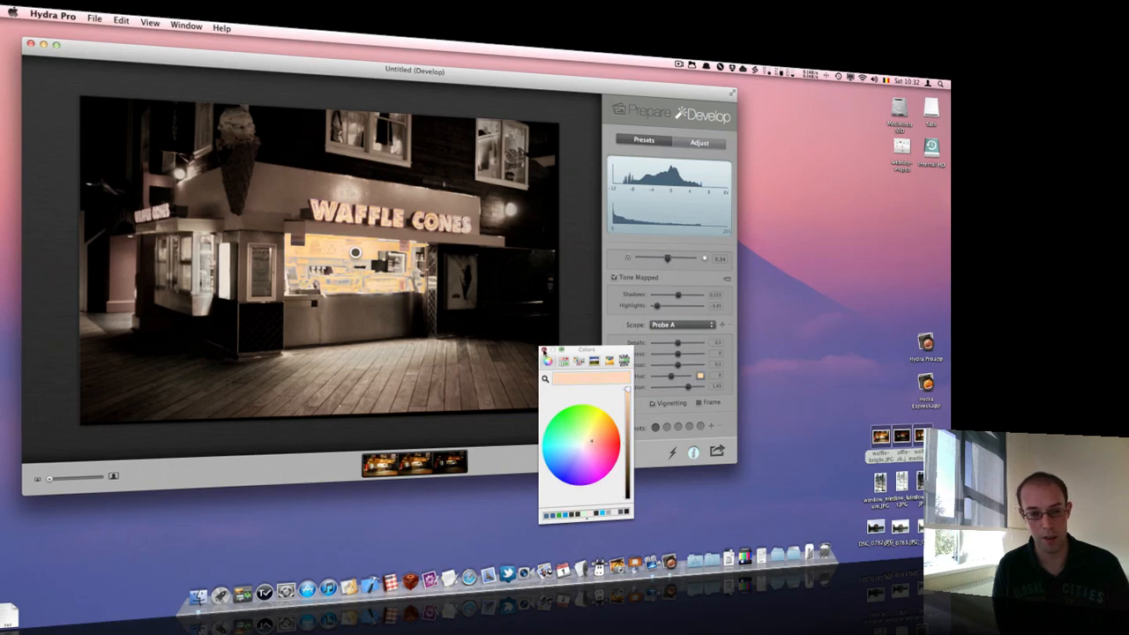
left_click(700, 375)
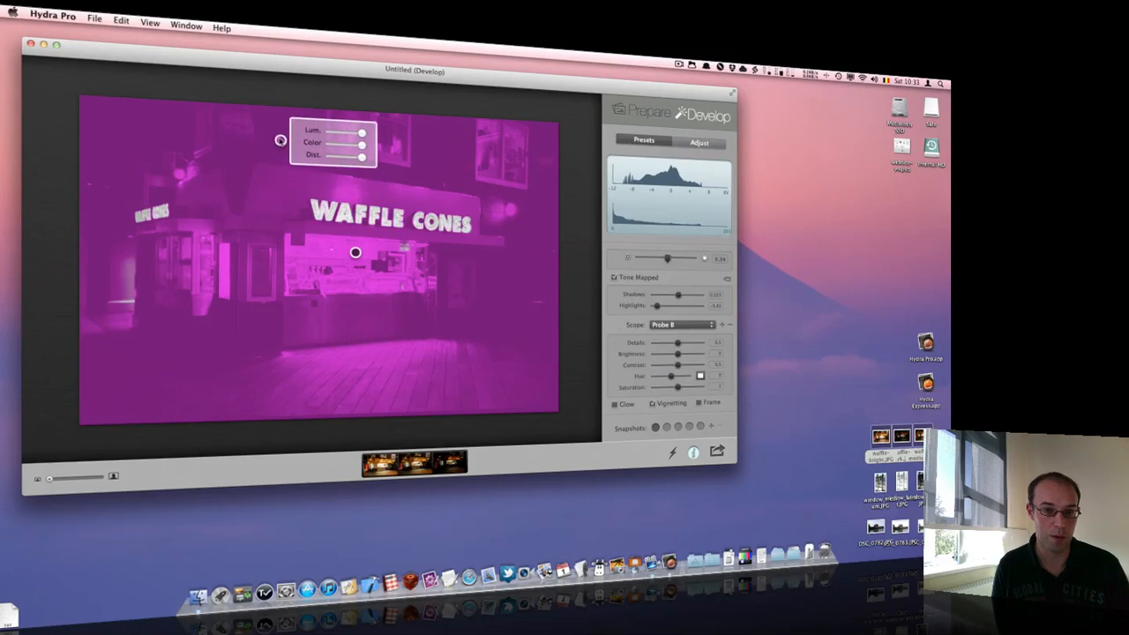
Place Probe B on the boardwalk, set its spread range, and raise its contrast.
left_click_drag(281, 141, 389, 393)
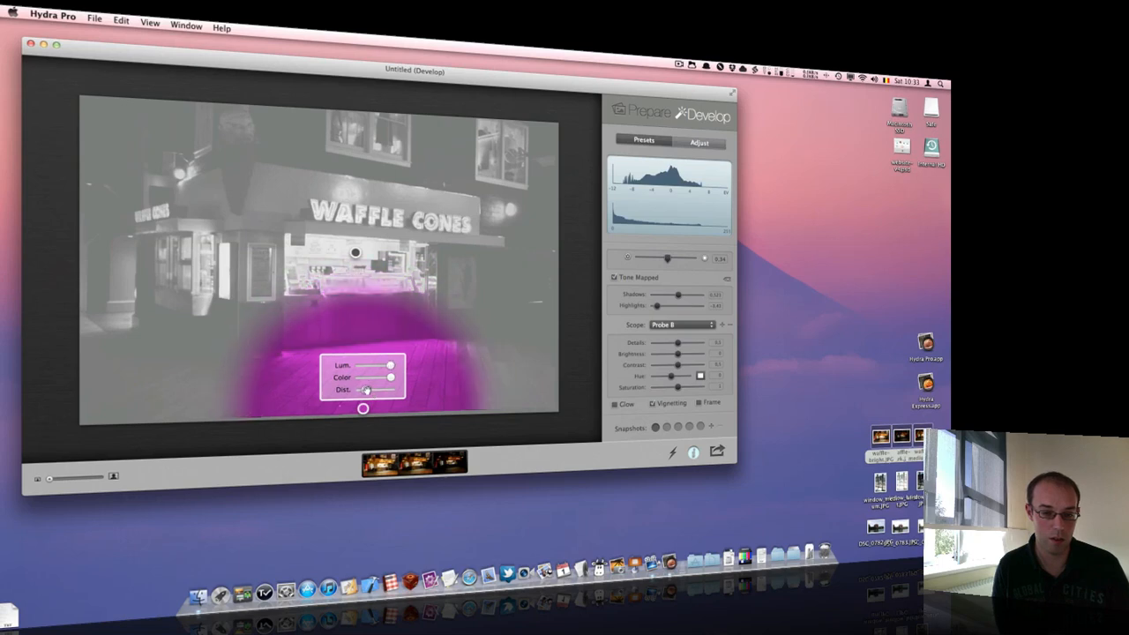
left_click_drag(366, 366, 379, 366)
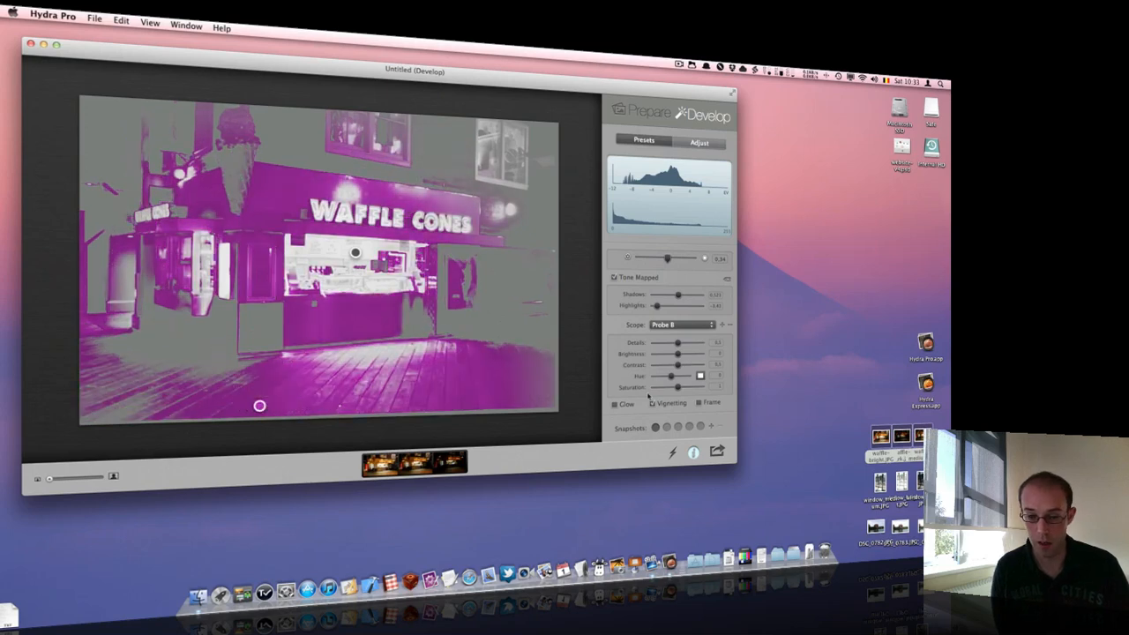
left_click_drag(699, 376, 670, 376)
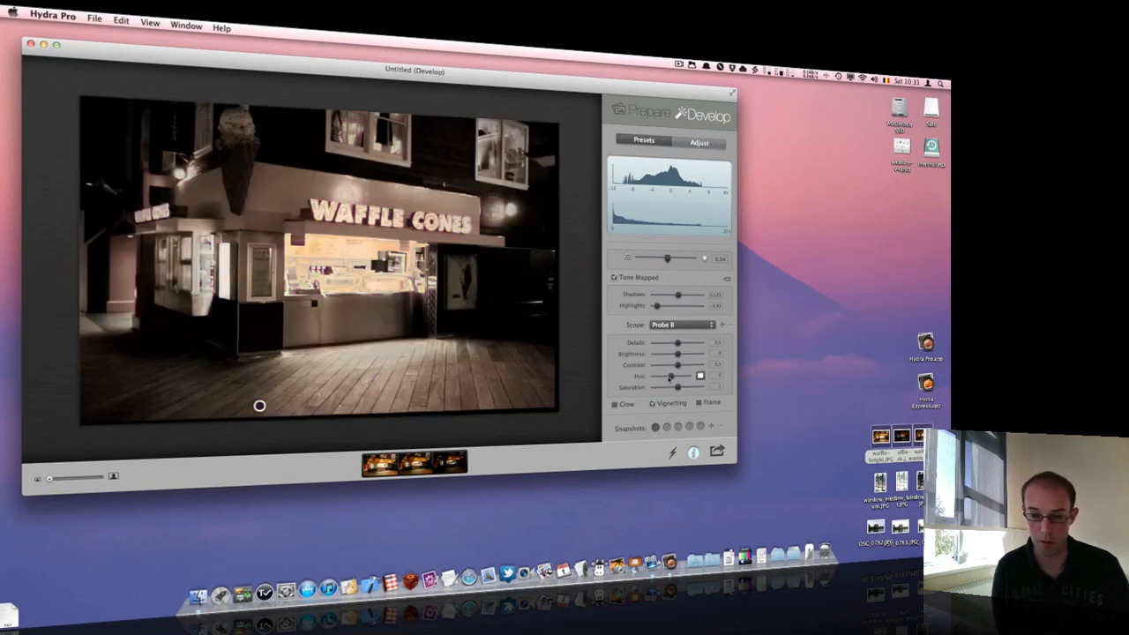
left_click_drag(680, 365, 697, 365)
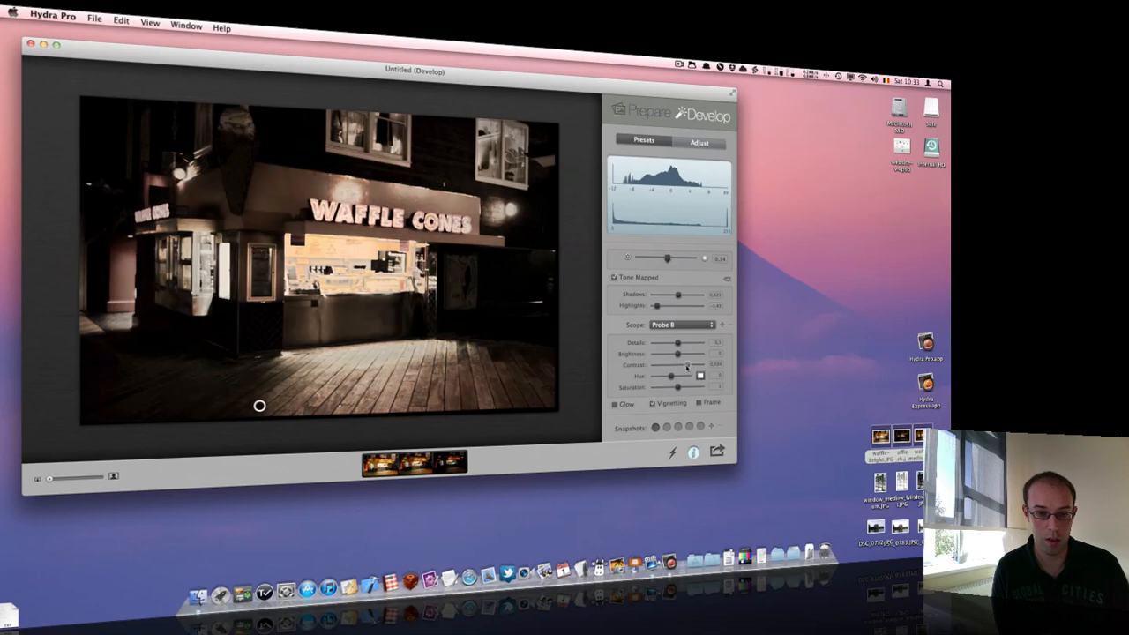
left_click_drag(686, 364, 675, 364)
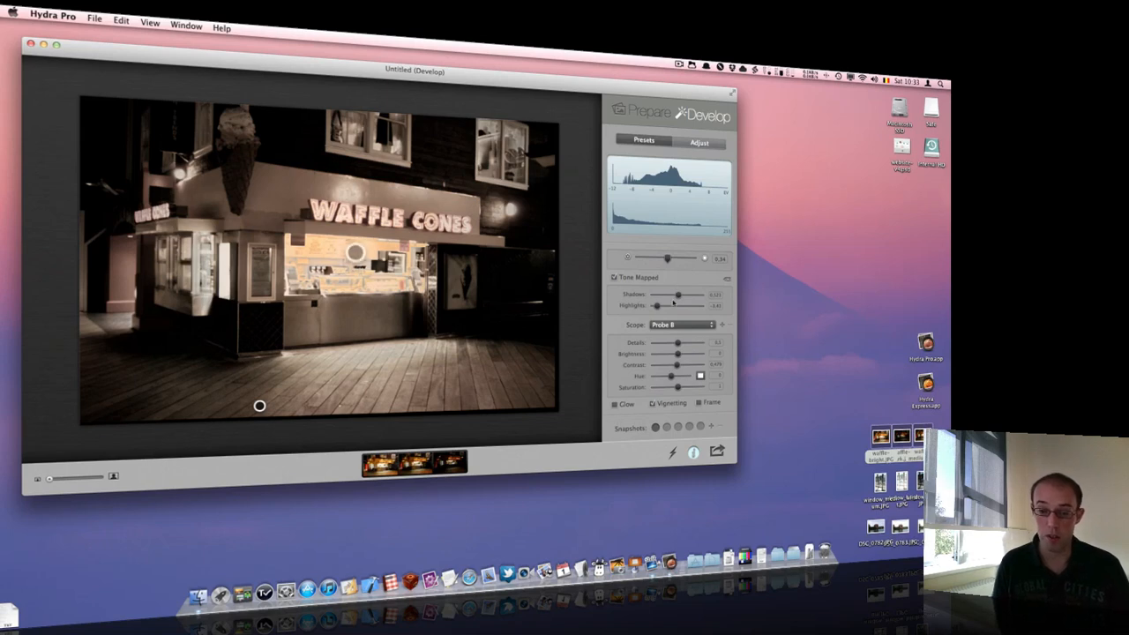
mouse_move(549, 310)
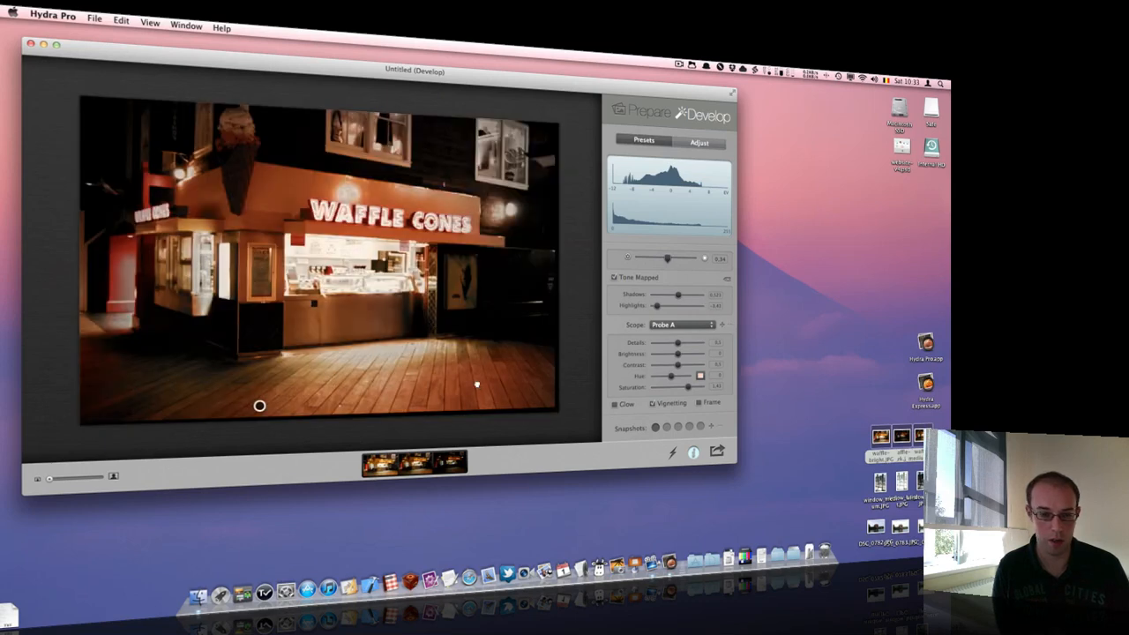
Save the warmer waffle-shop version as a new snapshot.
left_click(700, 376)
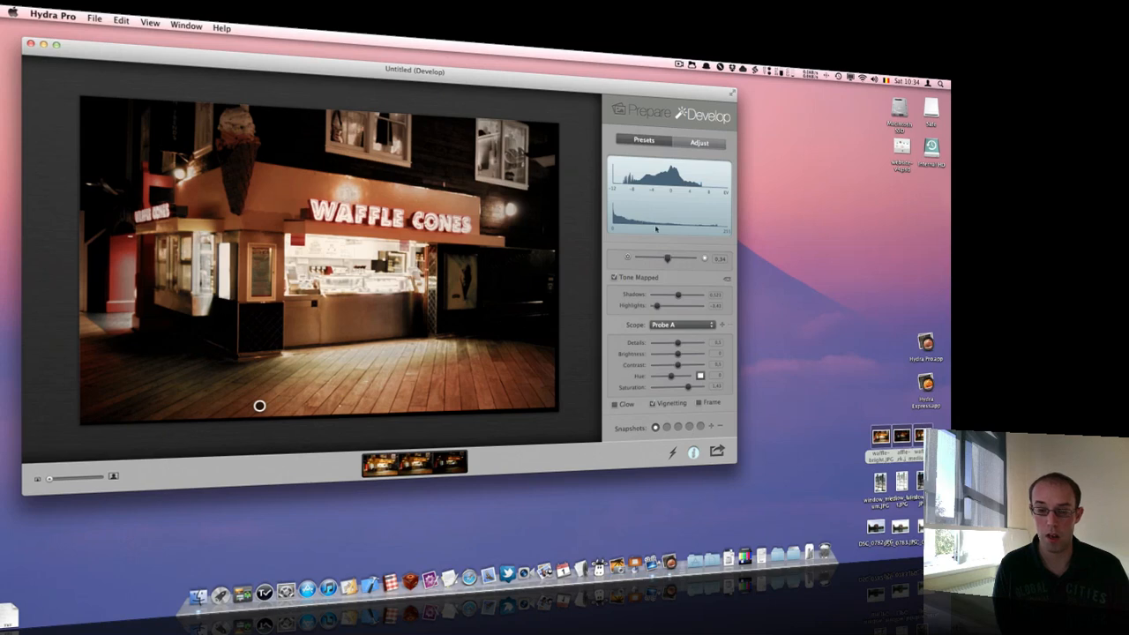
Make a Cyanotype snapshot with lowered contrast, then a night snapshot with darkened shadows.
left_click(644, 141)
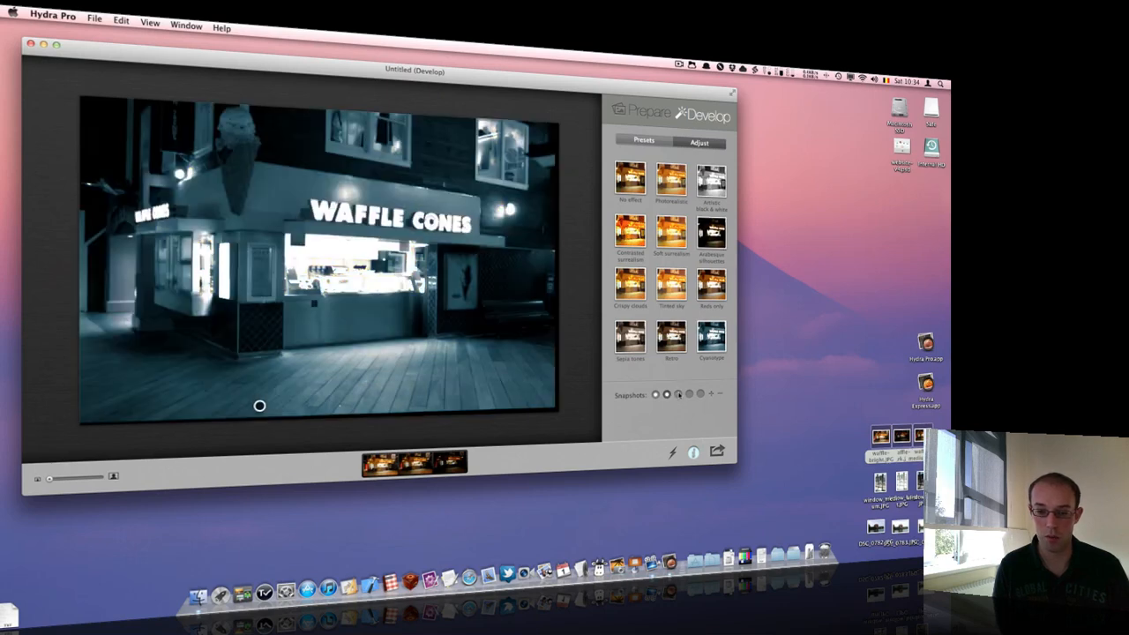
left_click(698, 142)
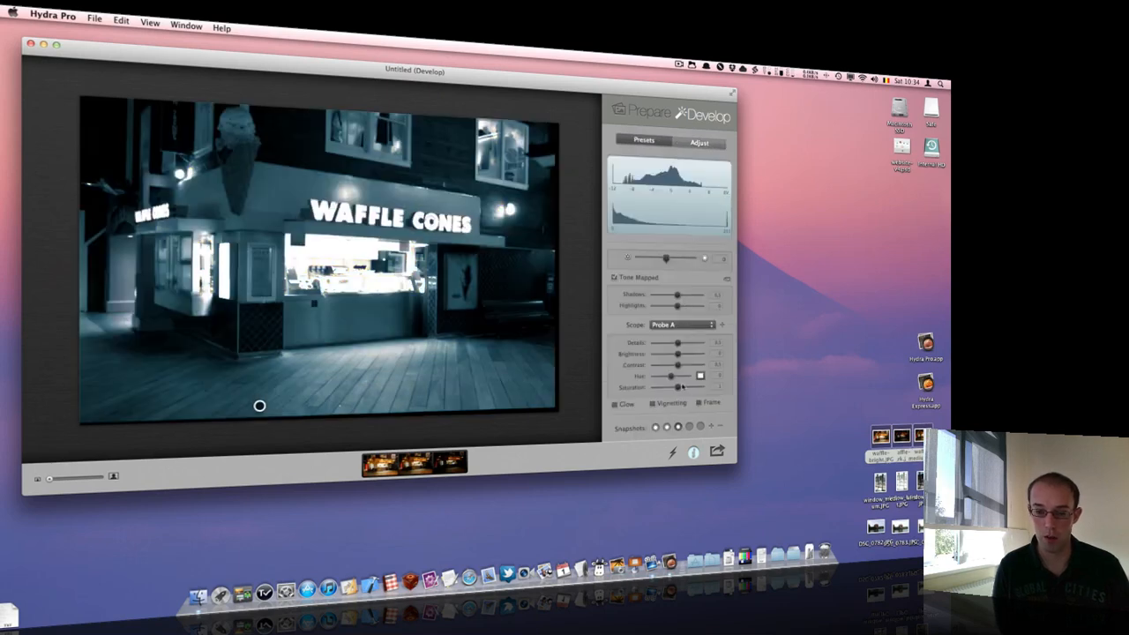
left_click_drag(676, 364, 666, 364)
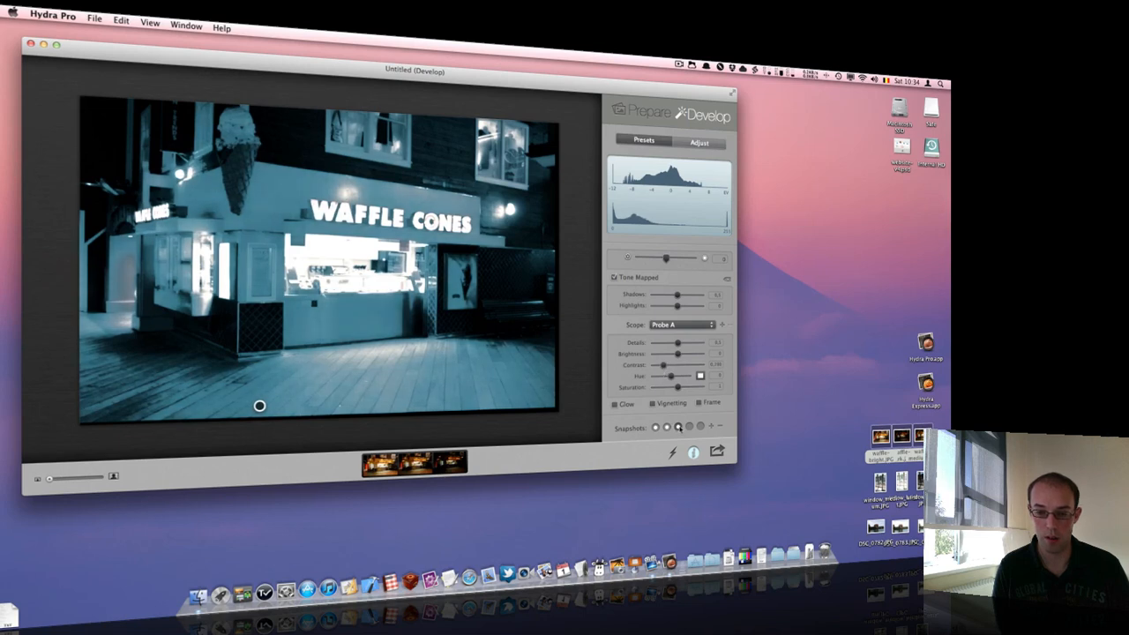
left_click(684, 324)
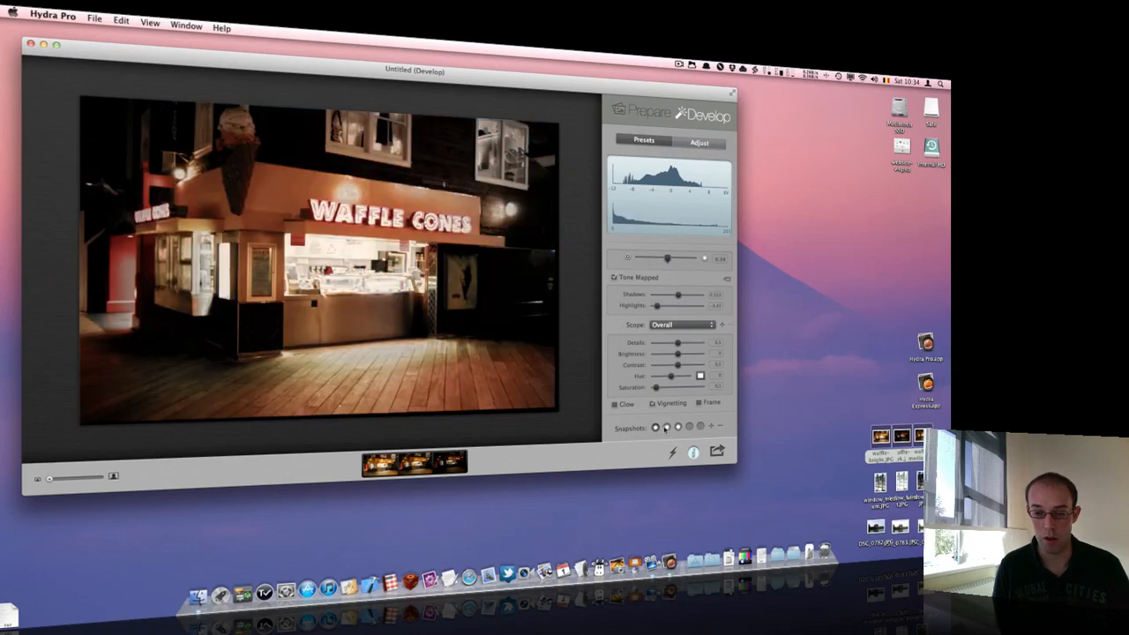
left_click_drag(700, 375, 666, 375)
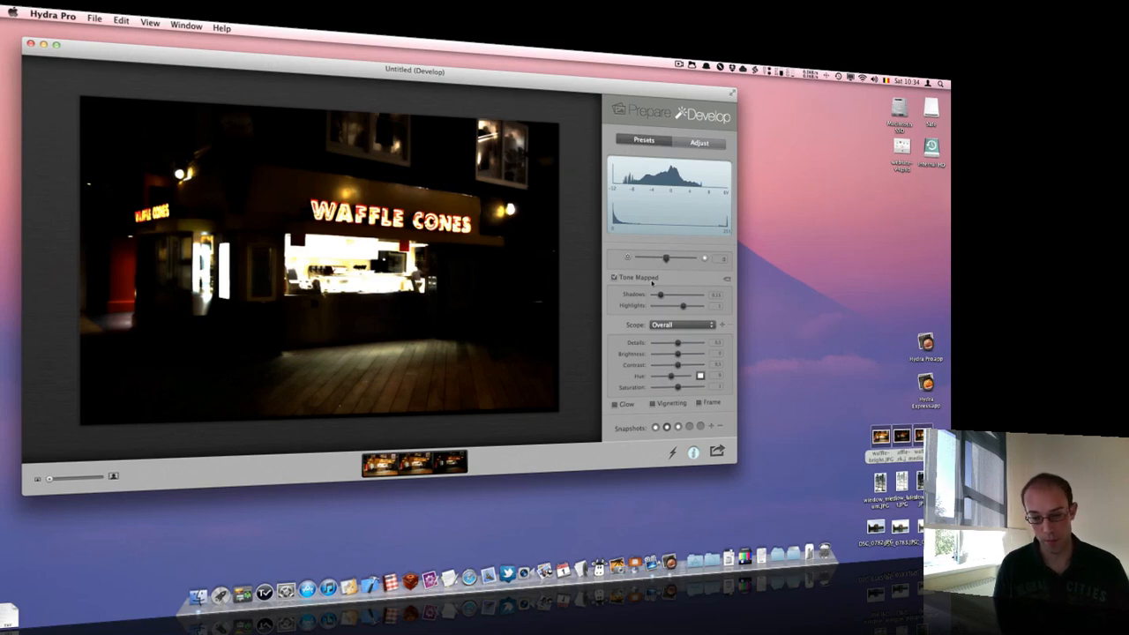
mouse_move(613, 277)
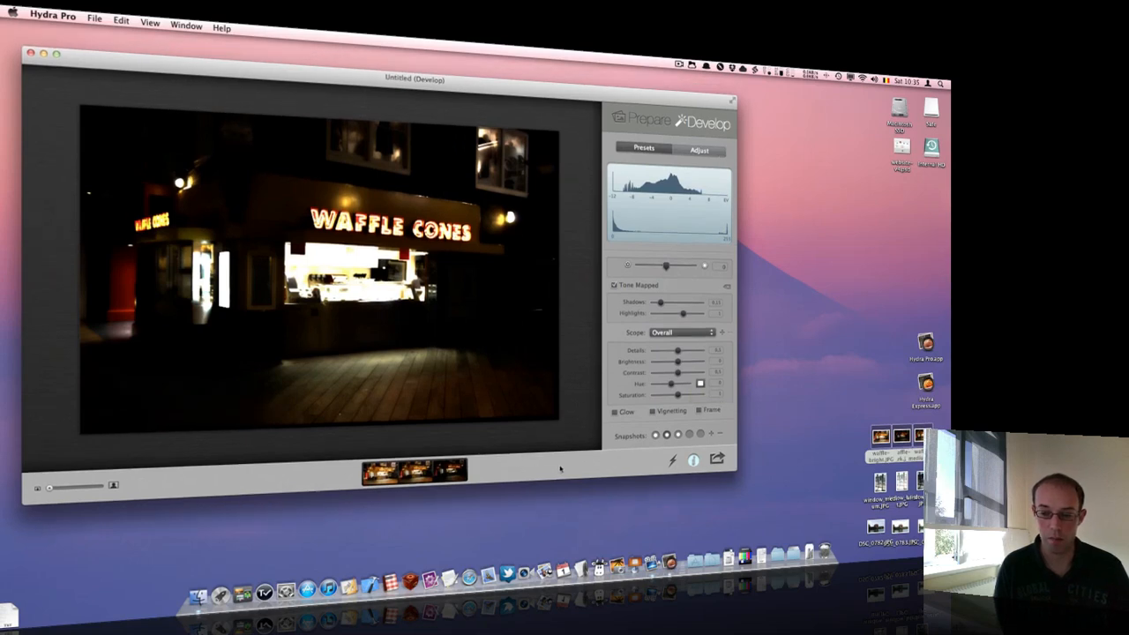
mouse_move(584, 462)
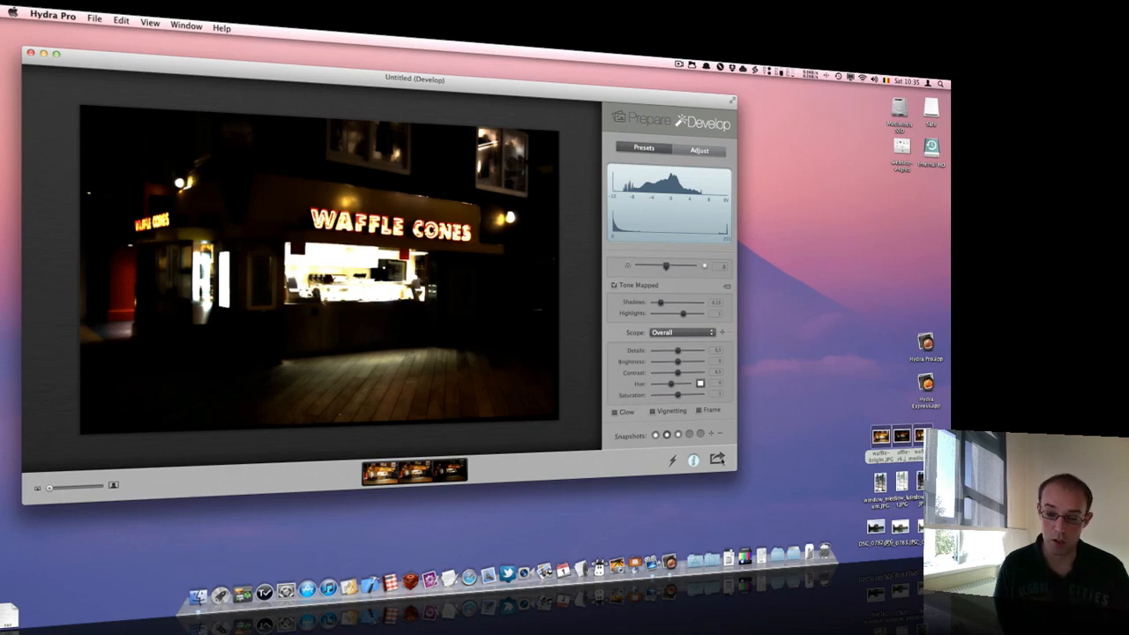
left_click(717, 458)
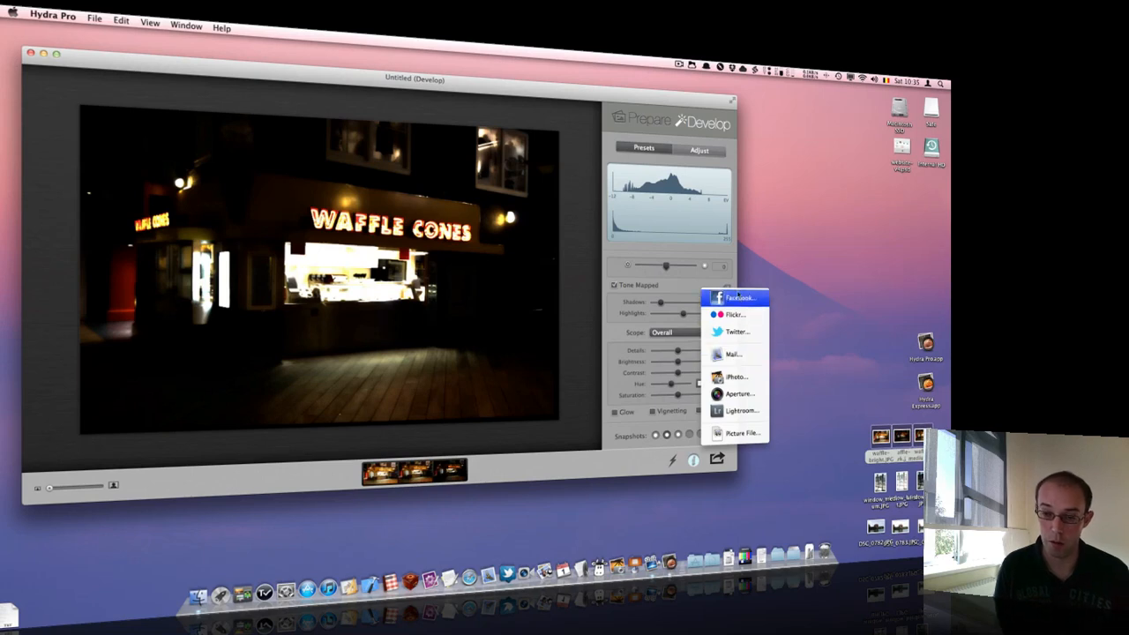
mouse_move(734, 354)
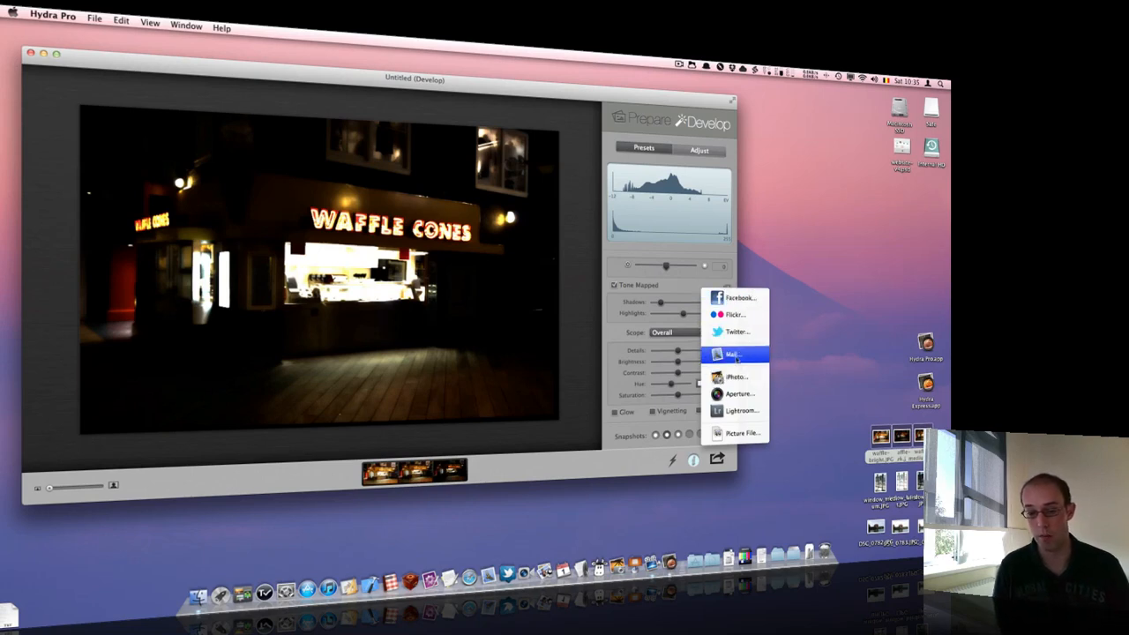
mouse_move(737, 297)
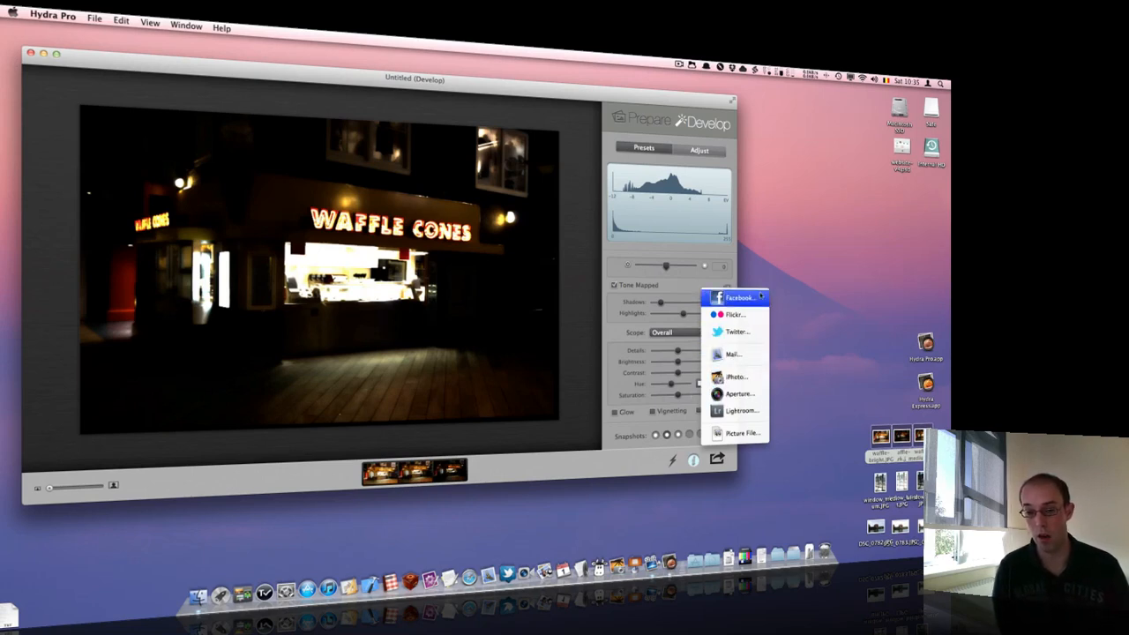
mouse_move(792, 302)
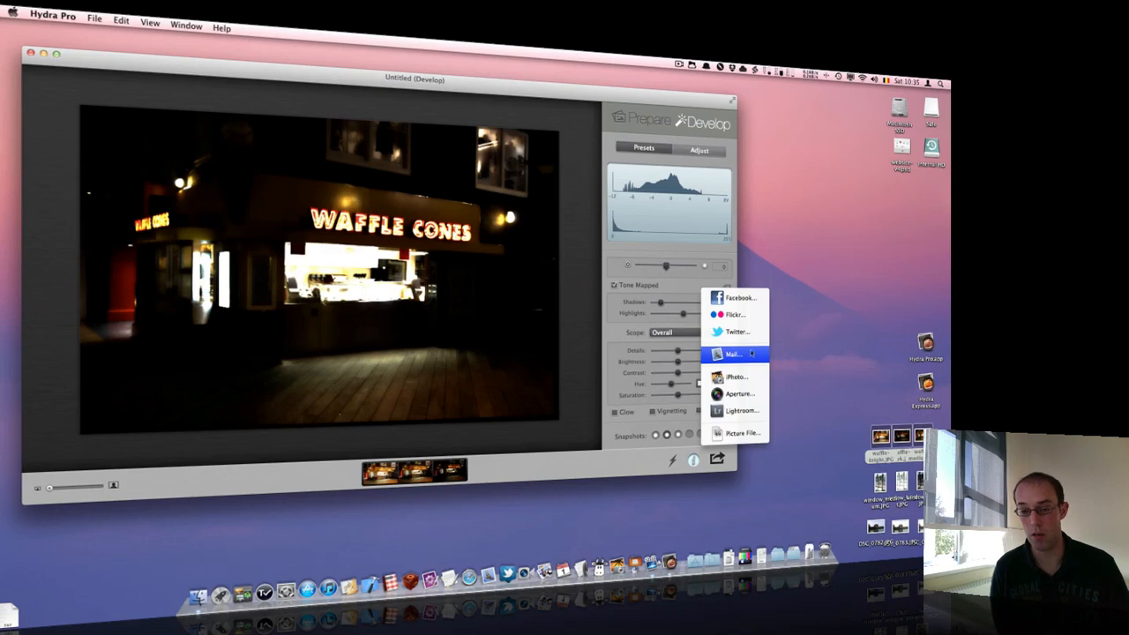
mouse_move(736, 377)
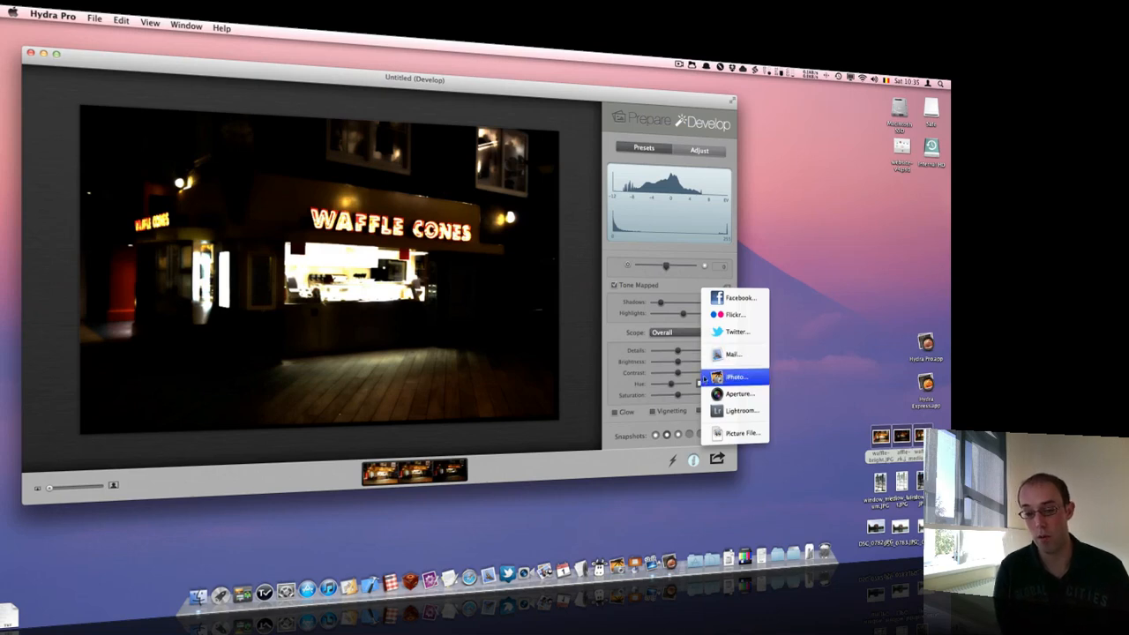
mouse_move(738, 393)
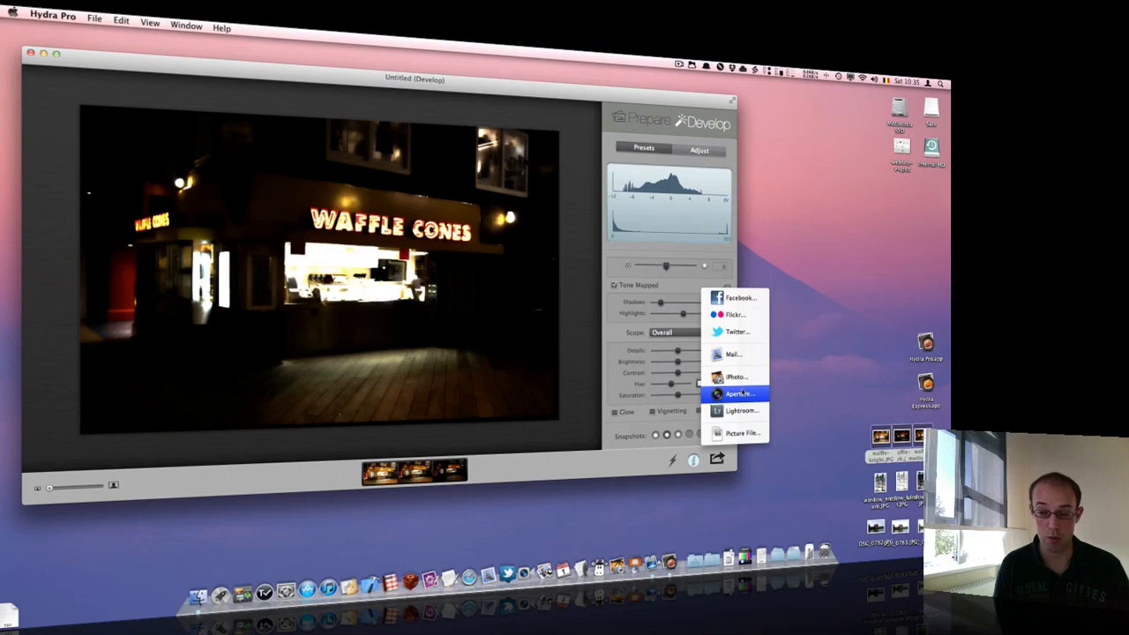
mouse_move(741, 433)
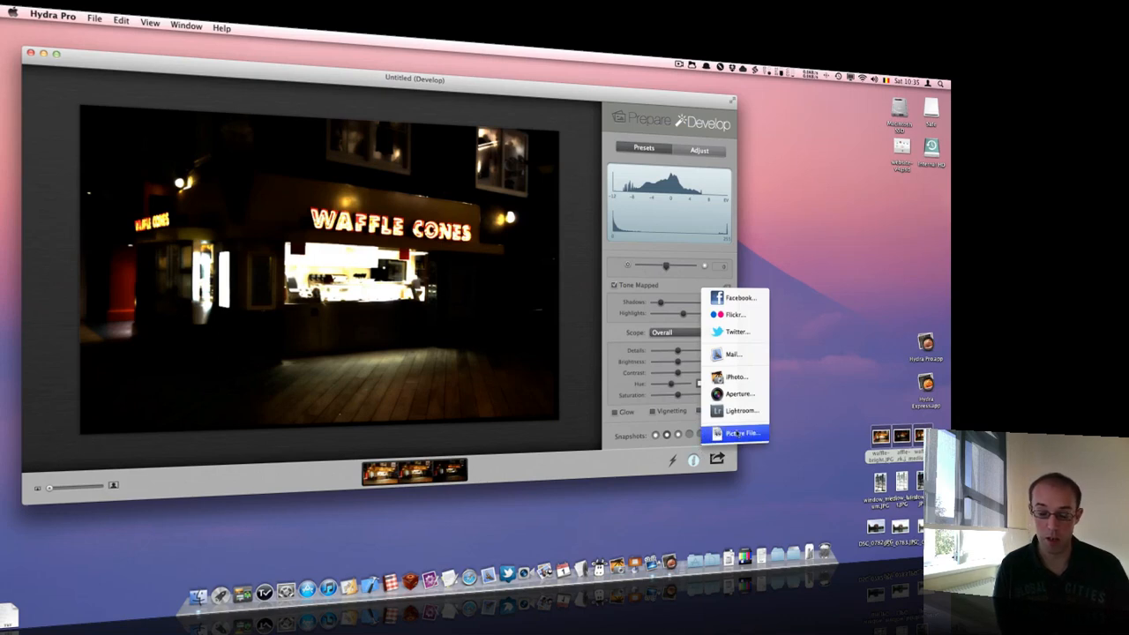
Export the HDR as waffle-bright_dark_medium_hydra.jpg to the Desktop via Share > Picture File.
left_click(743, 433)
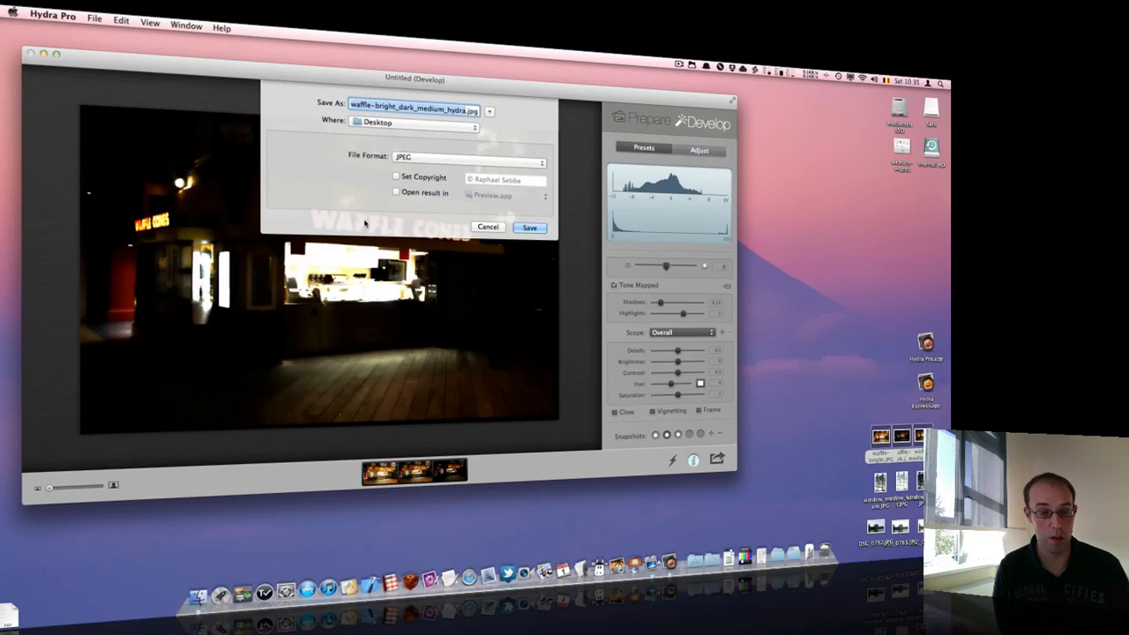
mouse_move(432, 179)
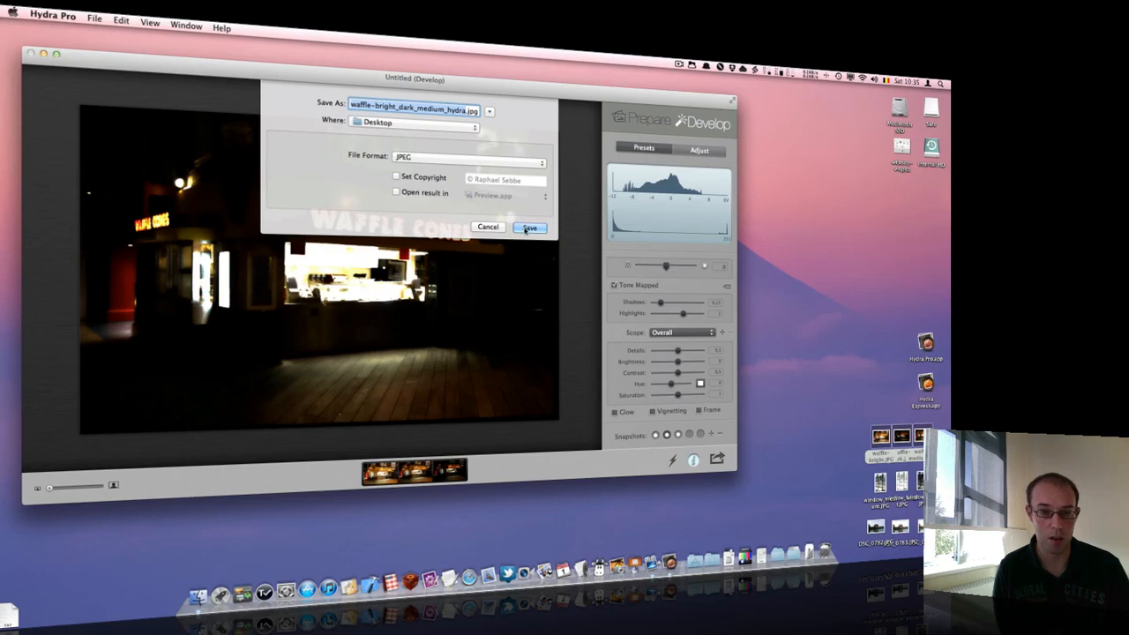
left_click(528, 228)
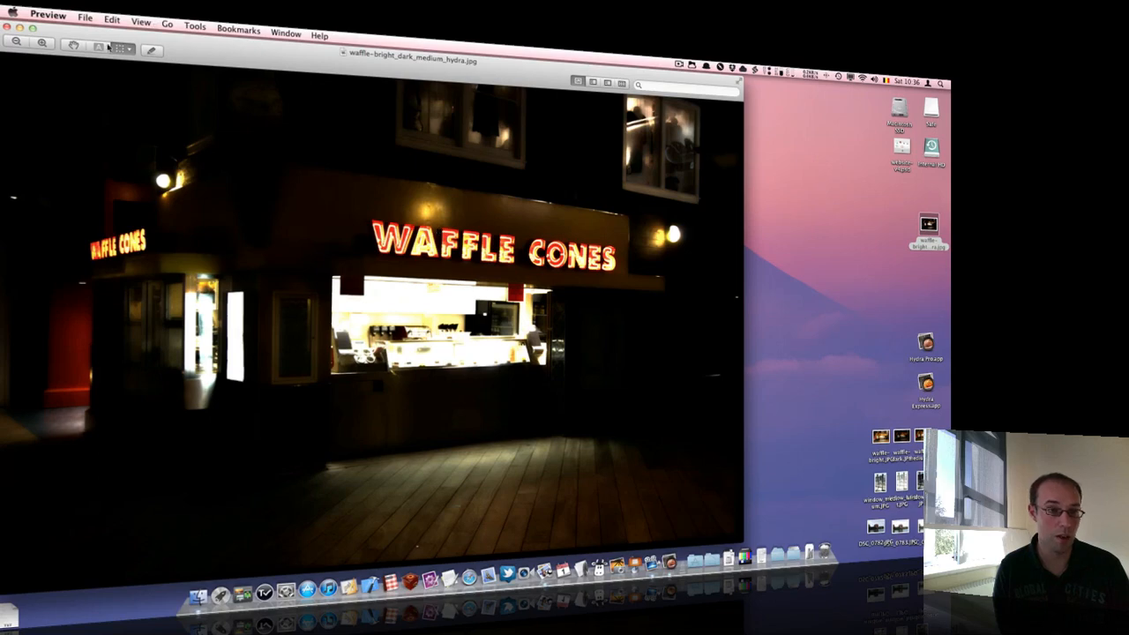
Close the exported waffle JPEG in Preview to return to Hydra Pro.
left_click(42, 49)
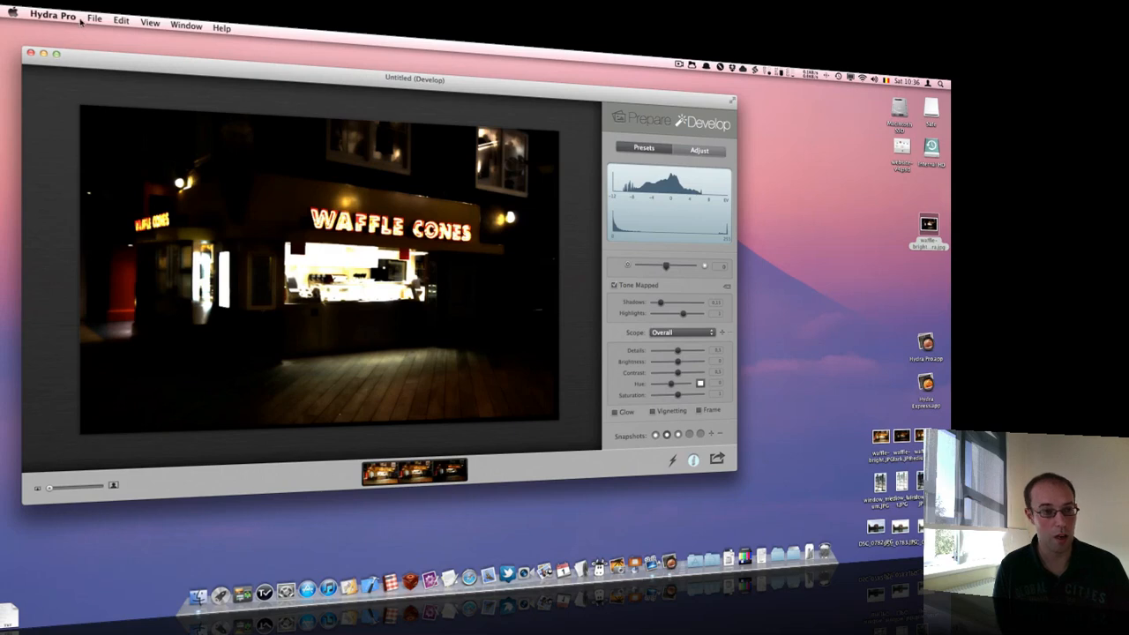
Choose File > Batch Processing…, prompting to save the untitled document.
left_click(94, 22)
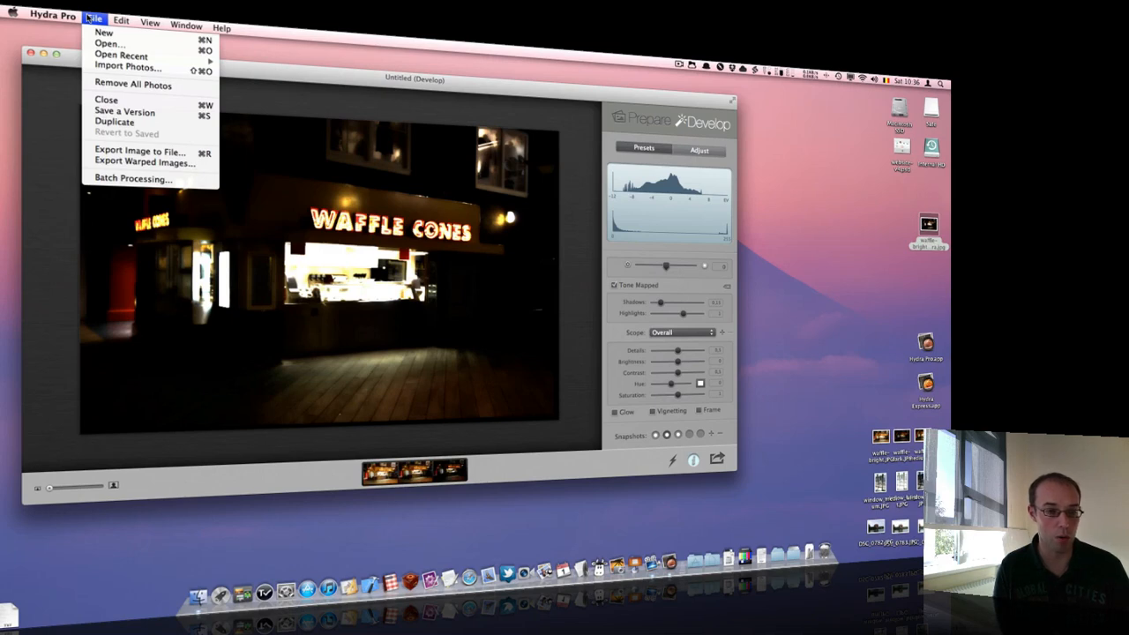
mouse_move(133, 178)
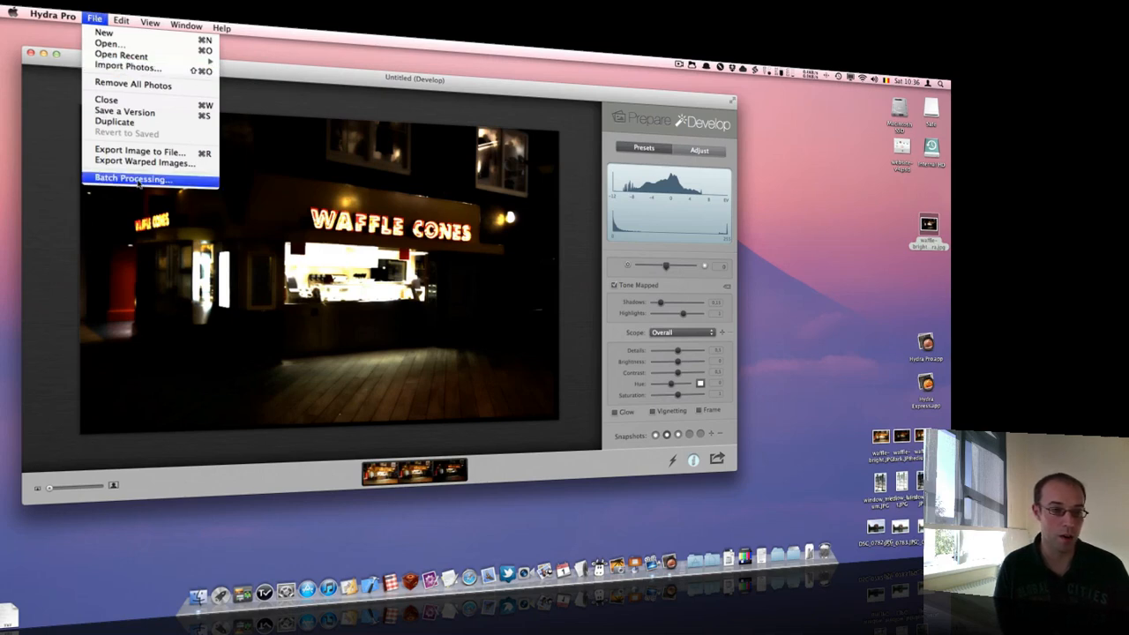
left_click(132, 178)
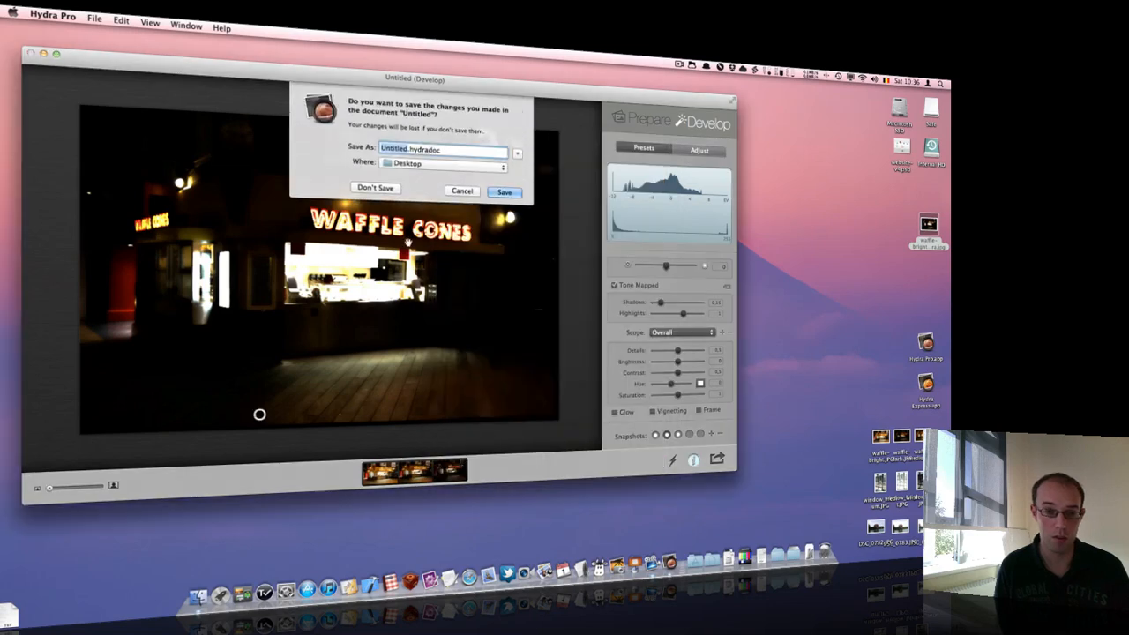
Discard the untitled waffle document and move the empty Batch Processing window higher.
left_click(375, 188)
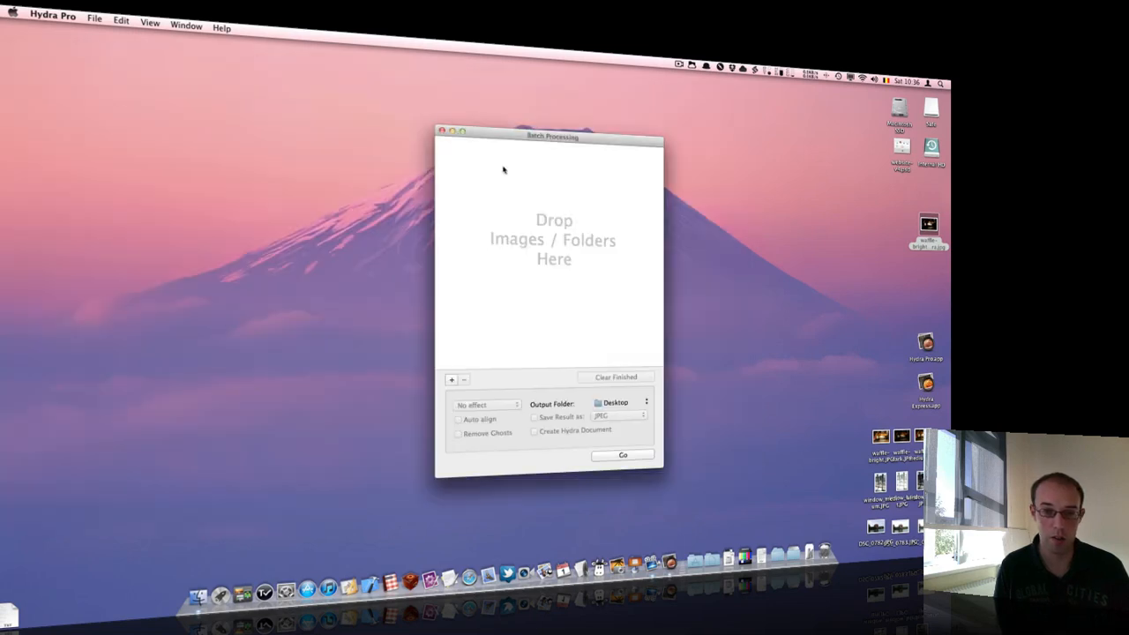
left_click_drag(551, 136, 525, 109)
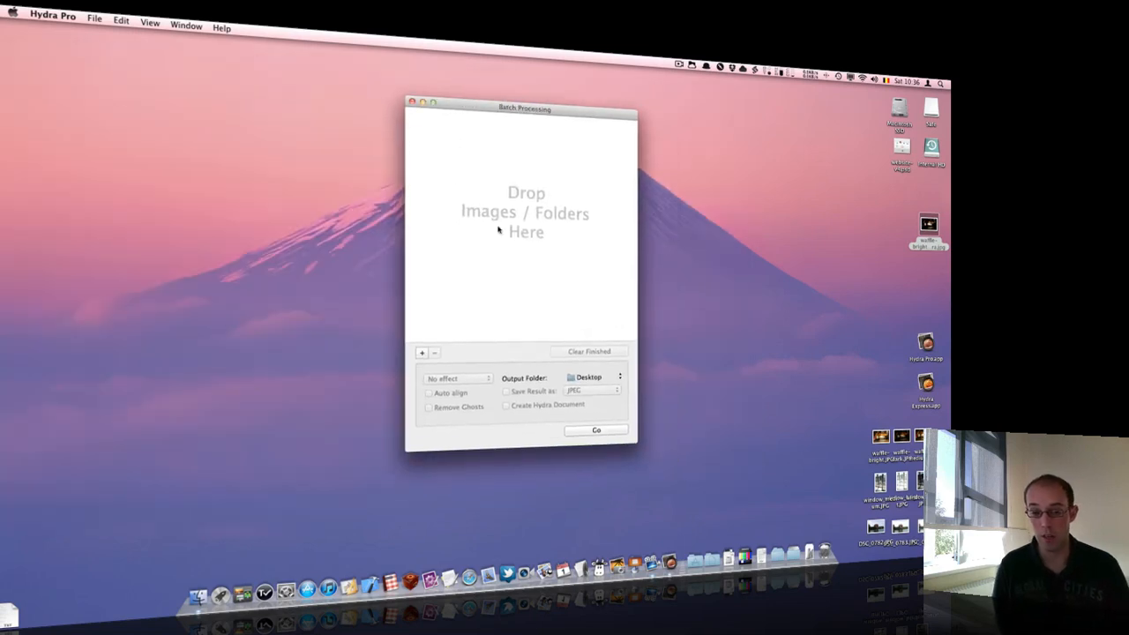
mouse_move(450, 176)
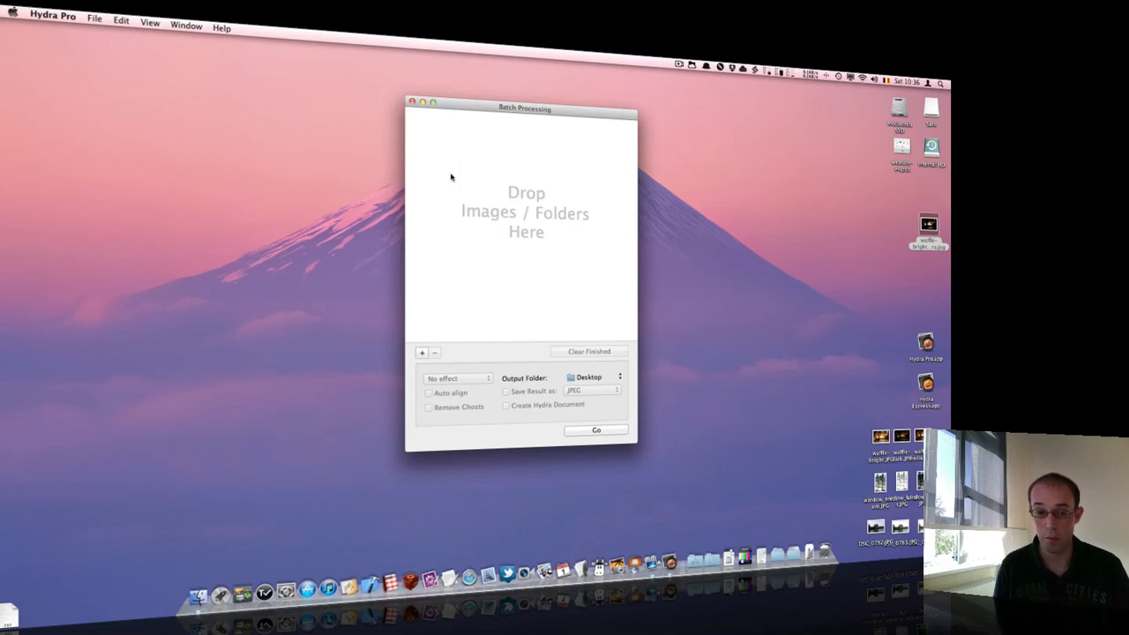
mouse_move(583, 269)
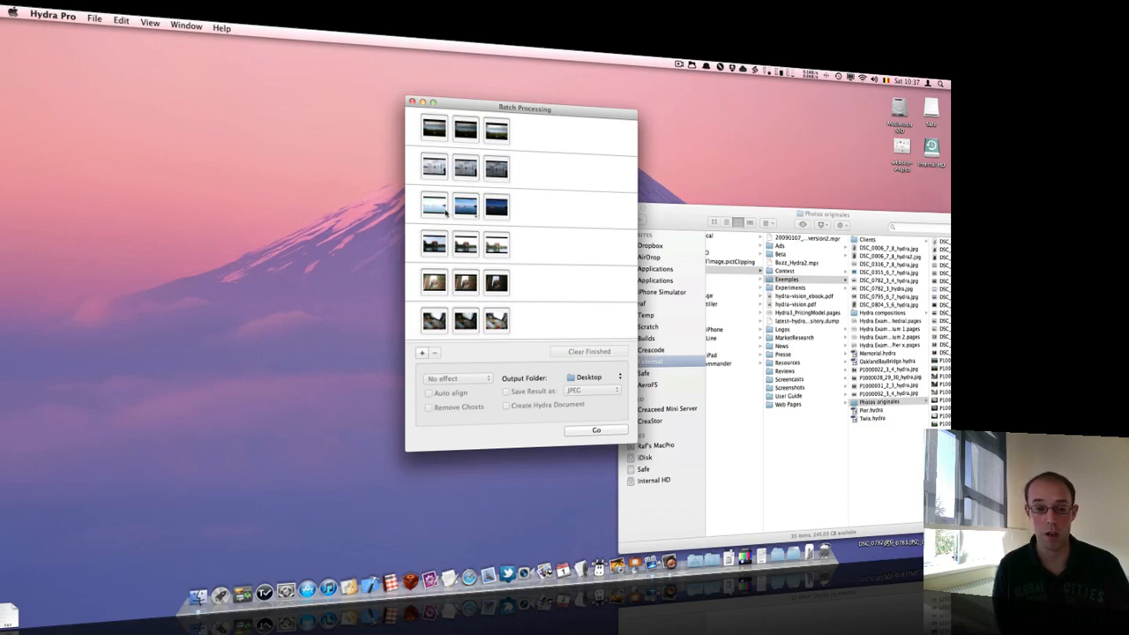
Split the six-photo set in the batch list into two sets of three photos.
right_click(434, 206)
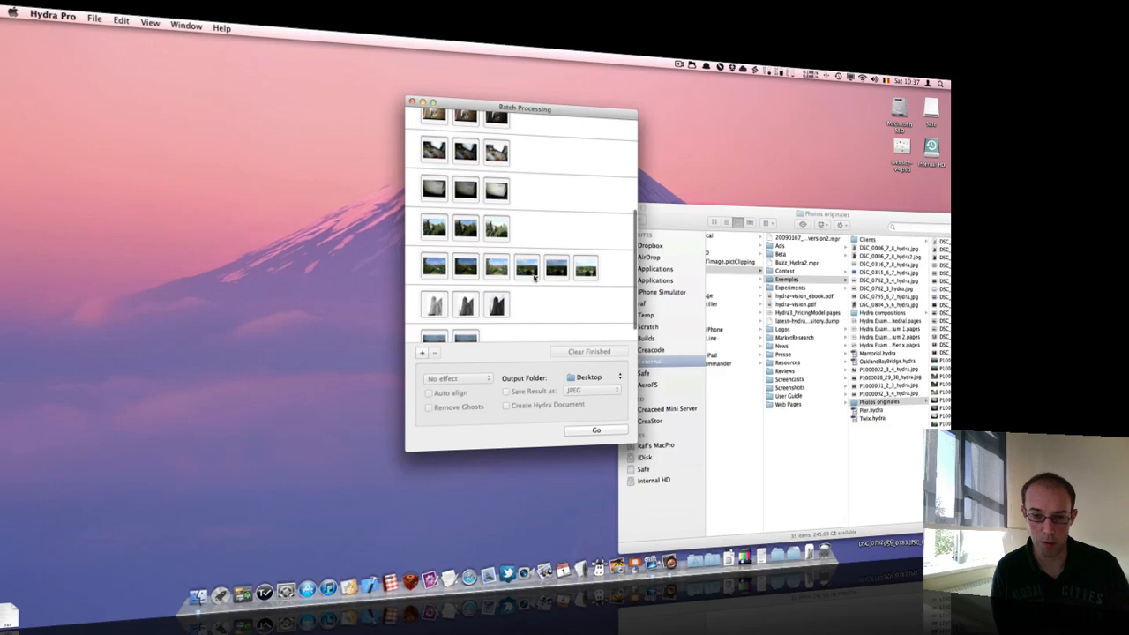
right_click(526, 269)
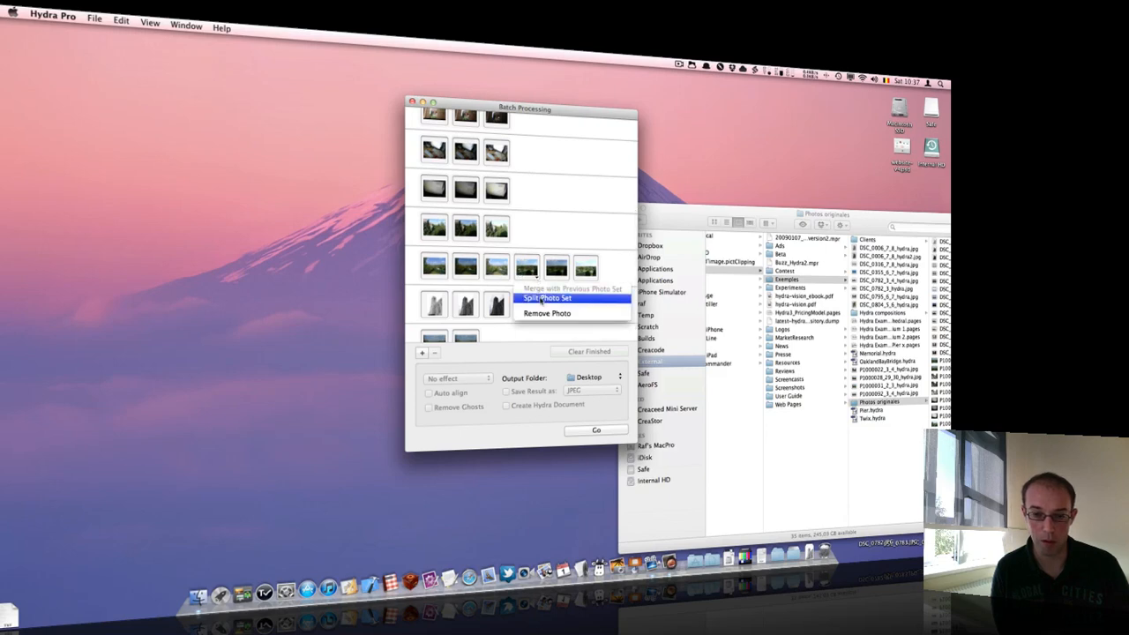
left_click(546, 297)
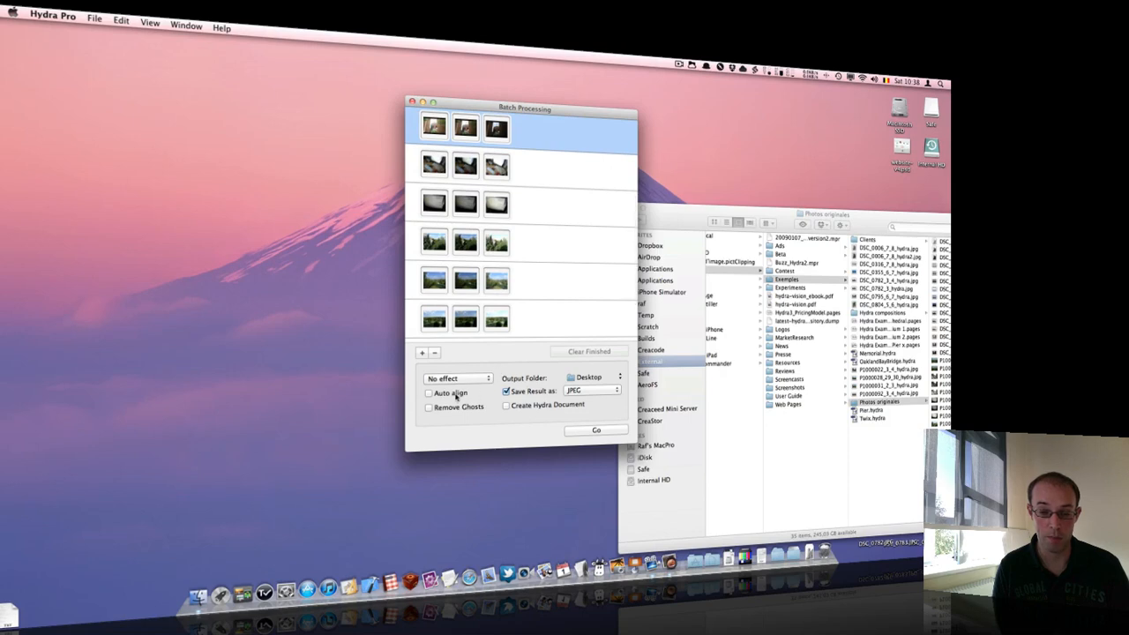
Turn on auto-align and apply the Crispy clouds preset to the batch.
left_click(429, 392)
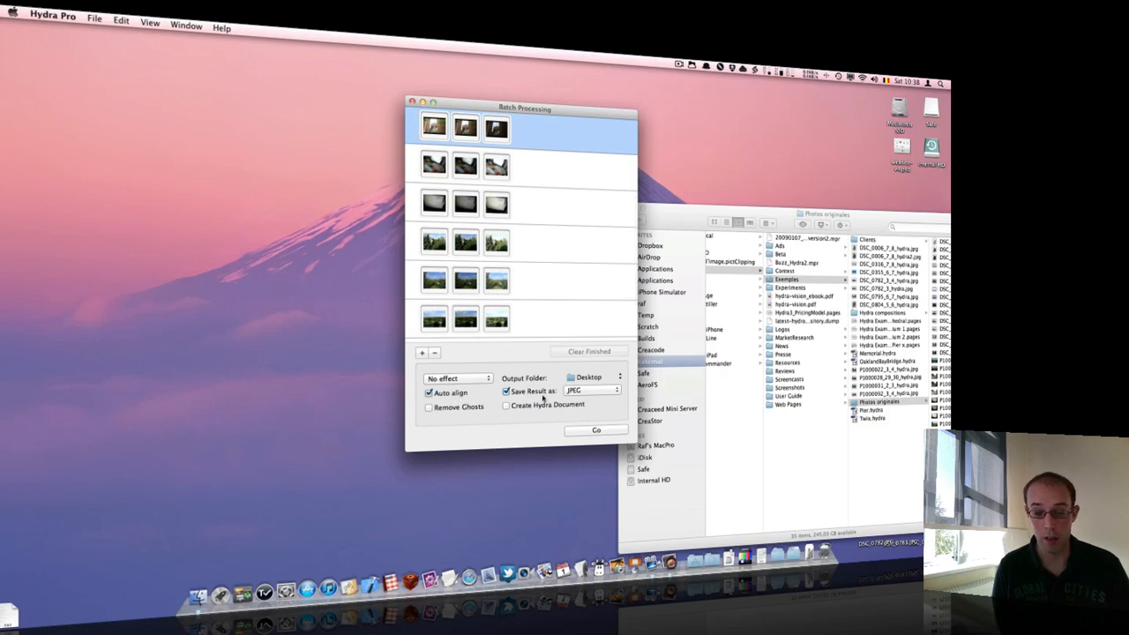
left_click(457, 378)
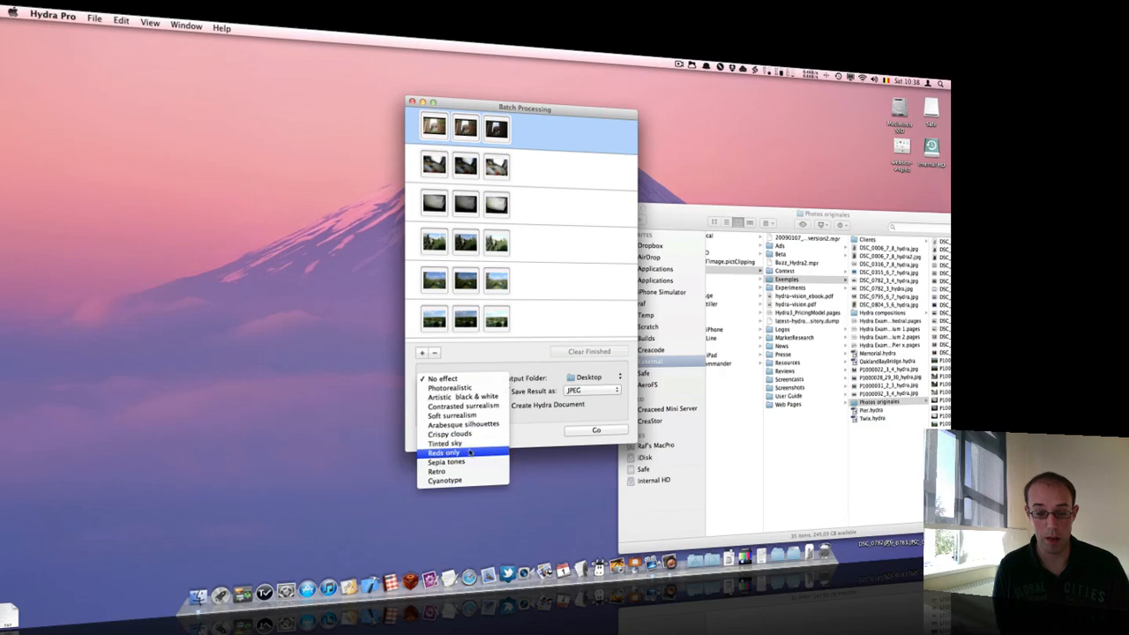
mouse_move(450, 433)
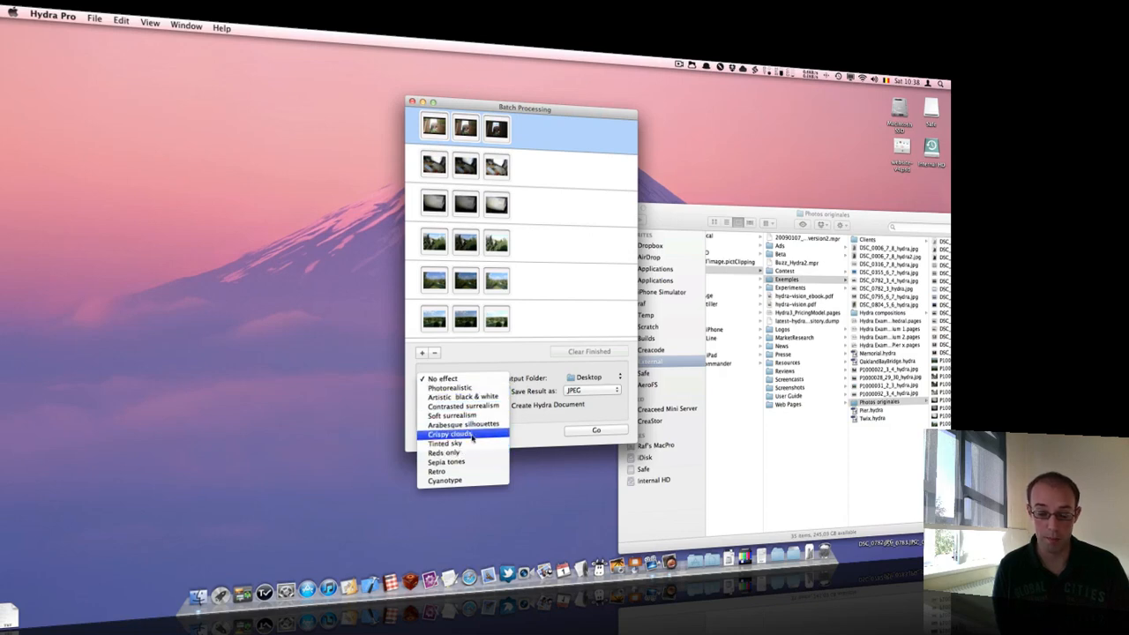
left_click(450, 433)
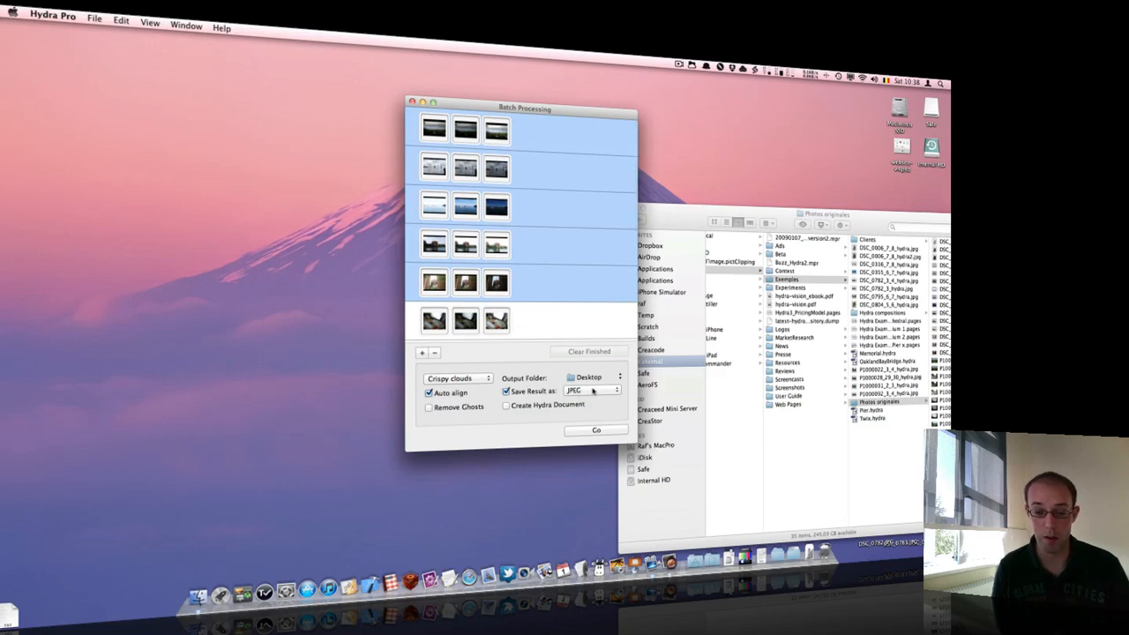
Keep JPEG as the result format and also create a Hydra document per set.
left_click(593, 390)
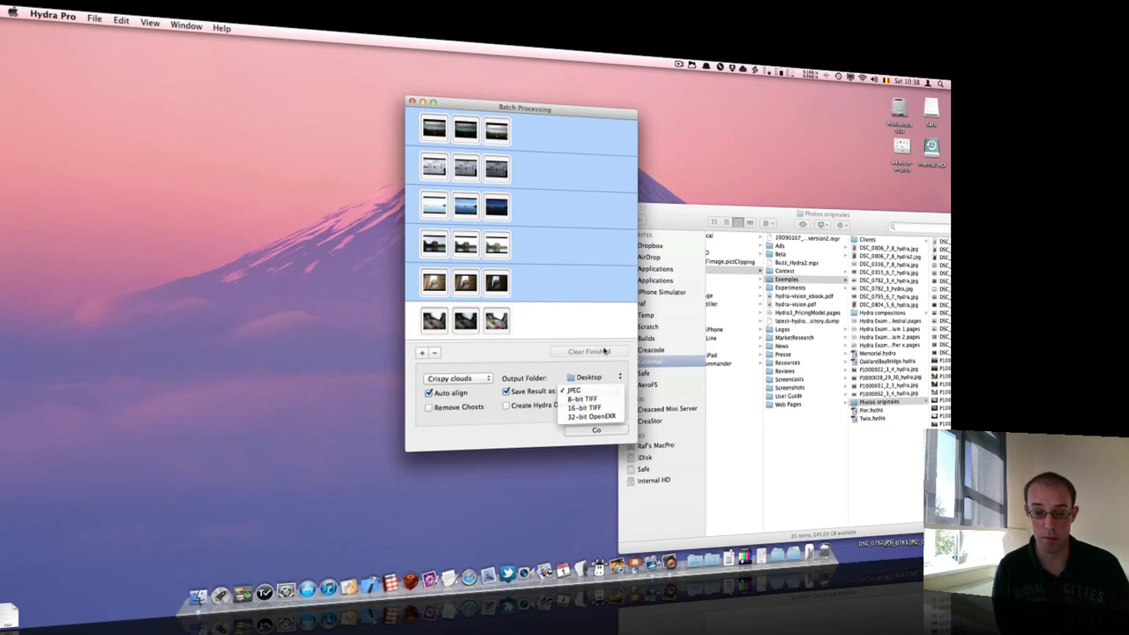
left_click(573, 390)
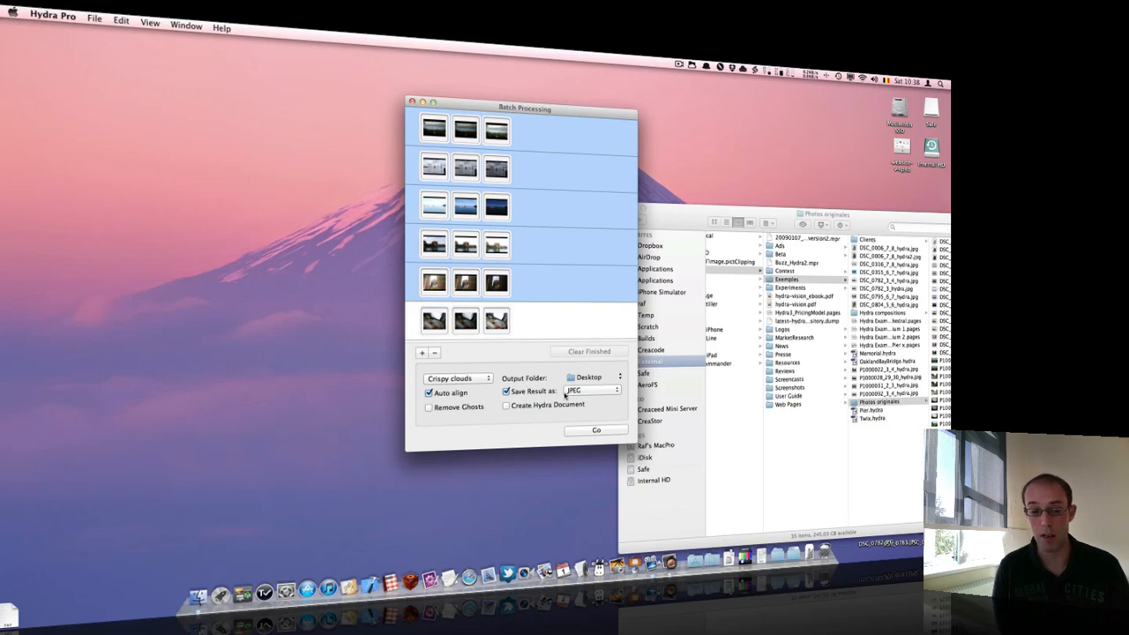
left_click(506, 405)
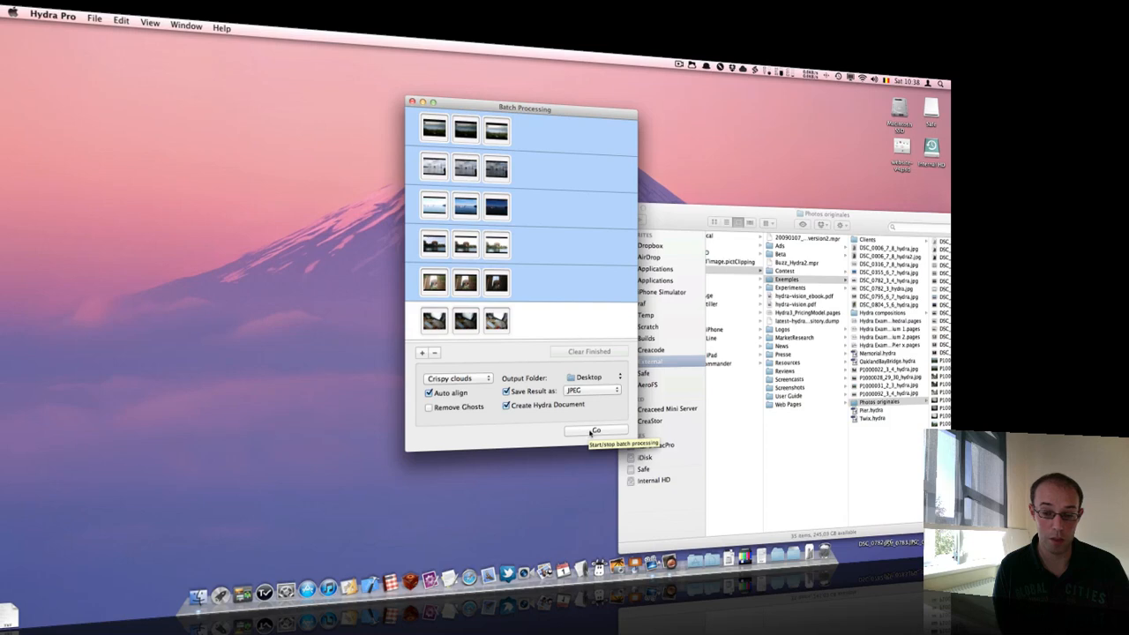
Start the batch run and let the first three photo sets finish.
left_click(595, 431)
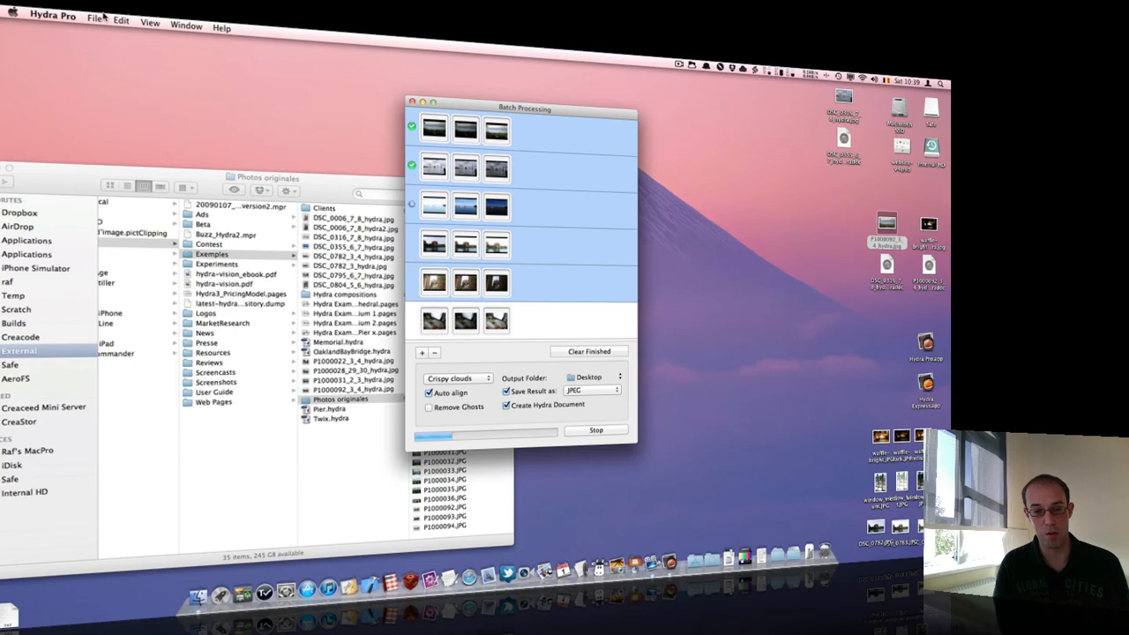
left_click(595, 430)
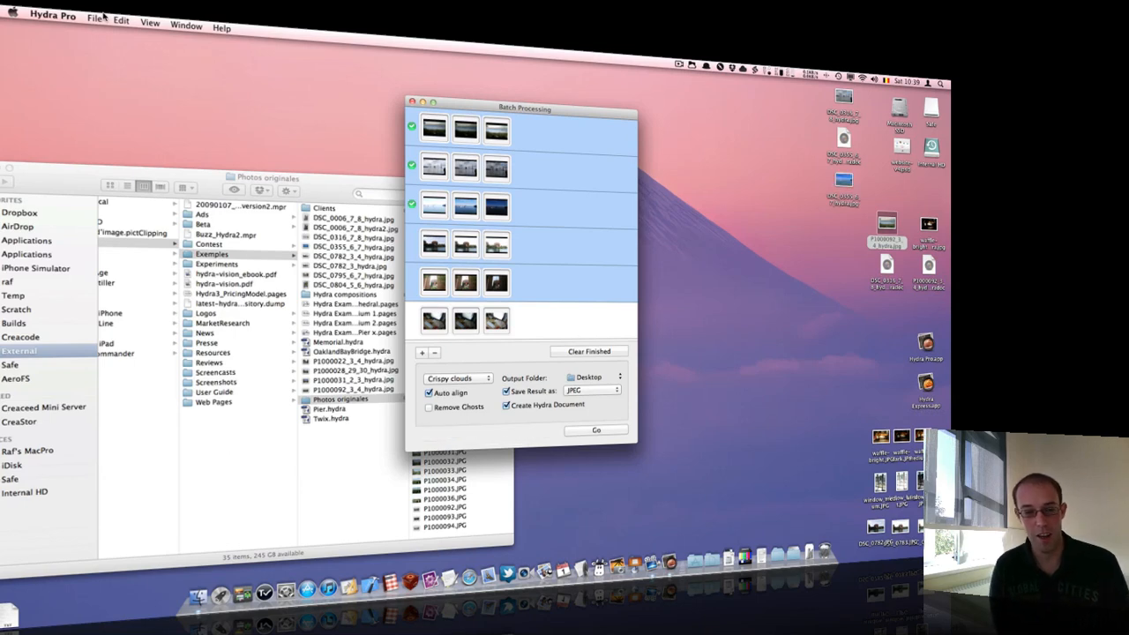